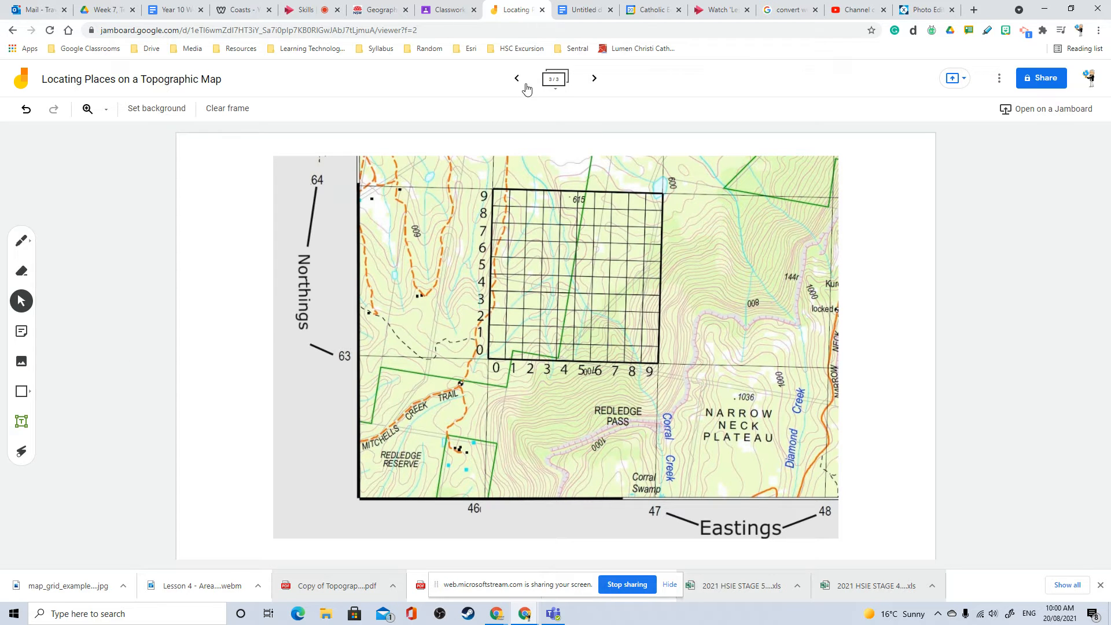
# Step: Return to frame 2 of 3, the six-figure grid reference explanation with its worked example
pyautogui.click(516, 78)
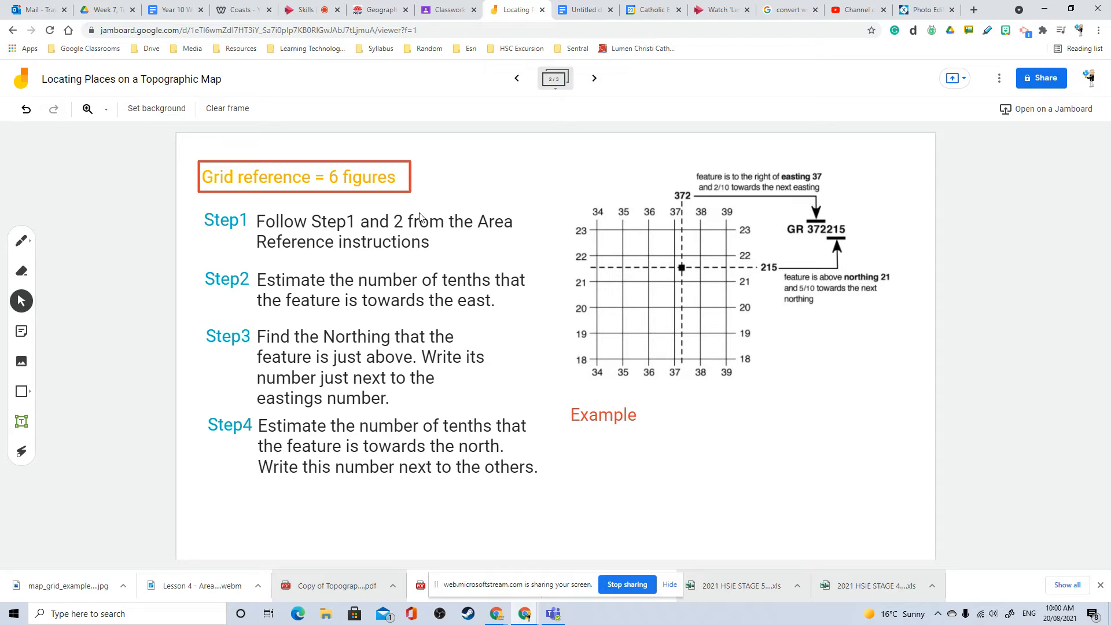
pyautogui.moveTo(410, 224)
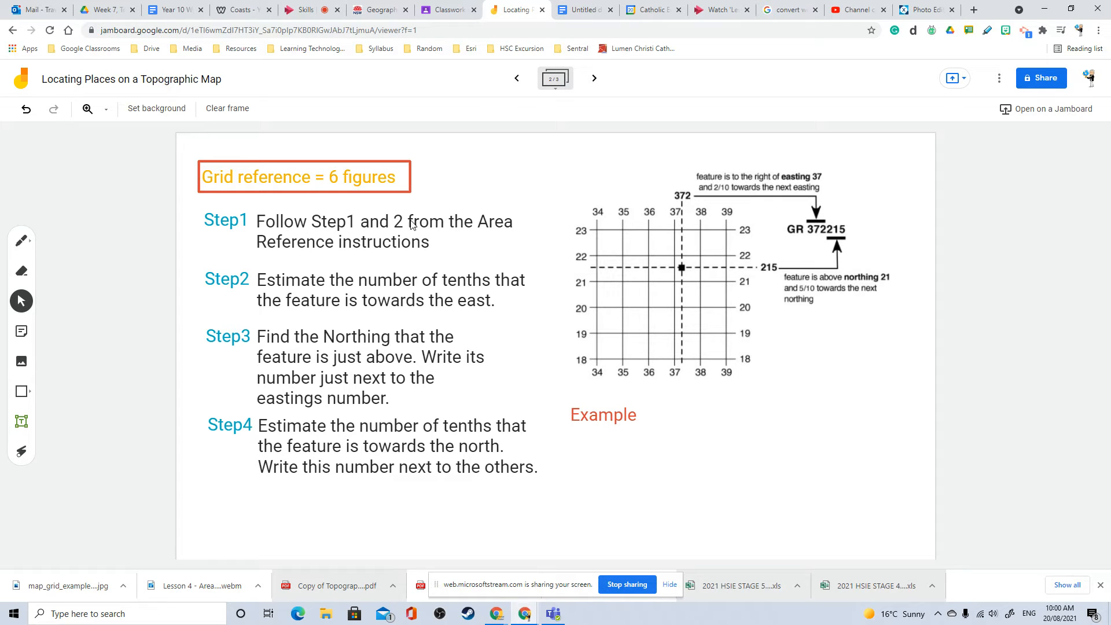
pyautogui.moveTo(29, 232)
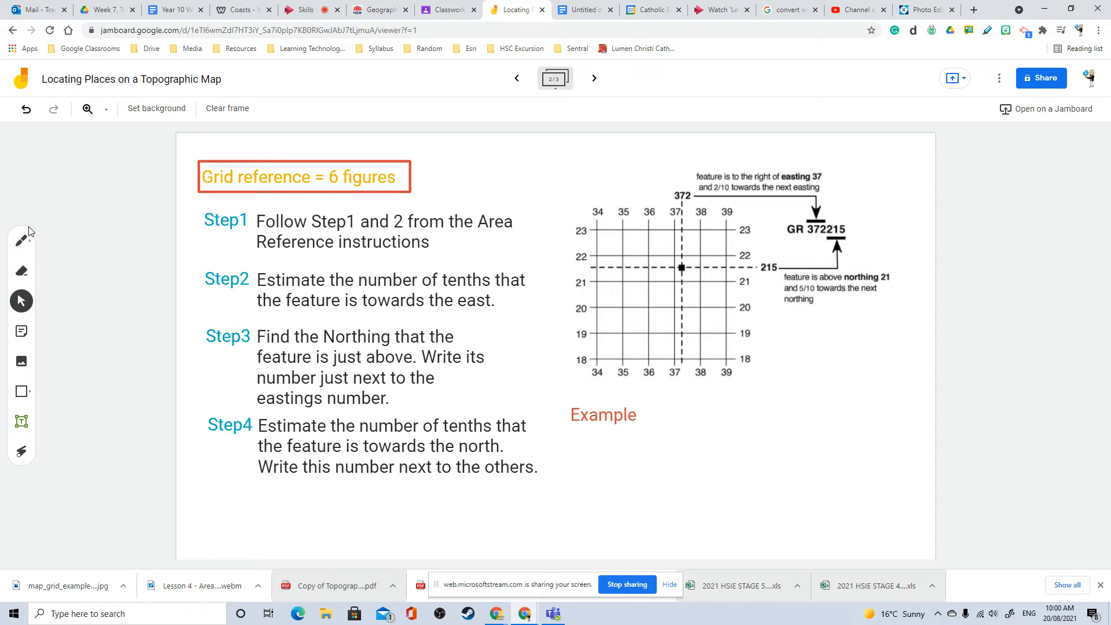
# Step: With a blue pen, box the example's feature point and circle 'tenths' in Step 2
pyautogui.click(22, 240)
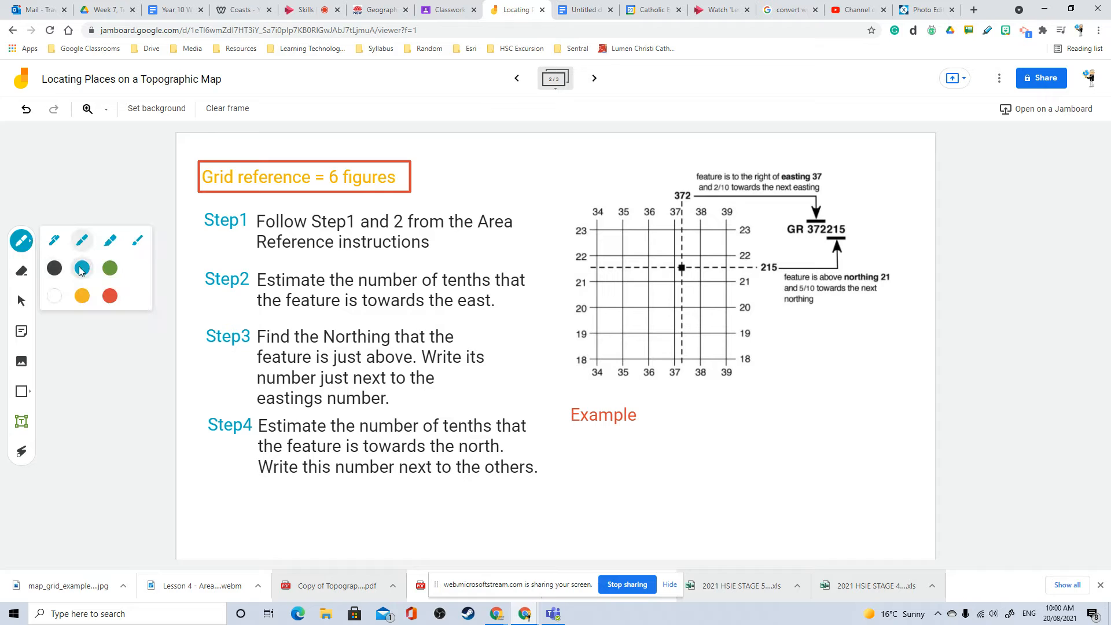
pyautogui.click(698, 240)
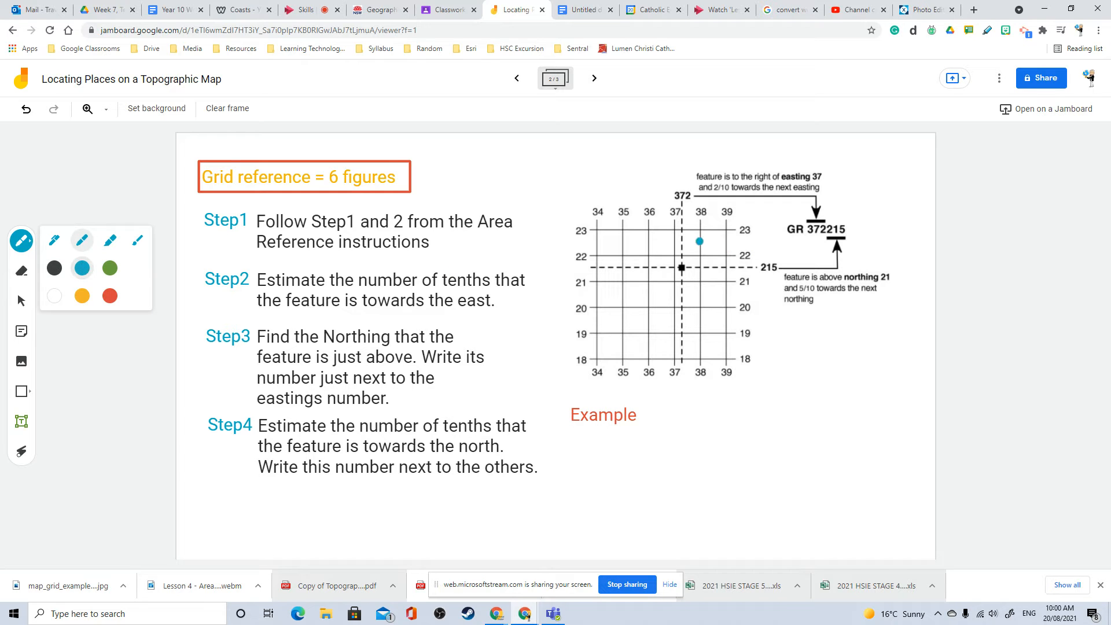
pyautogui.moveTo(698, 241); pyautogui.dragTo(680, 265)
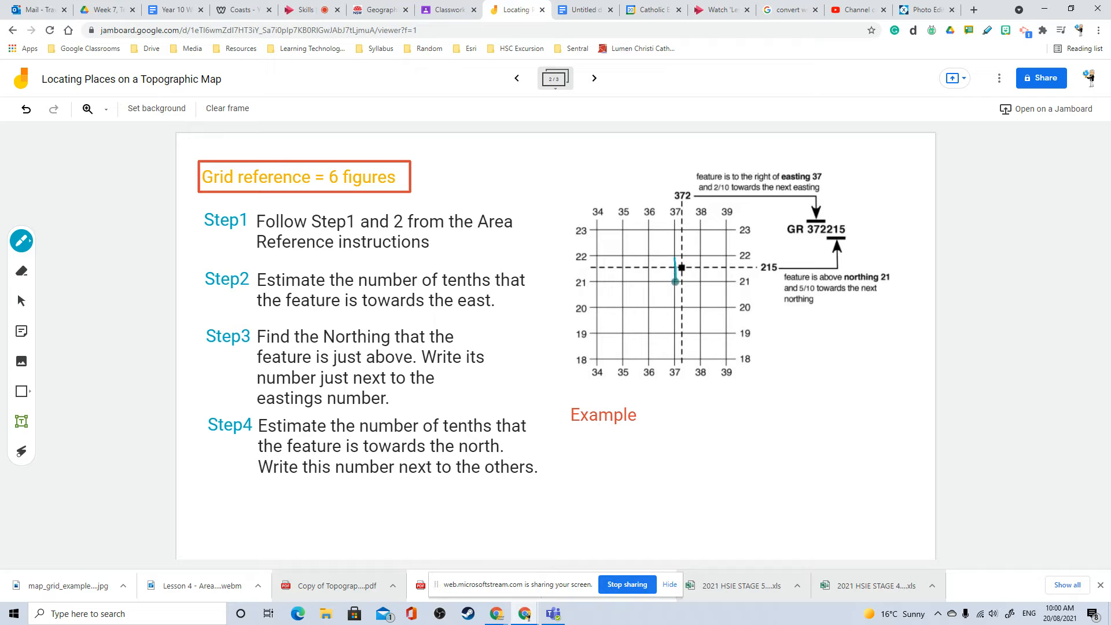
pyautogui.moveTo(680, 287); pyautogui.dragTo(701, 255)
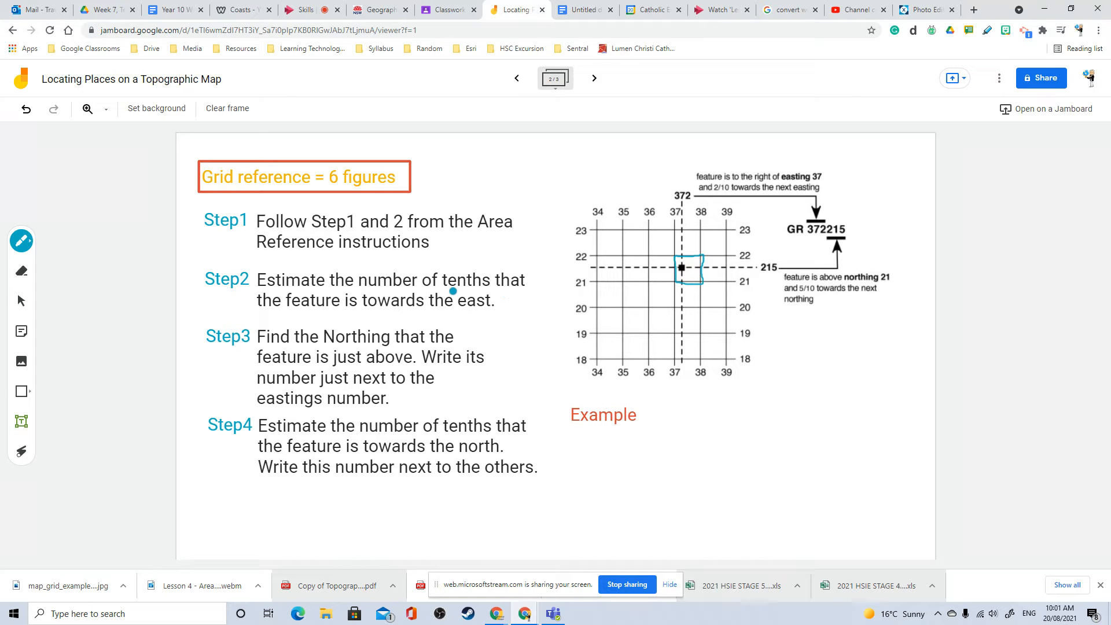
pyautogui.moveTo(439, 284); pyautogui.dragTo(464, 272)
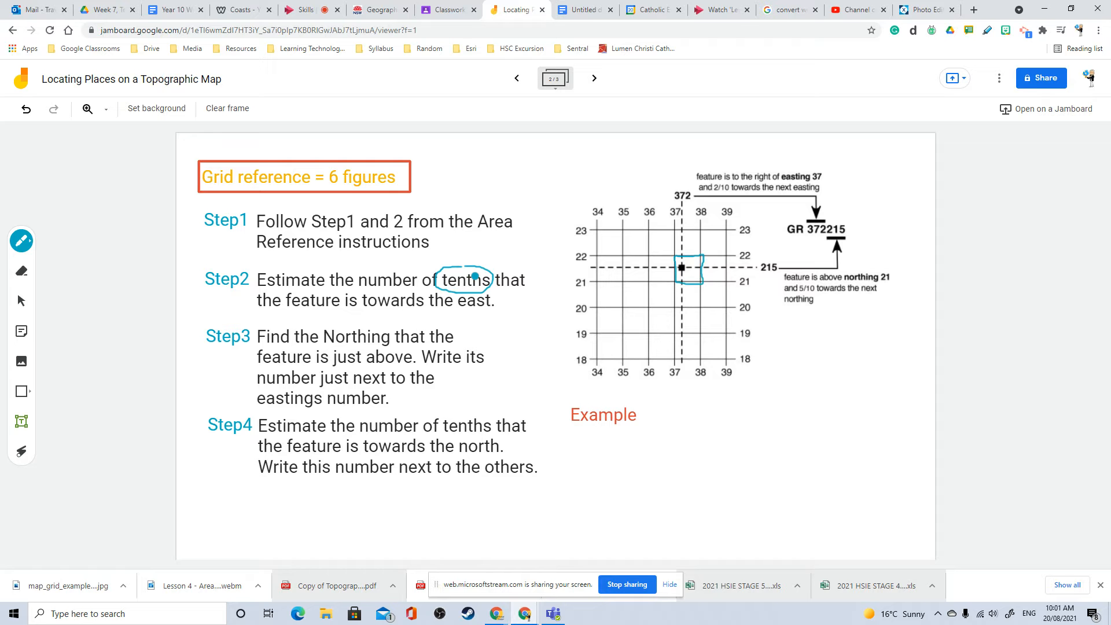
pyautogui.click(22, 301)
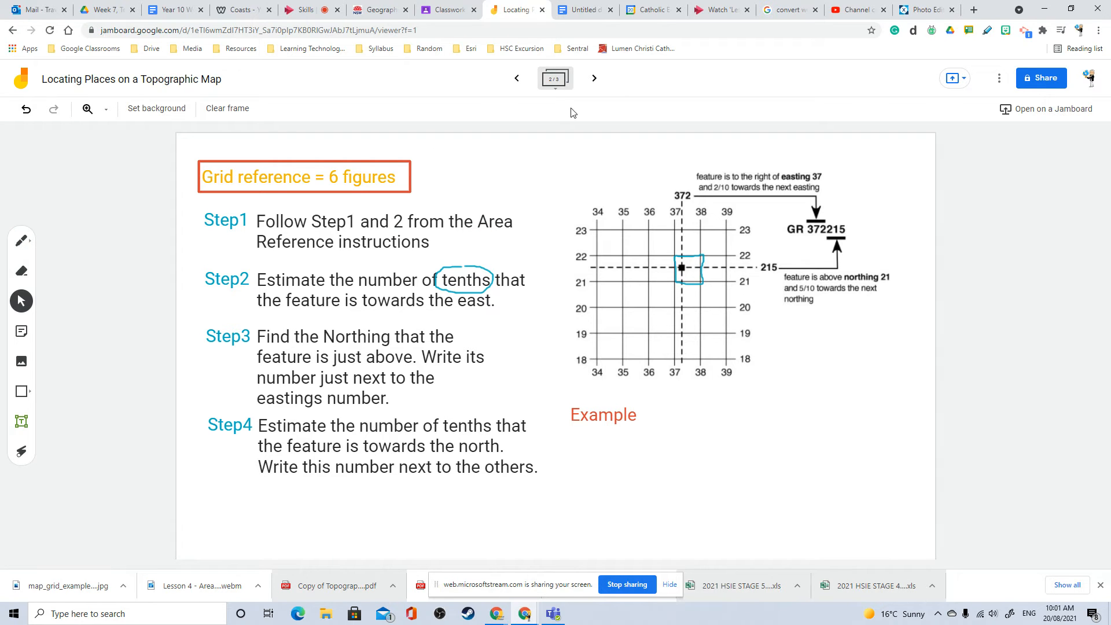
# Step: View the topographic map frame, then go back to the grid reference steps frame
pyautogui.click(593, 78)
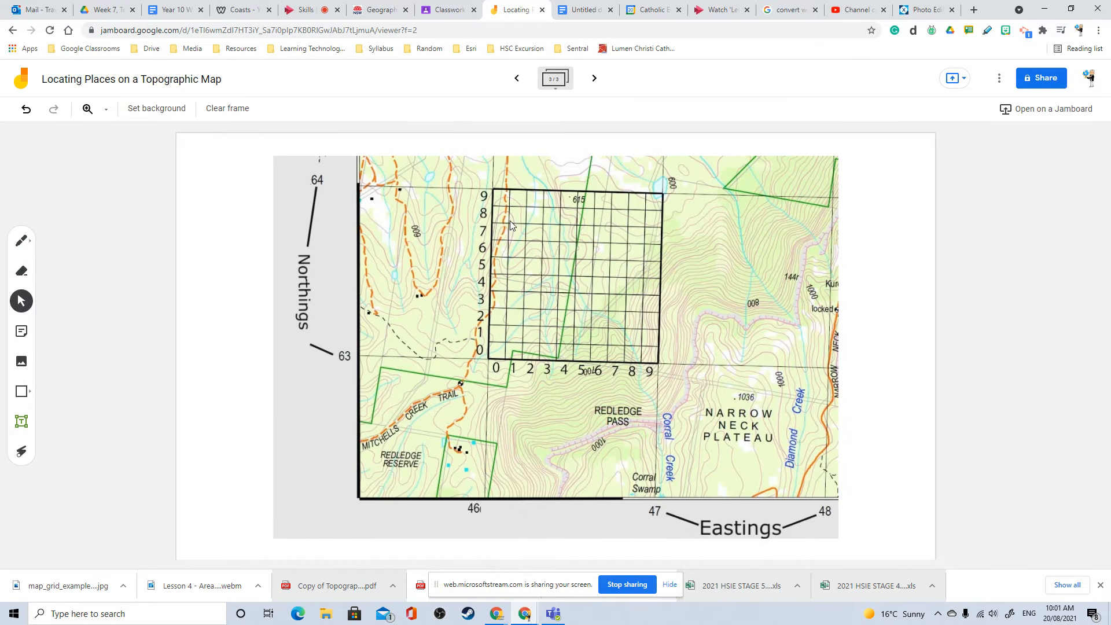
pyautogui.moveTo(569, 344)
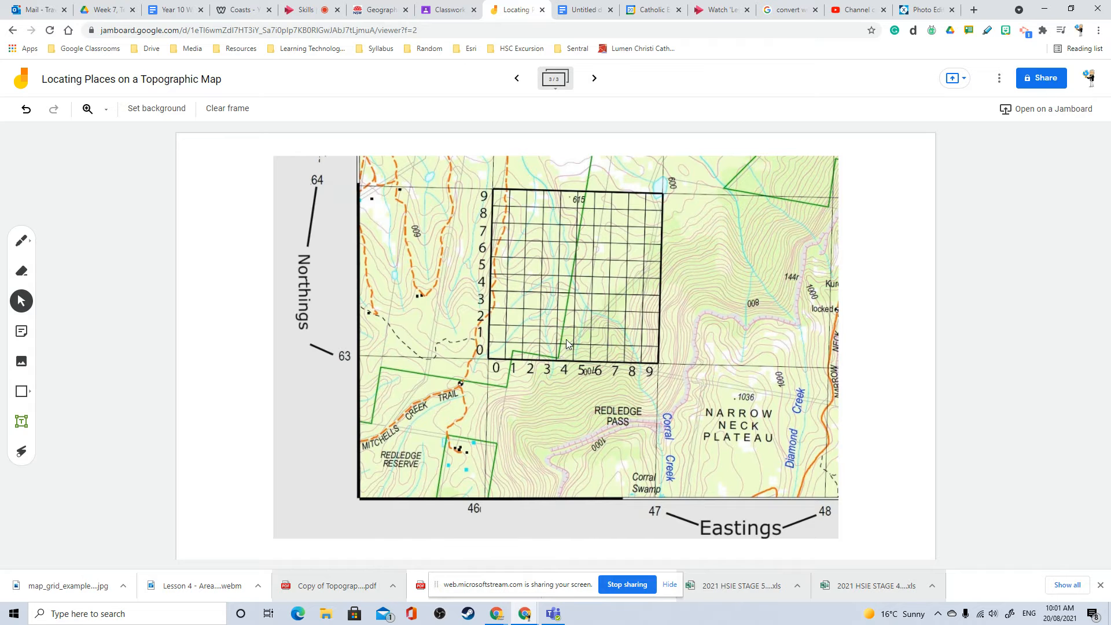
pyautogui.moveTo(523, 526)
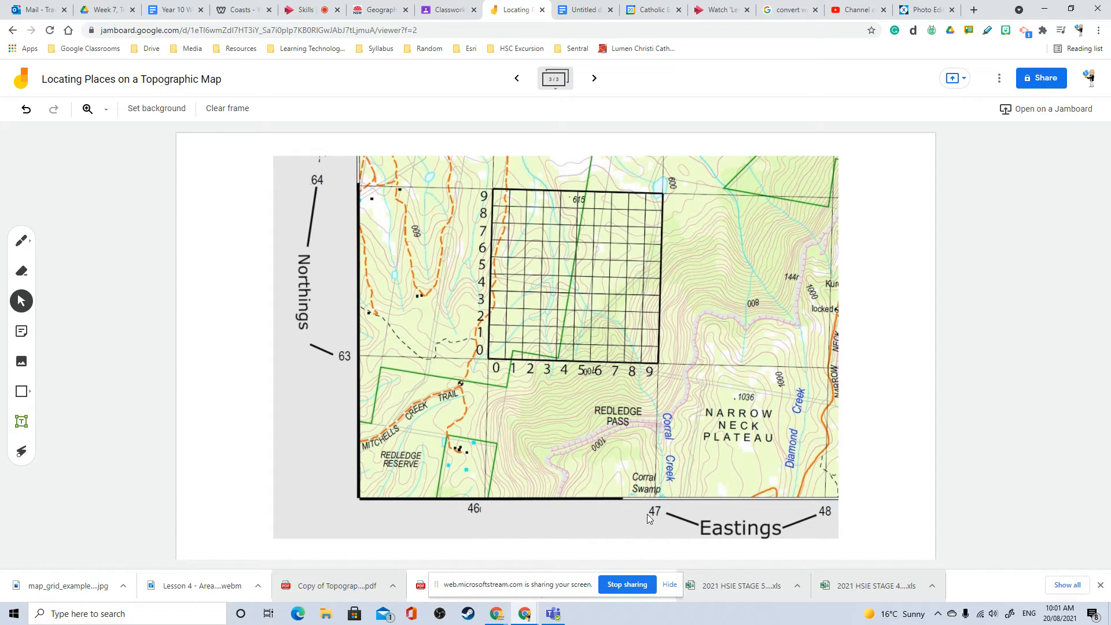
pyautogui.moveTo(829, 516)
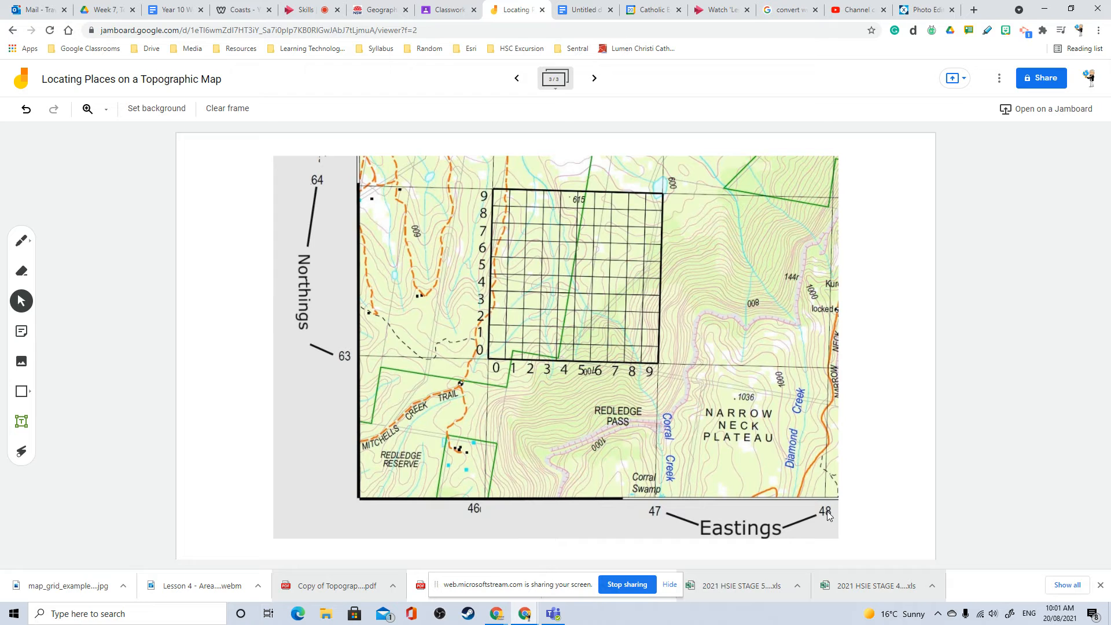
pyautogui.moveTo(355, 400)
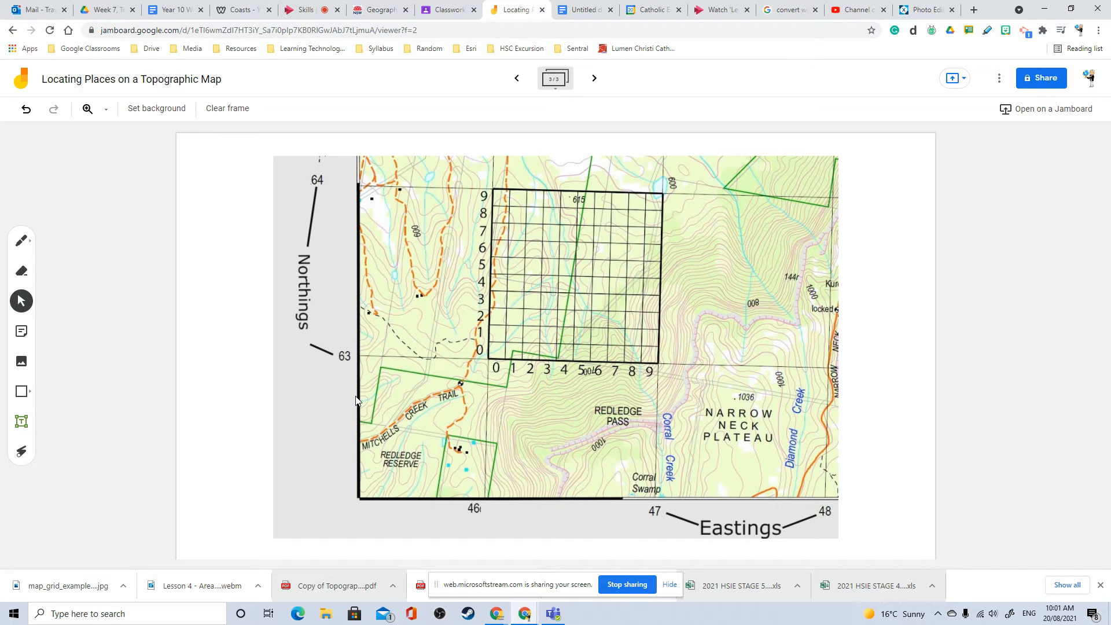
pyautogui.moveTo(320, 187)
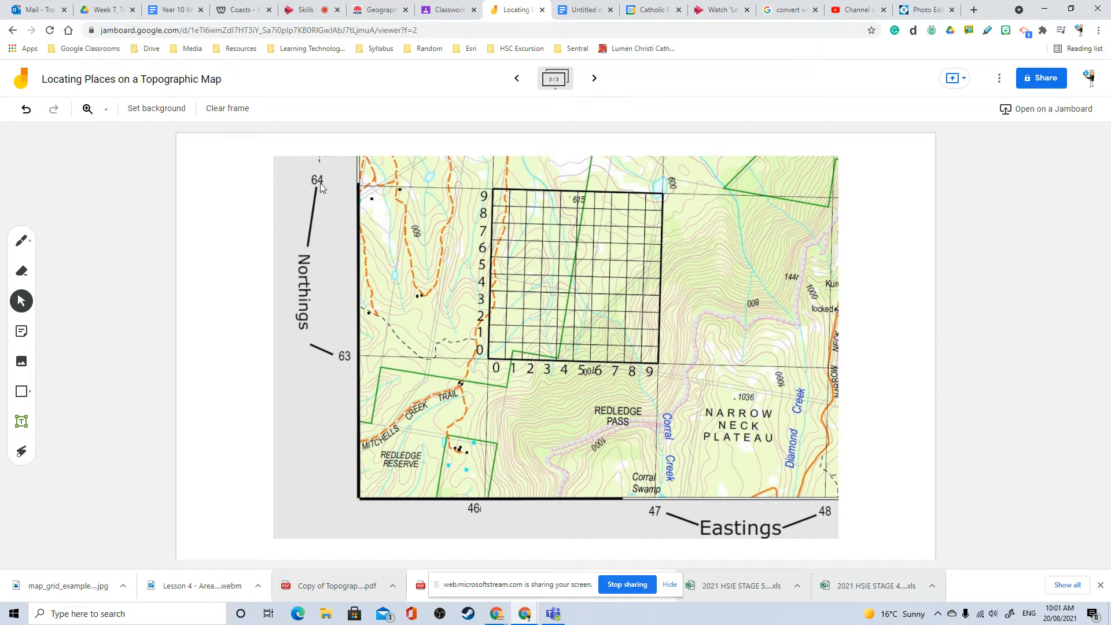
pyautogui.moveTo(306, 305)
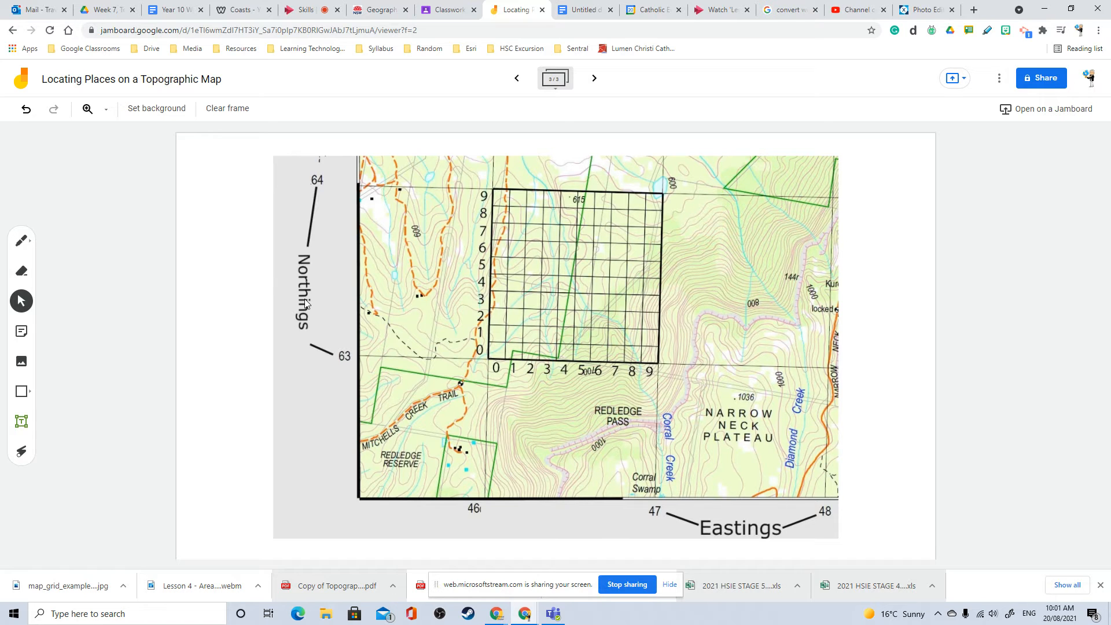
pyautogui.moveTo(659, 278)
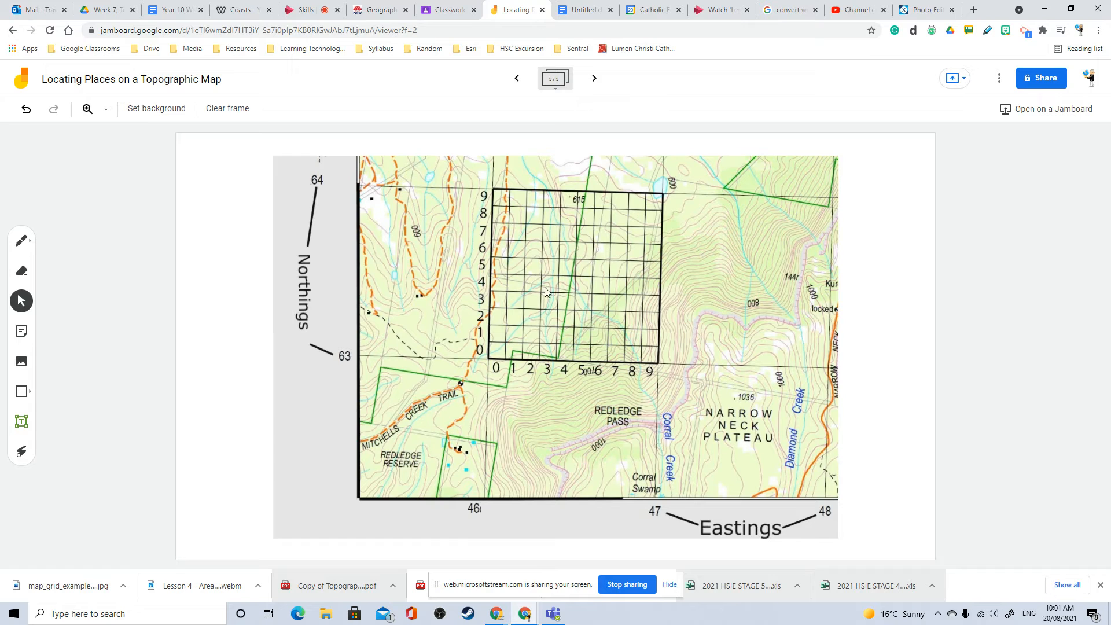
pyautogui.moveTo(476, 518)
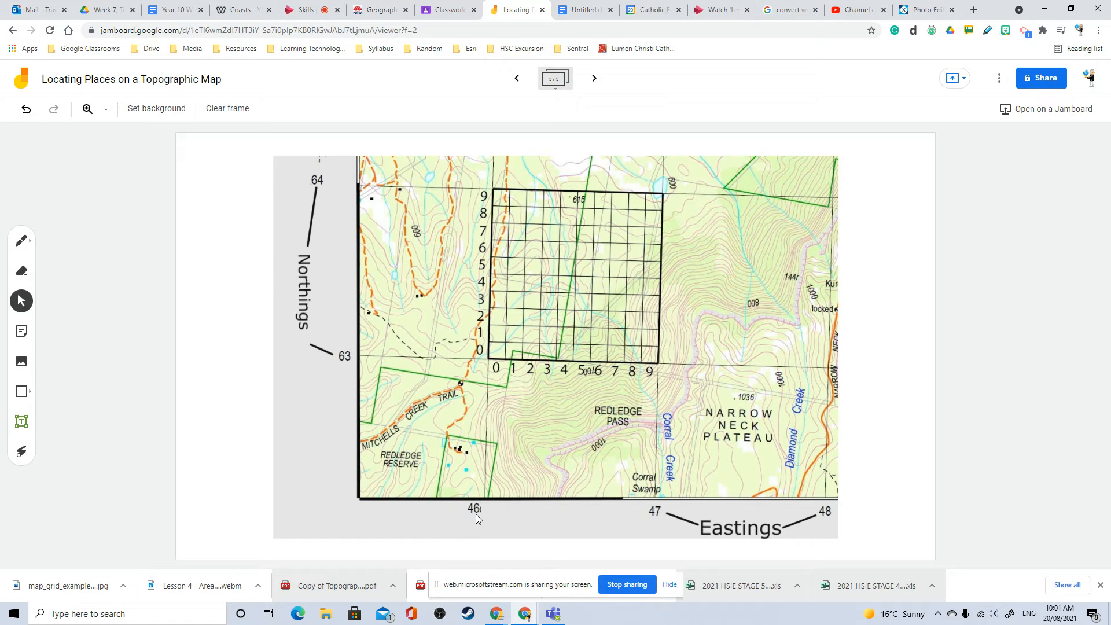
pyautogui.moveTo(344, 366)
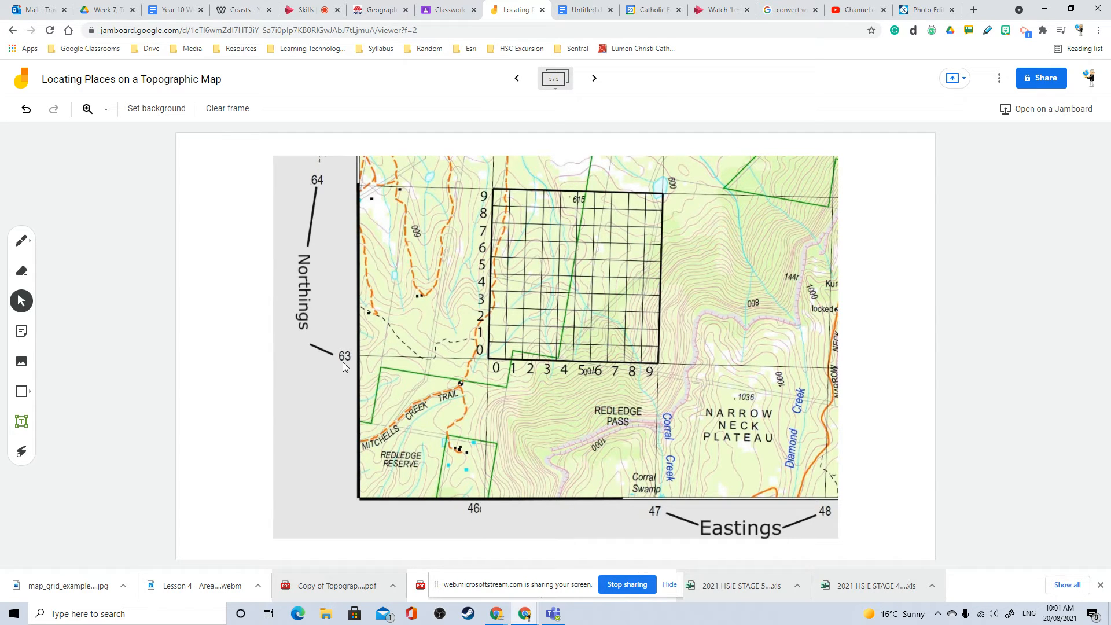
pyautogui.moveTo(349, 362)
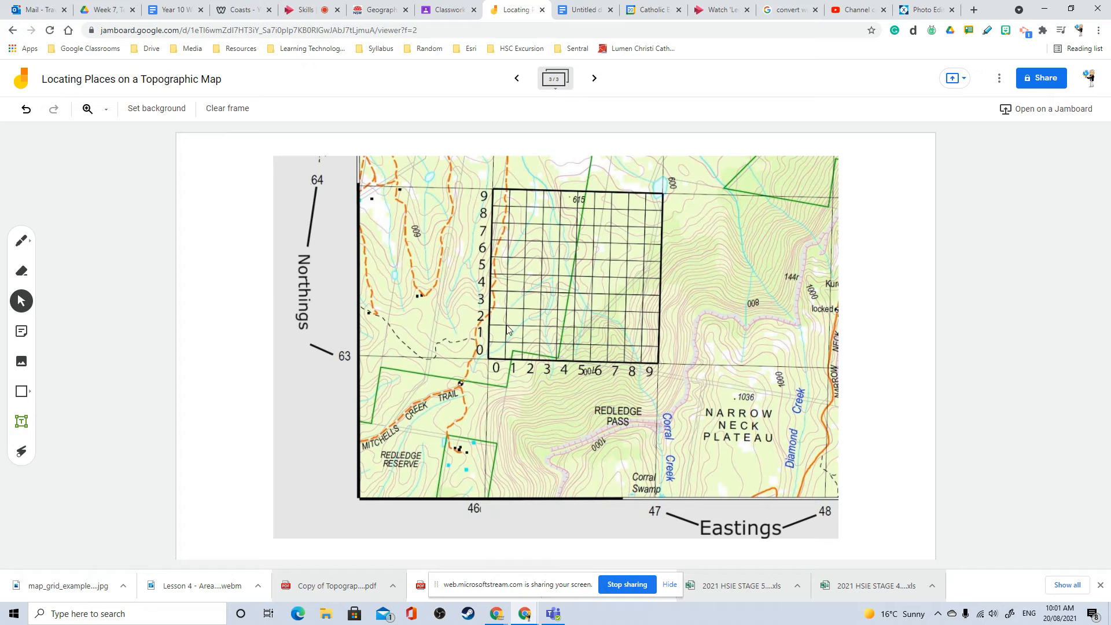
pyautogui.moveTo(499, 375)
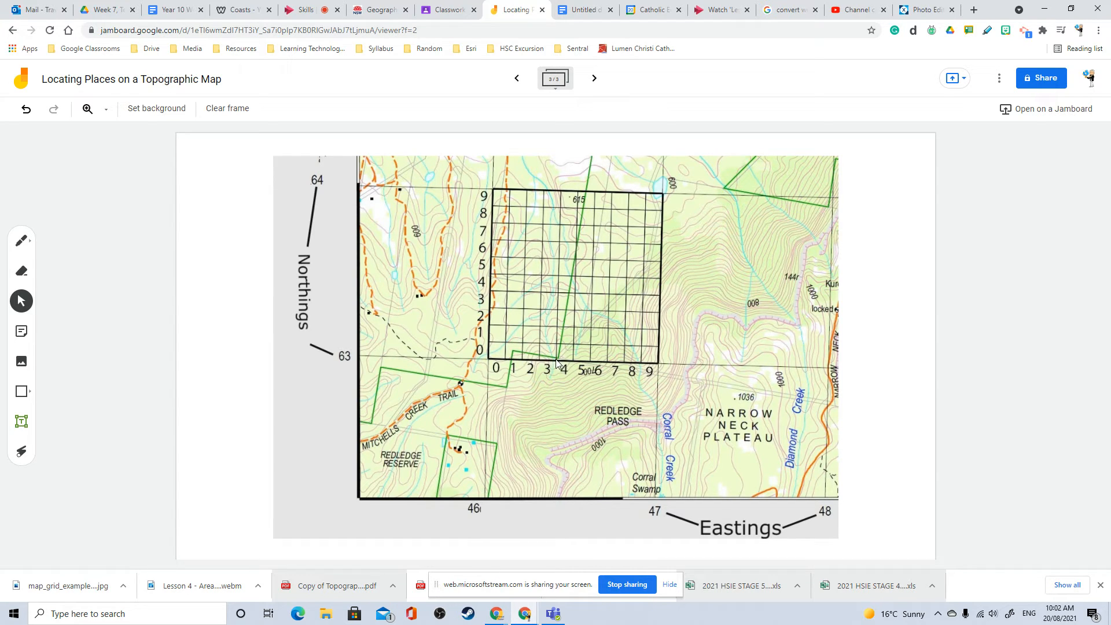
pyautogui.moveTo(599, 365)
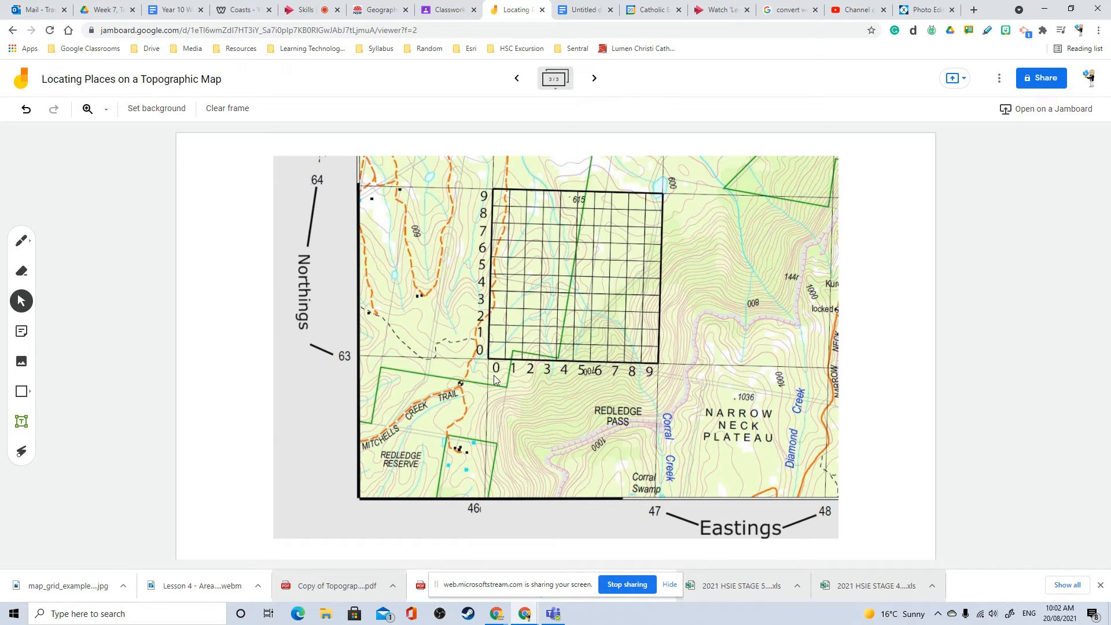
pyautogui.moveTo(481, 355)
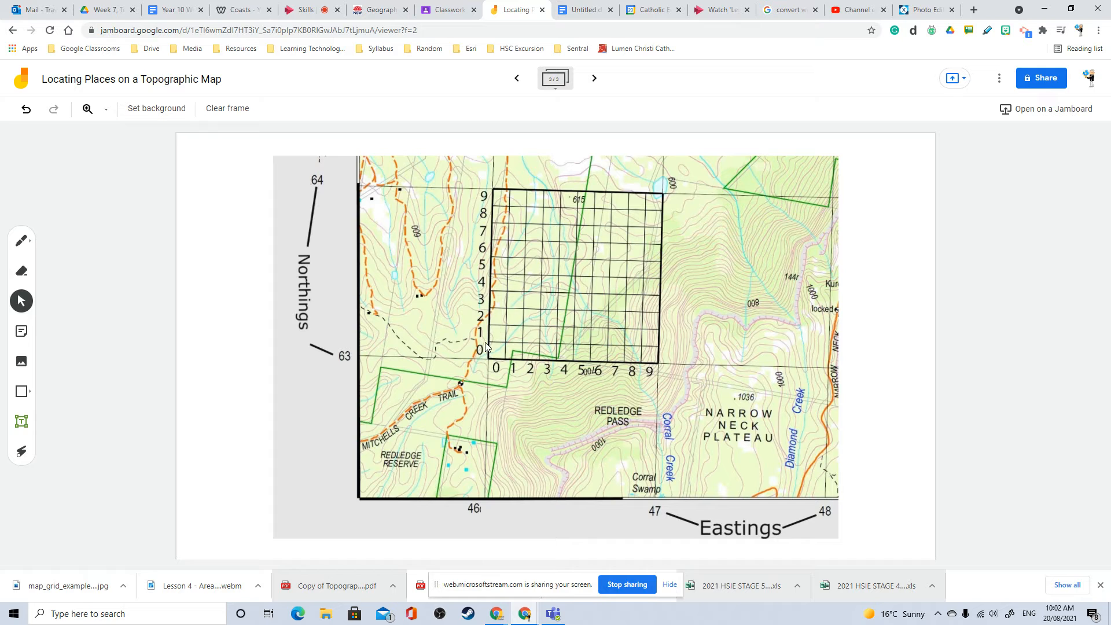
pyautogui.moveTo(492, 295)
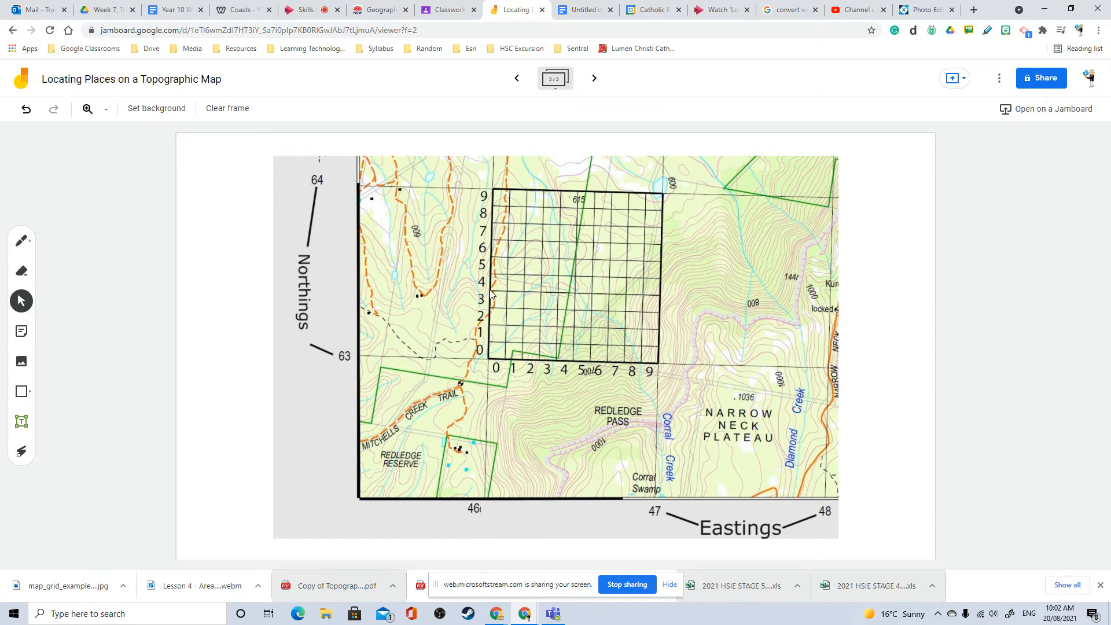
pyautogui.moveTo(498, 227)
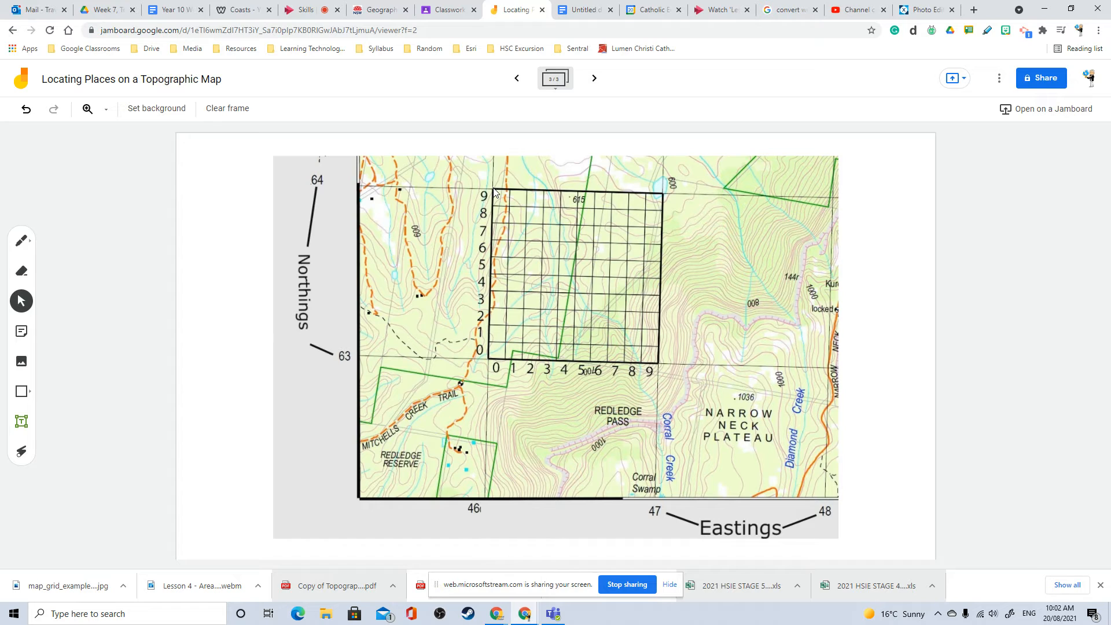
pyautogui.moveTo(491, 361)
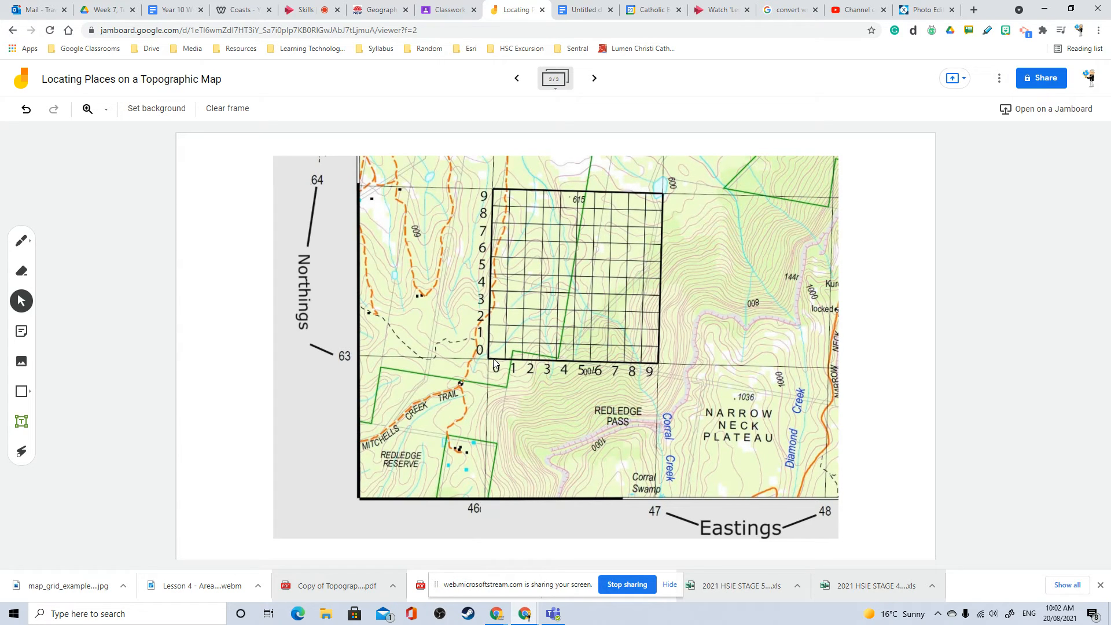
pyautogui.moveTo(500, 457)
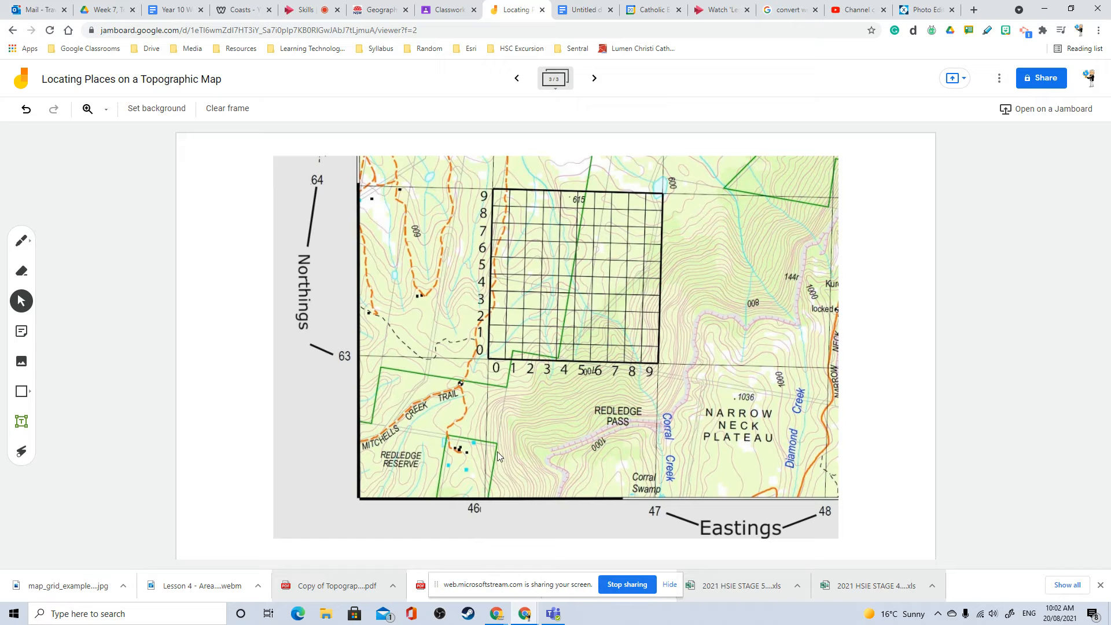
pyautogui.moveTo(493, 366)
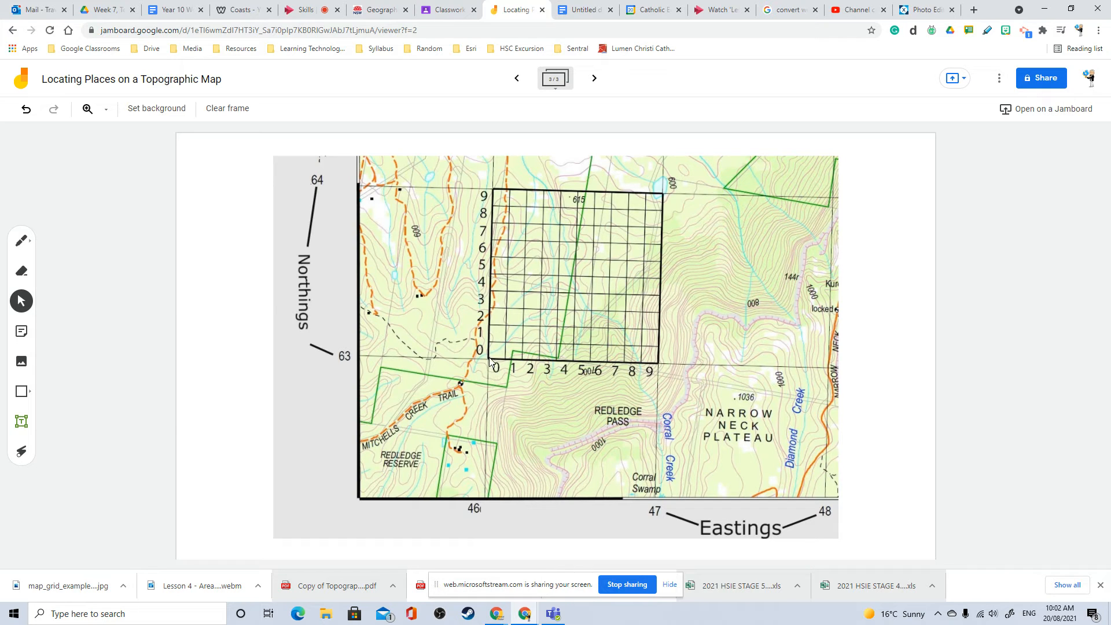
pyautogui.moveTo(492, 316)
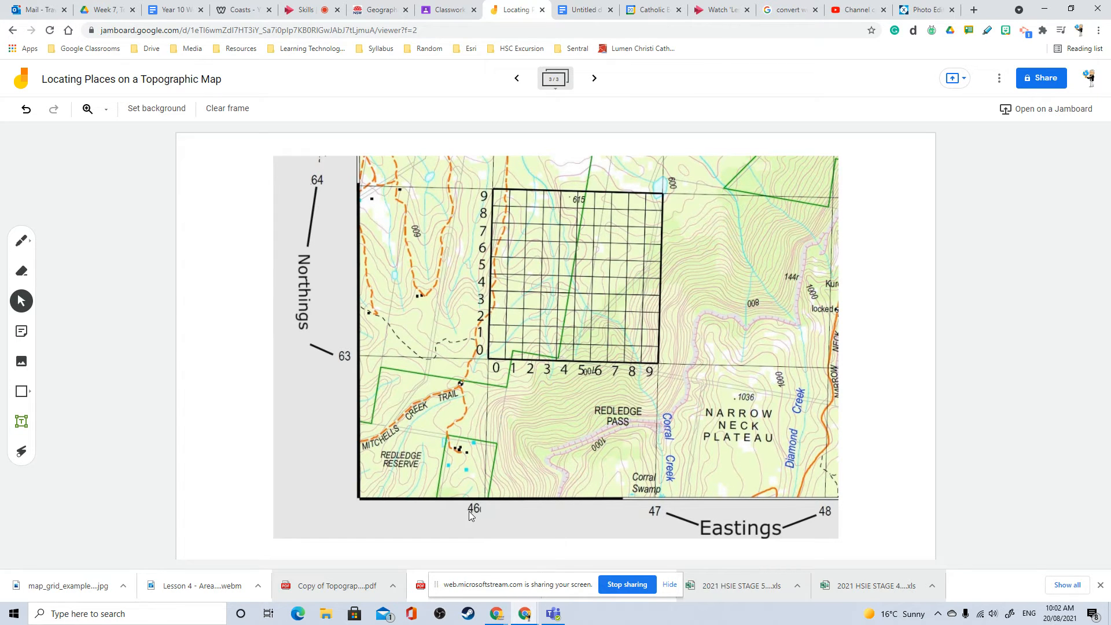
pyautogui.moveTo(490, 317)
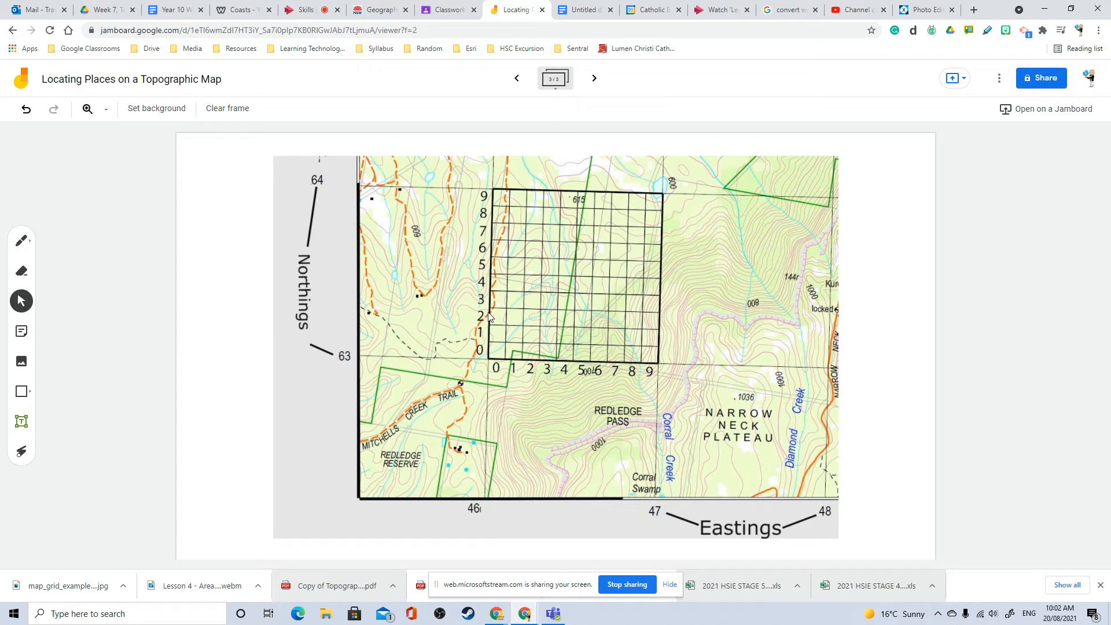
pyautogui.moveTo(492, 382)
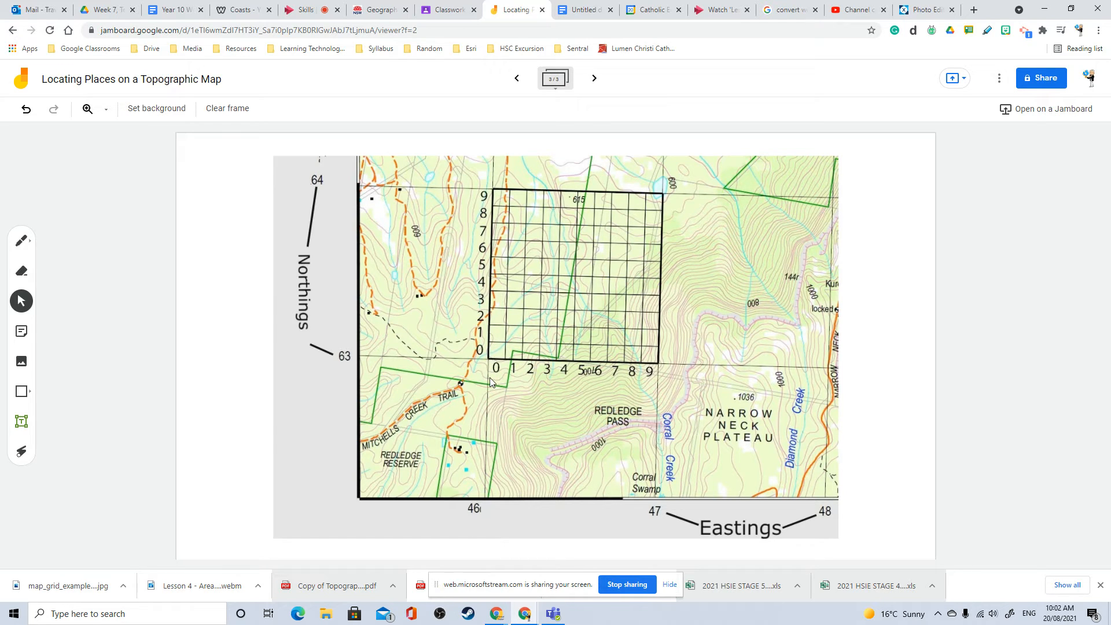
pyautogui.moveTo(508, 234)
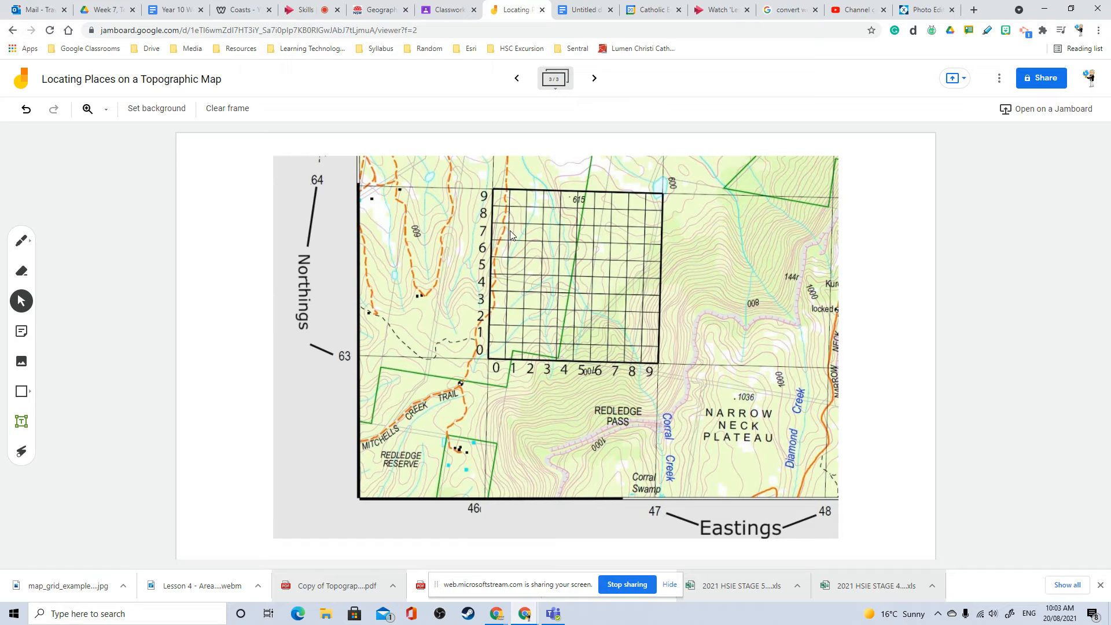
pyautogui.moveTo(505, 367)
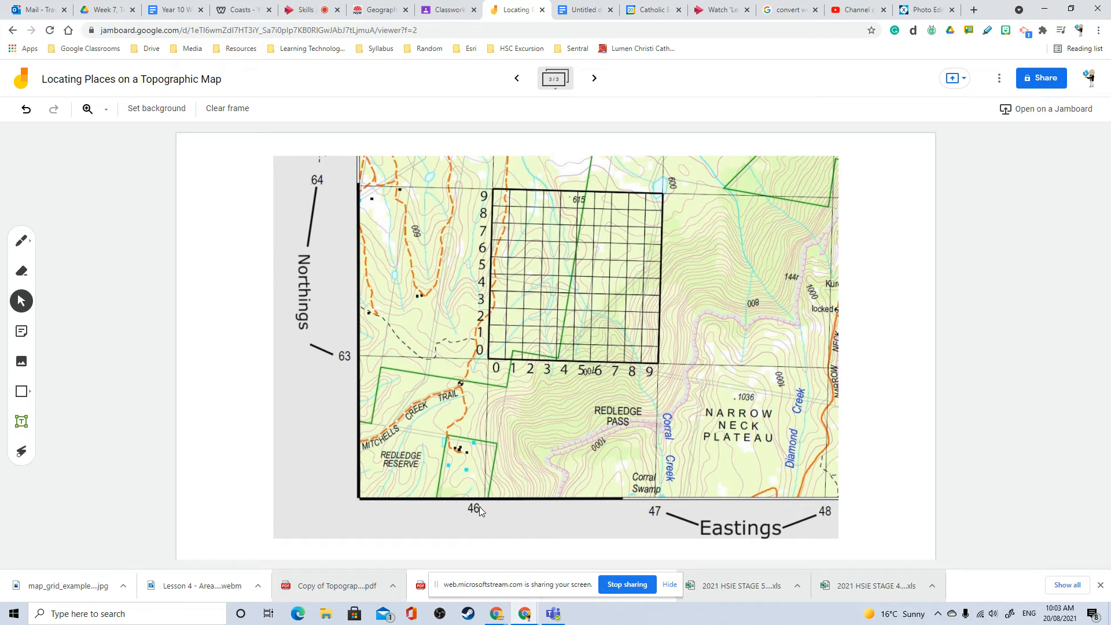
pyautogui.moveTo(315, 416)
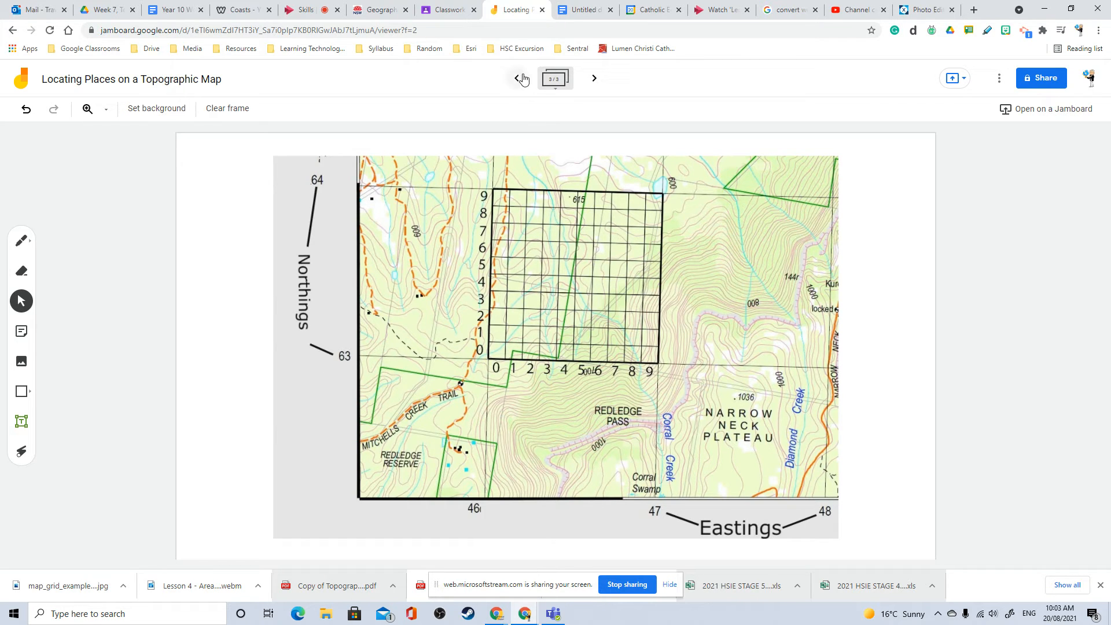
pyautogui.click(516, 78)
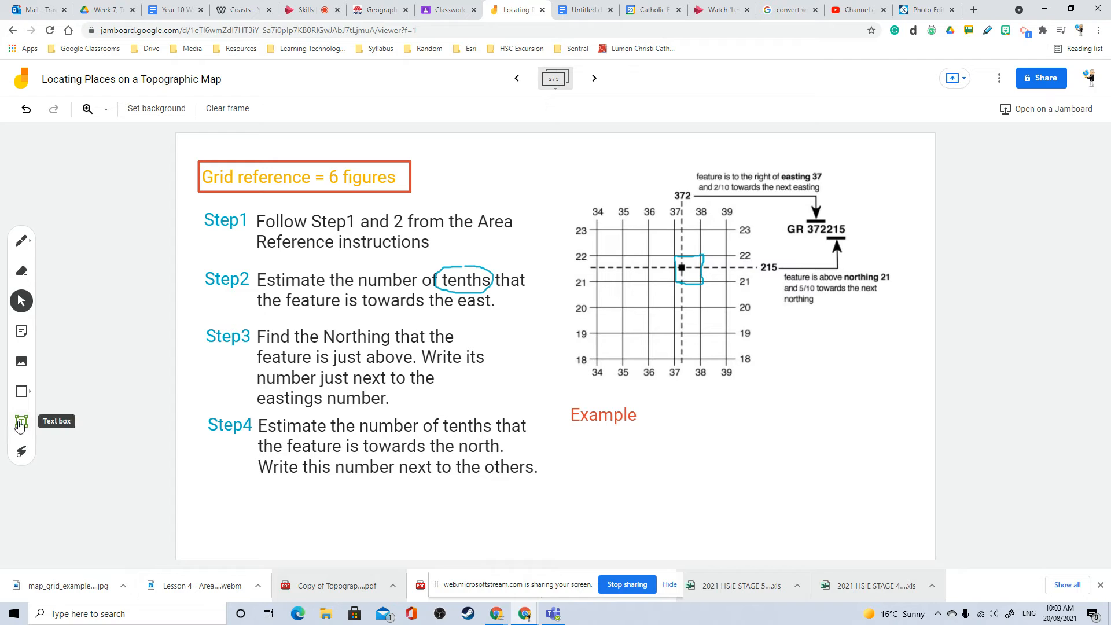
# Step: Add a text box beside 'Example' and type 'GR 37'
pyautogui.moveTo(666, 411); pyautogui.dragTo(767, 429)
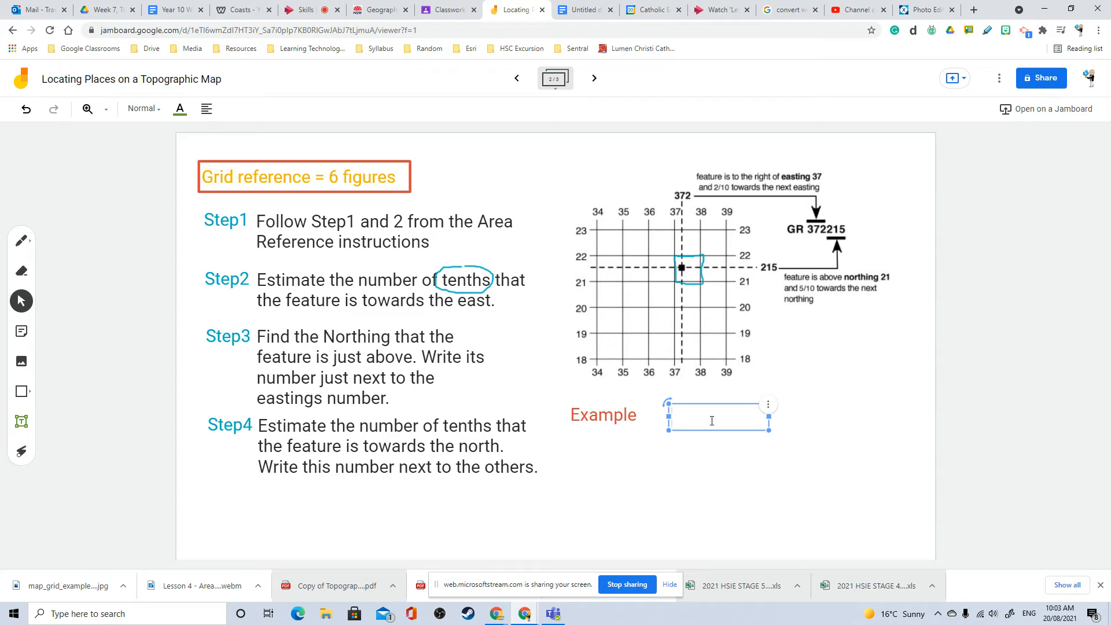
pyautogui.write('GR')
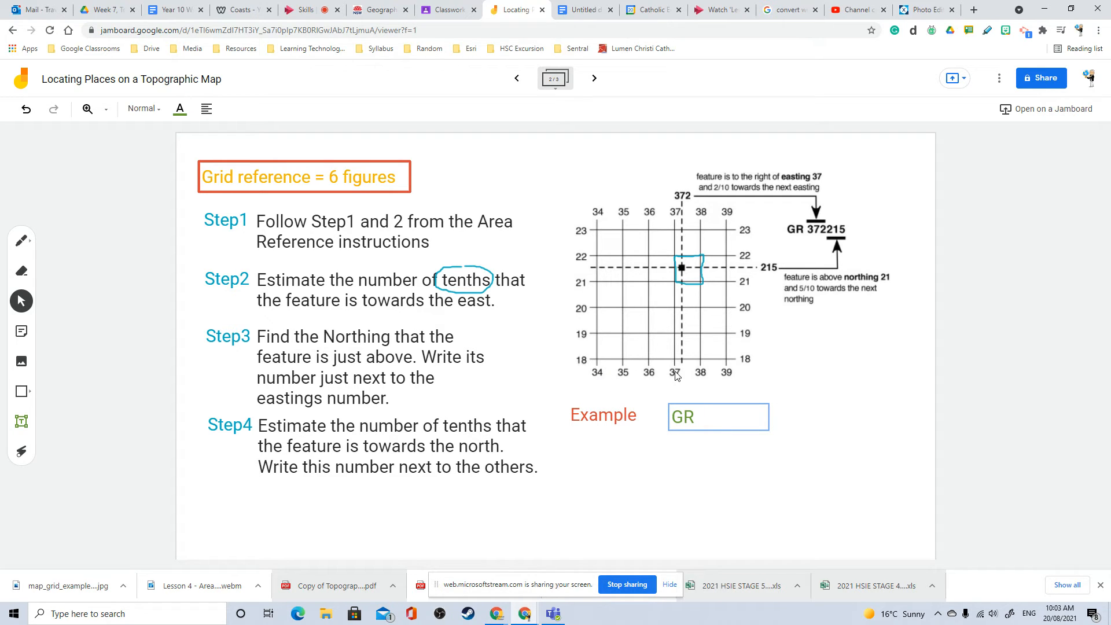
pyautogui.click(716, 416)
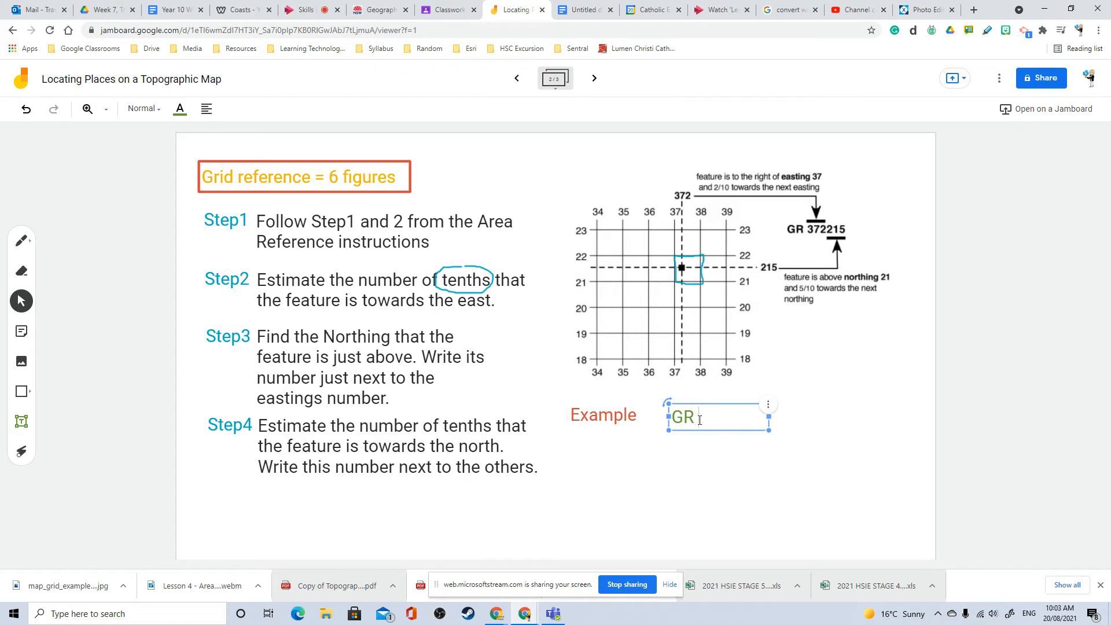
pyautogui.write('37')
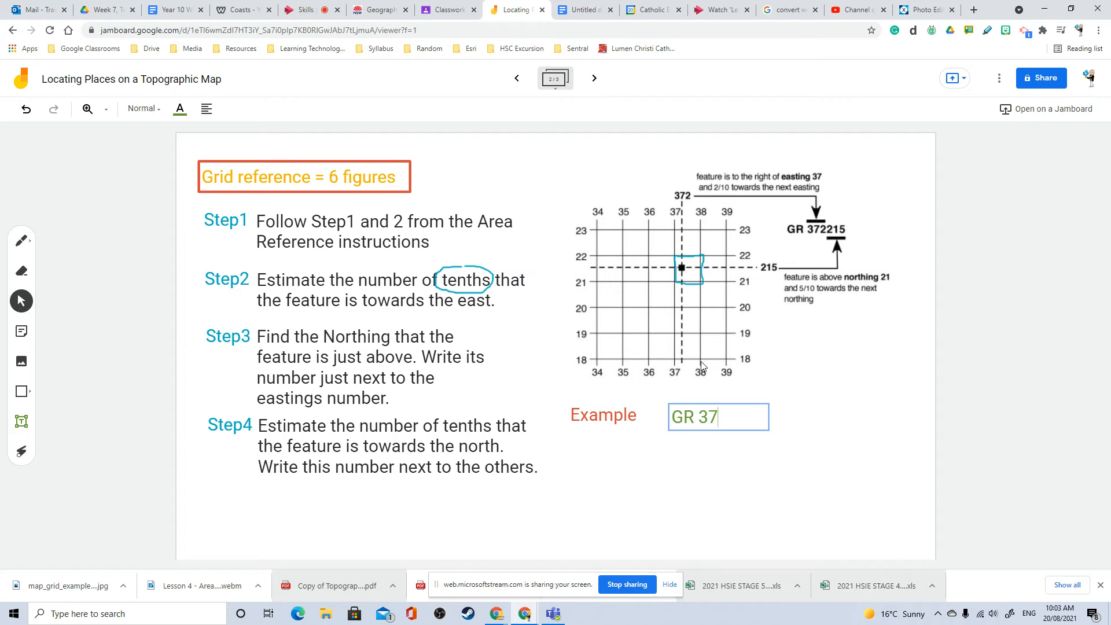
pyautogui.moveTo(687, 364)
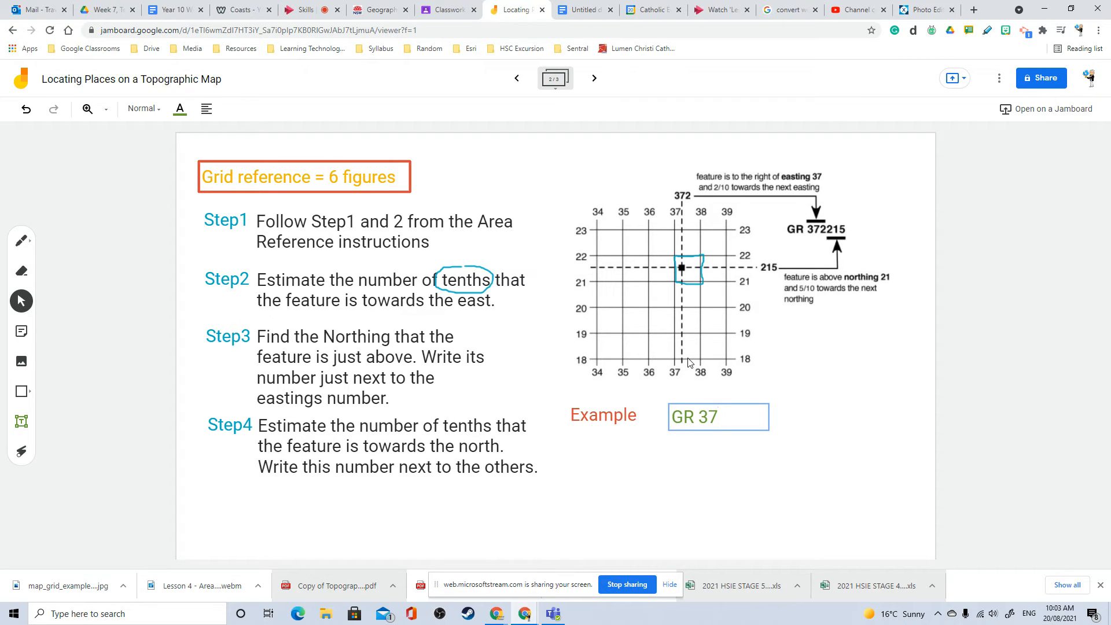
pyautogui.moveTo(698, 363)
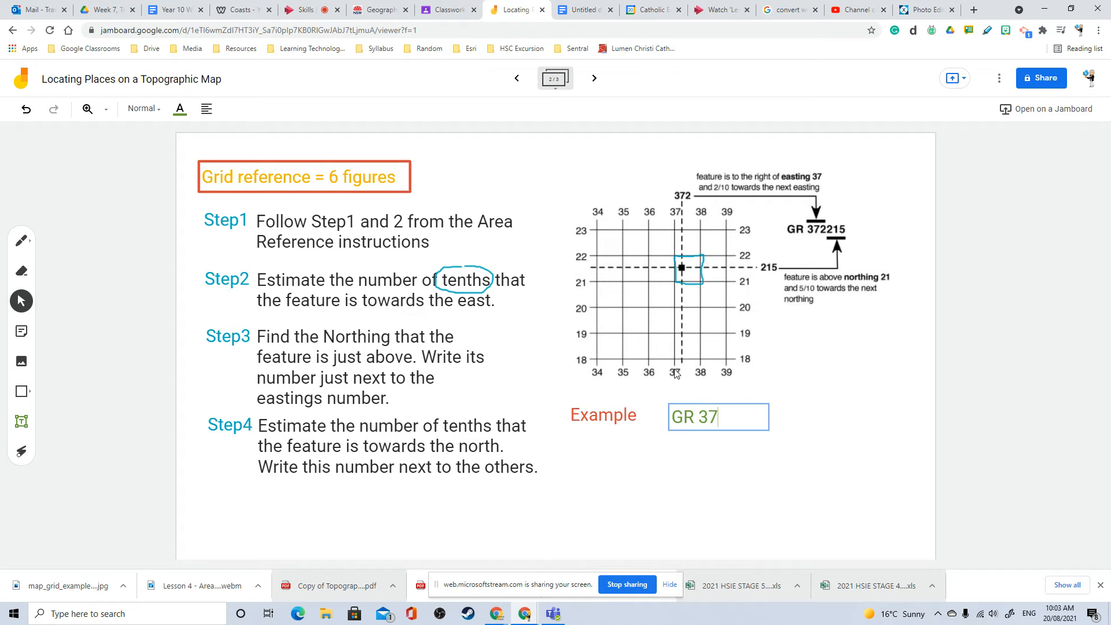
pyautogui.moveTo(676, 363)
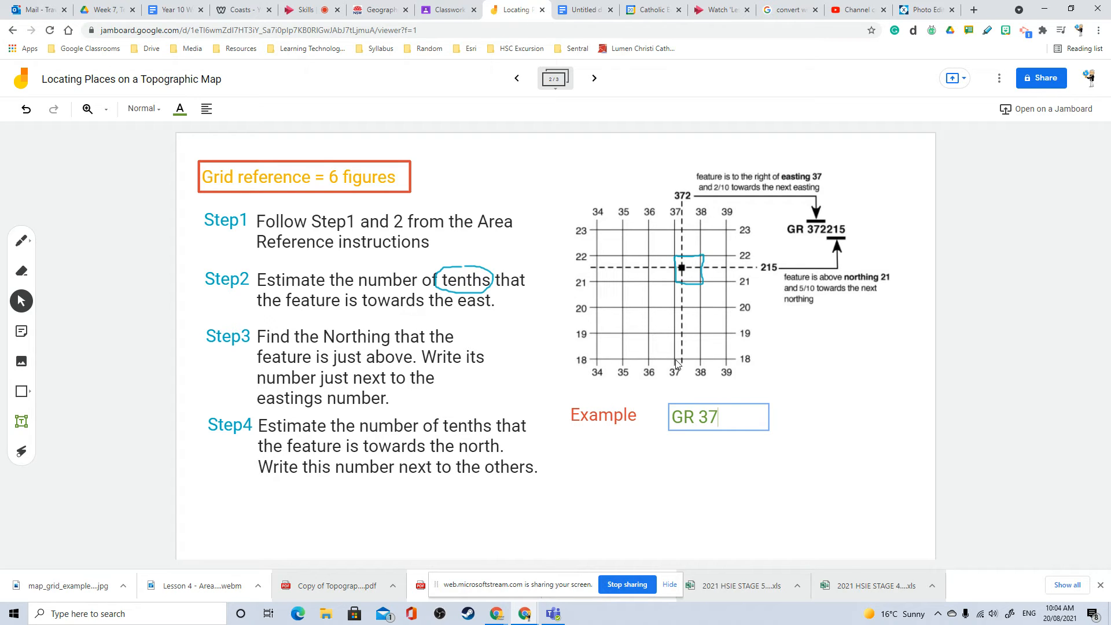
pyautogui.moveTo(682, 363)
pyautogui.write('3')
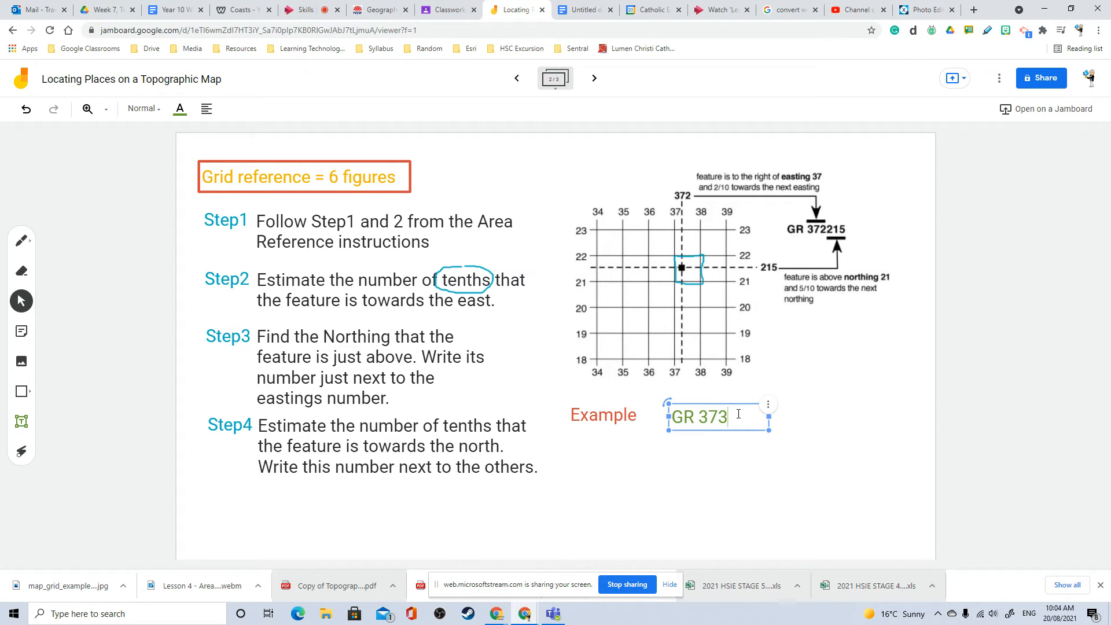
# Step: Complete the Example text box to read 'GR 373215' and deselect it
pyautogui.click(751, 362)
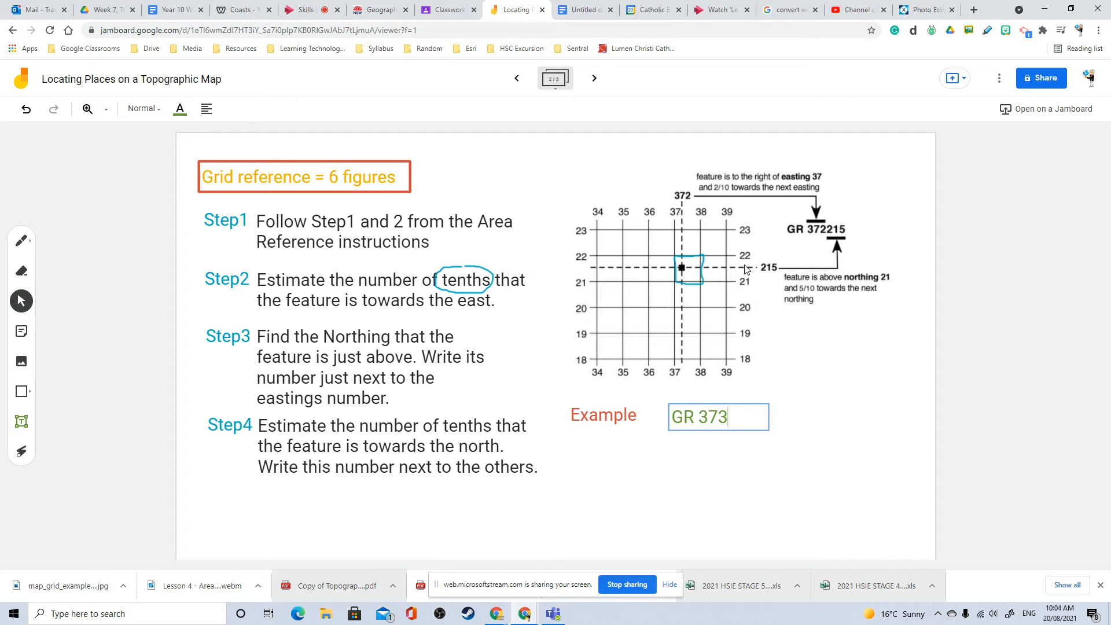
pyautogui.write('2')
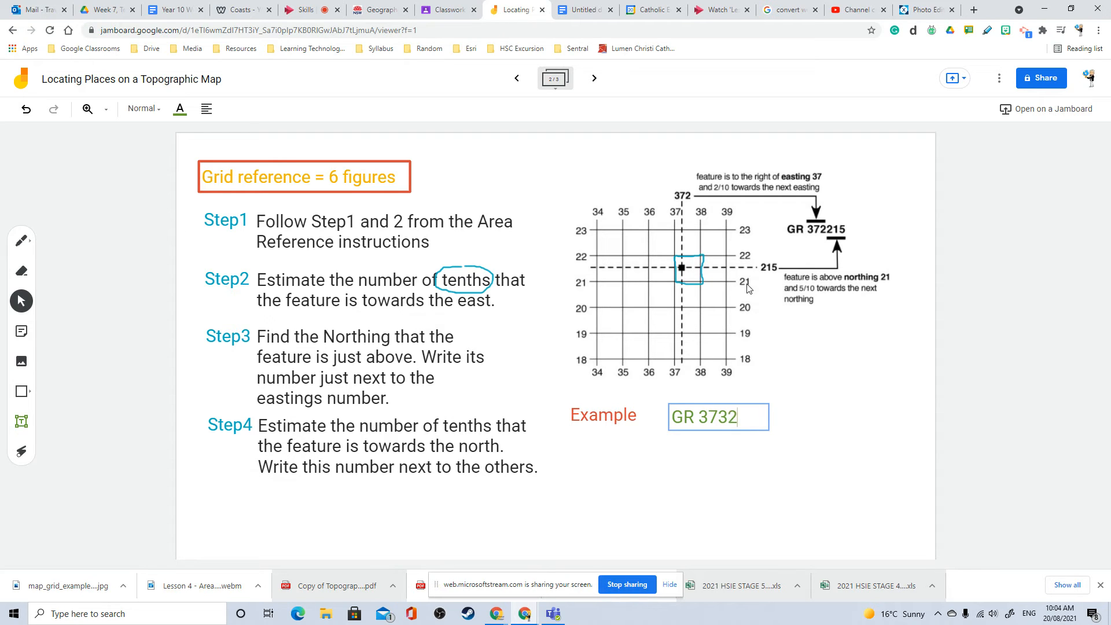
pyautogui.write('1')
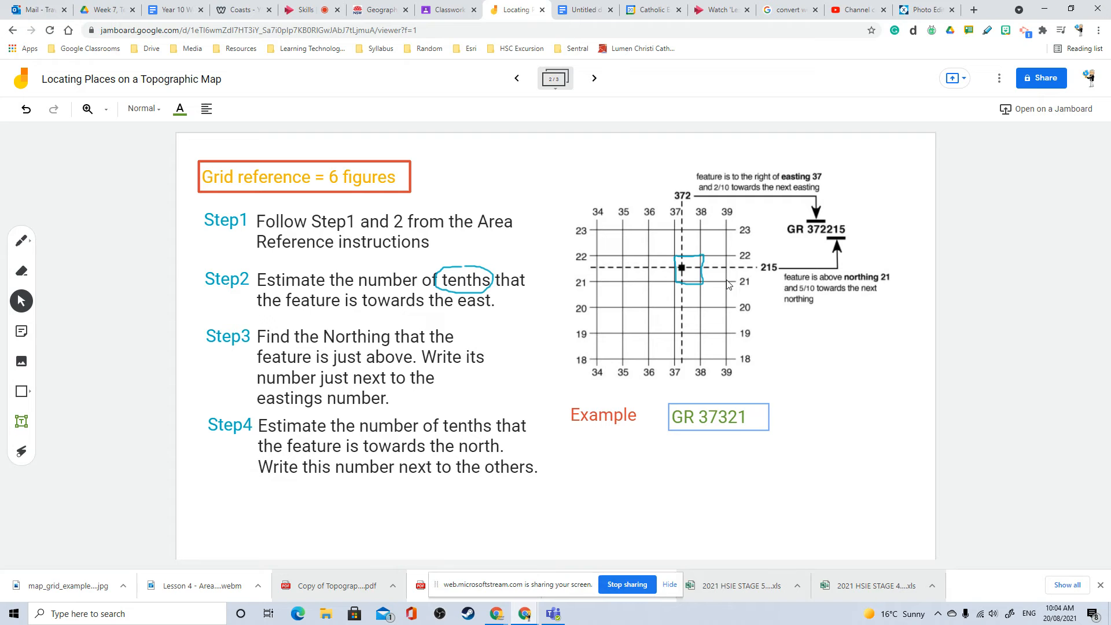
pyautogui.moveTo(729, 282)
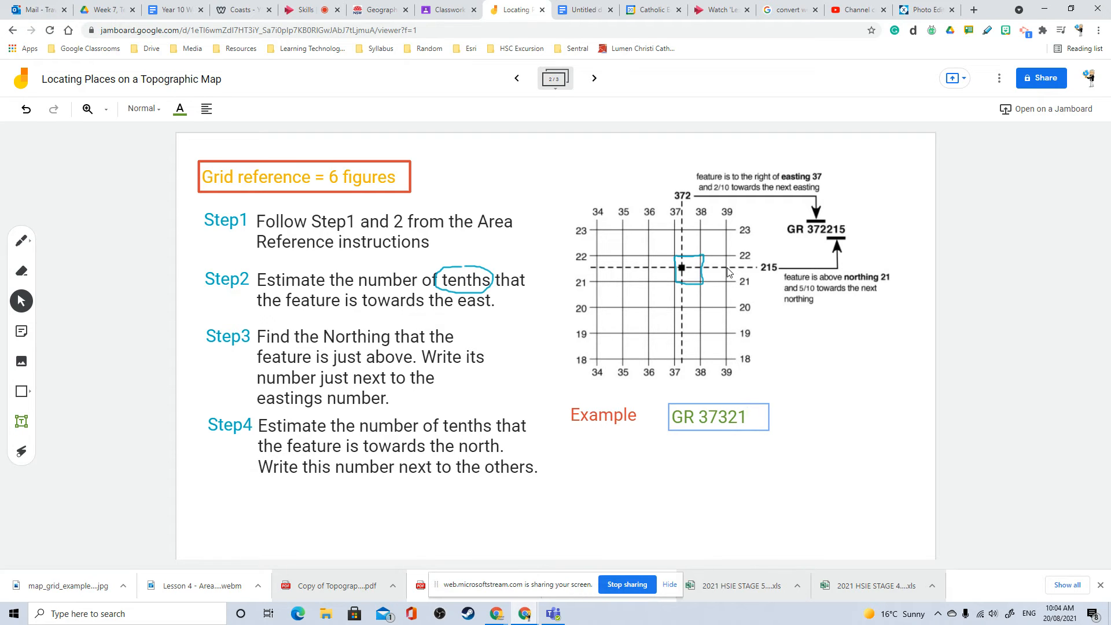
pyautogui.click(718, 416)
pyautogui.write('5')
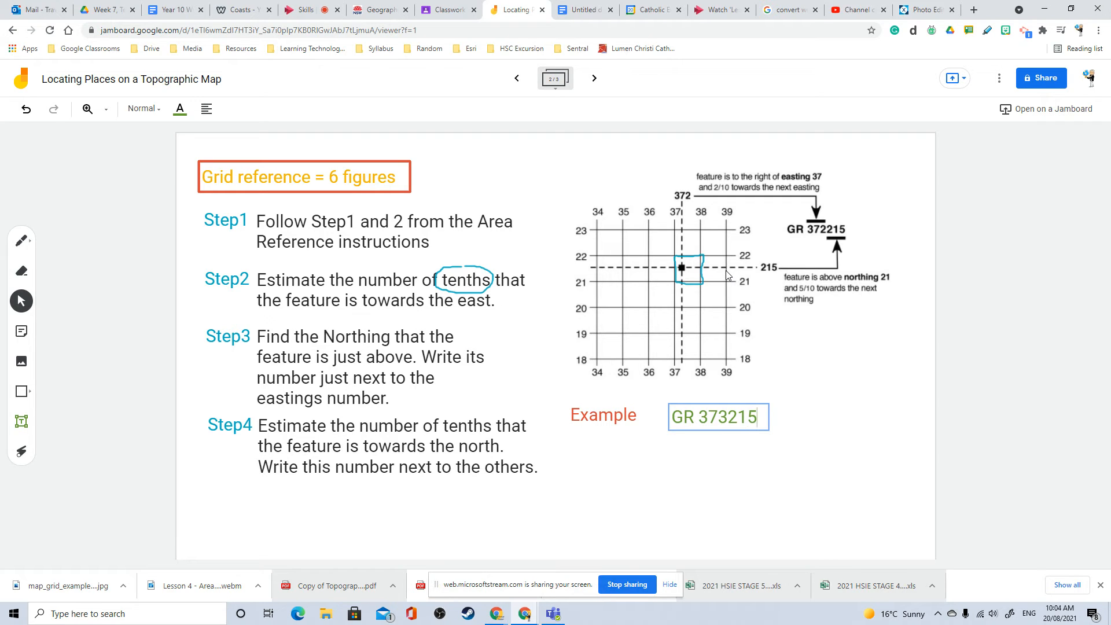
pyautogui.click(716, 416)
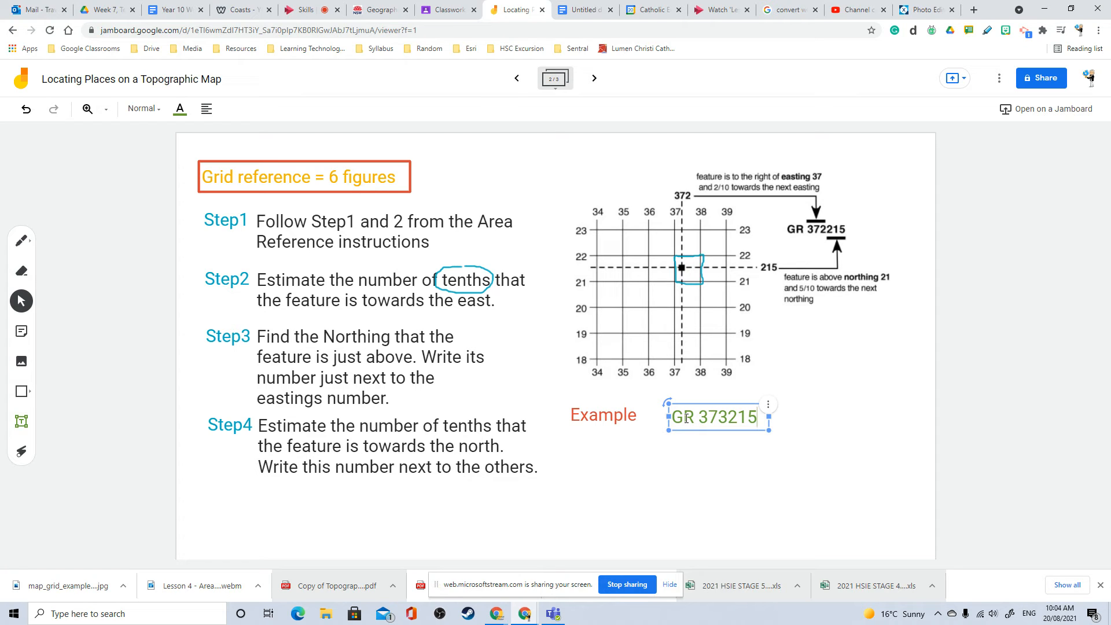
pyautogui.click(710, 446)
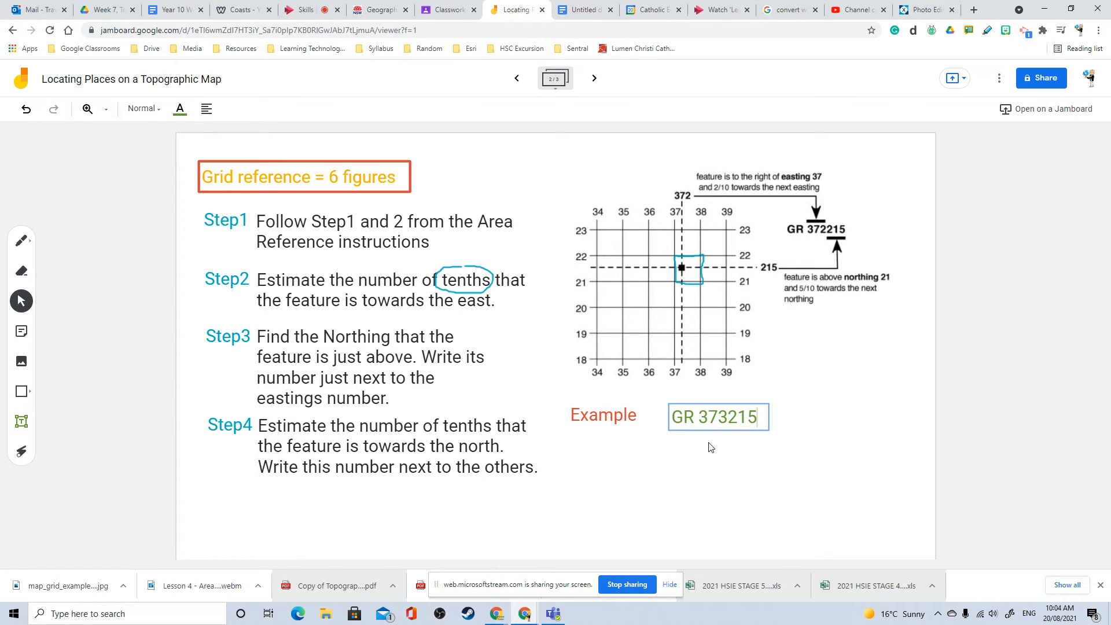
pyautogui.click(717, 417)
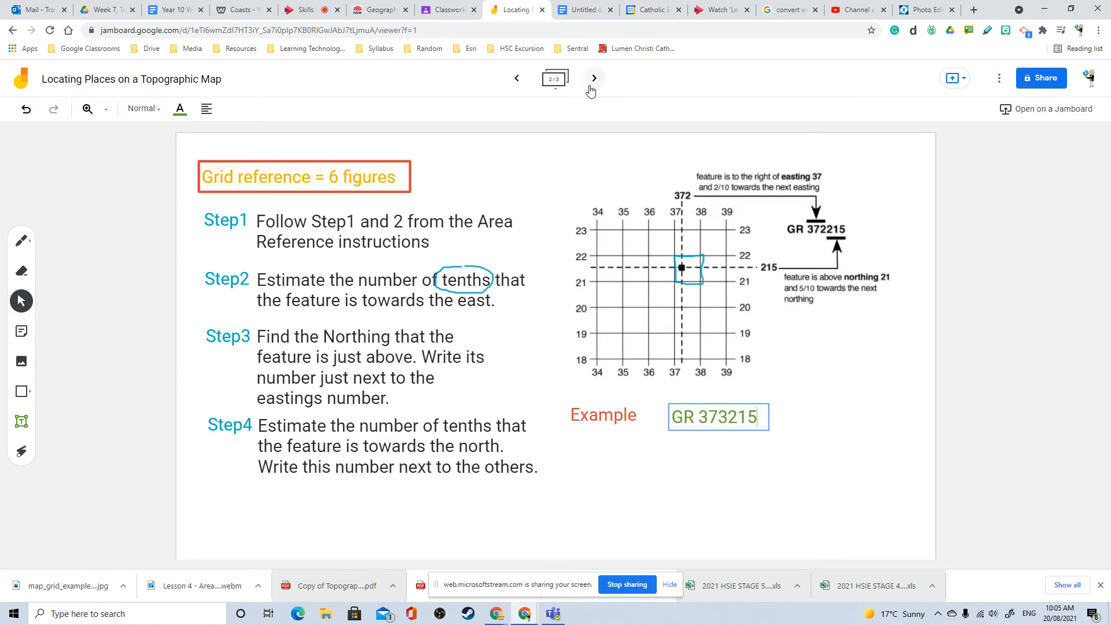
# Step: Move to the map frame and place an empty text box at its lower left
pyautogui.click(593, 77)
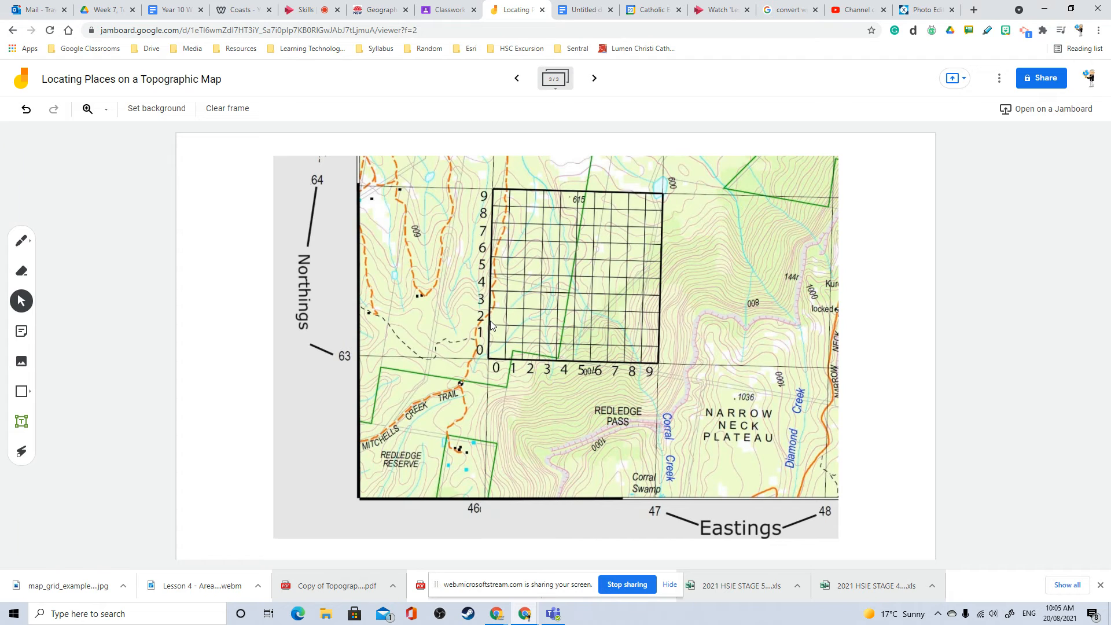
pyautogui.moveTo(567, 207)
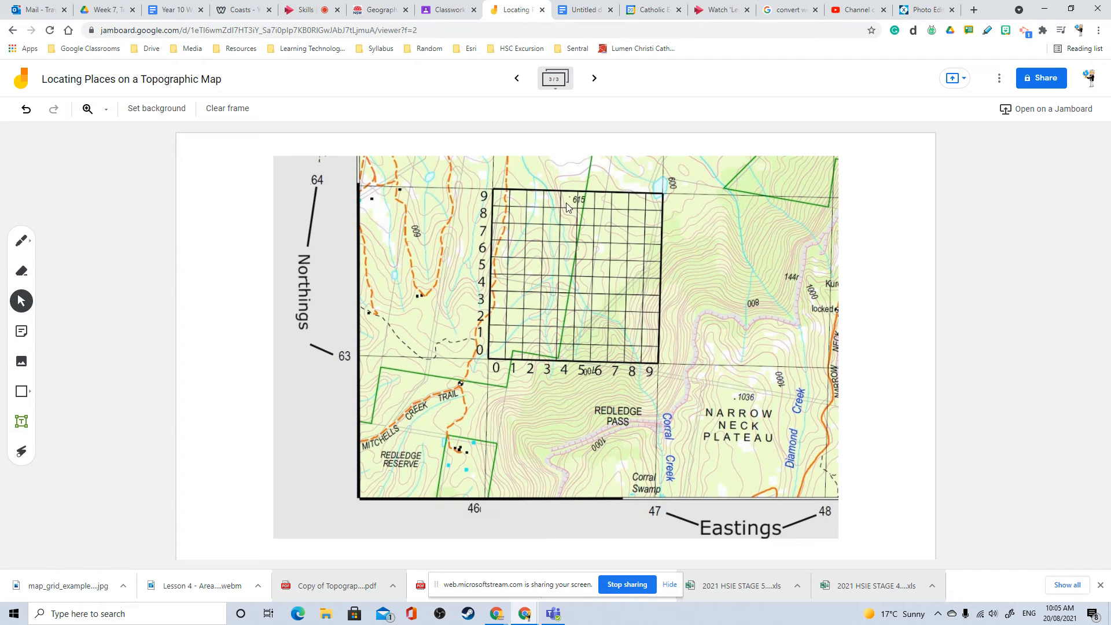
pyautogui.moveTo(580, 203)
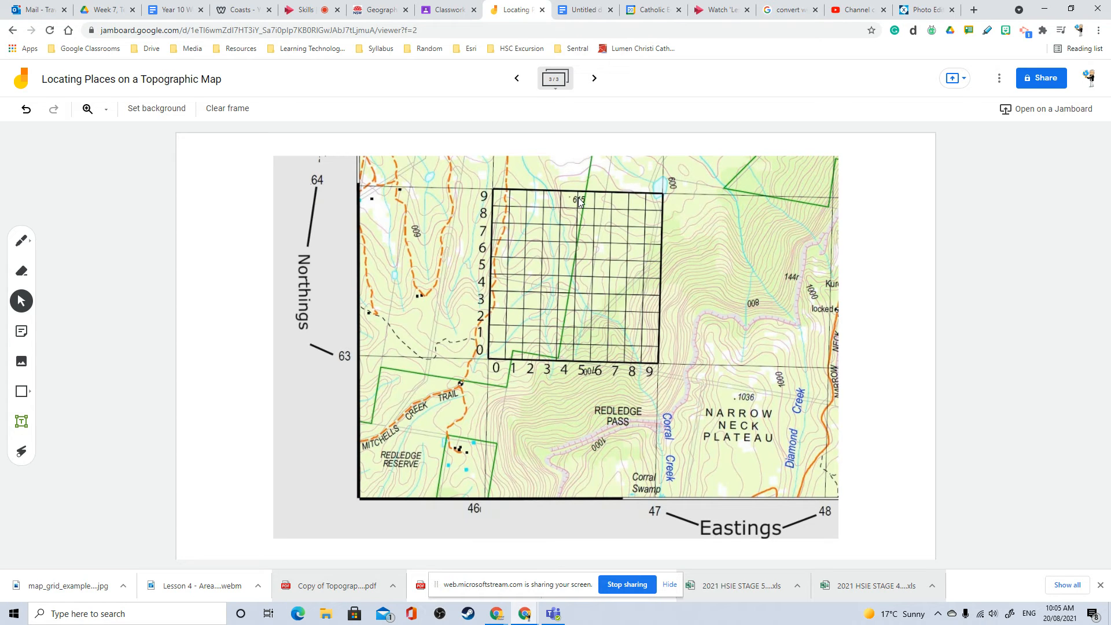
pyautogui.moveTo(581, 205)
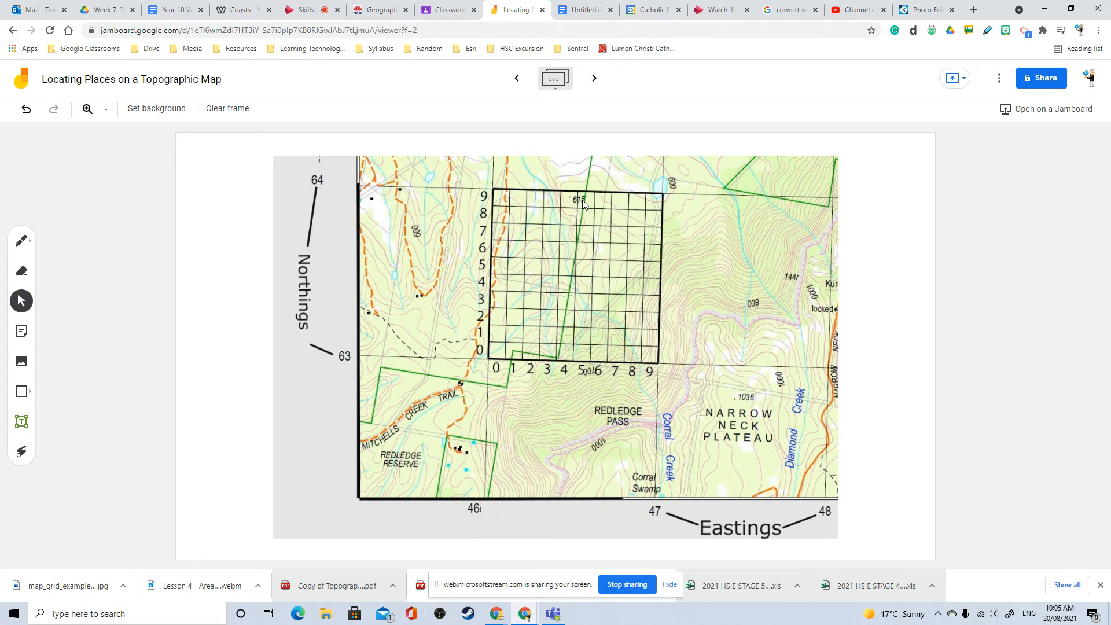
pyautogui.moveTo(572, 202)
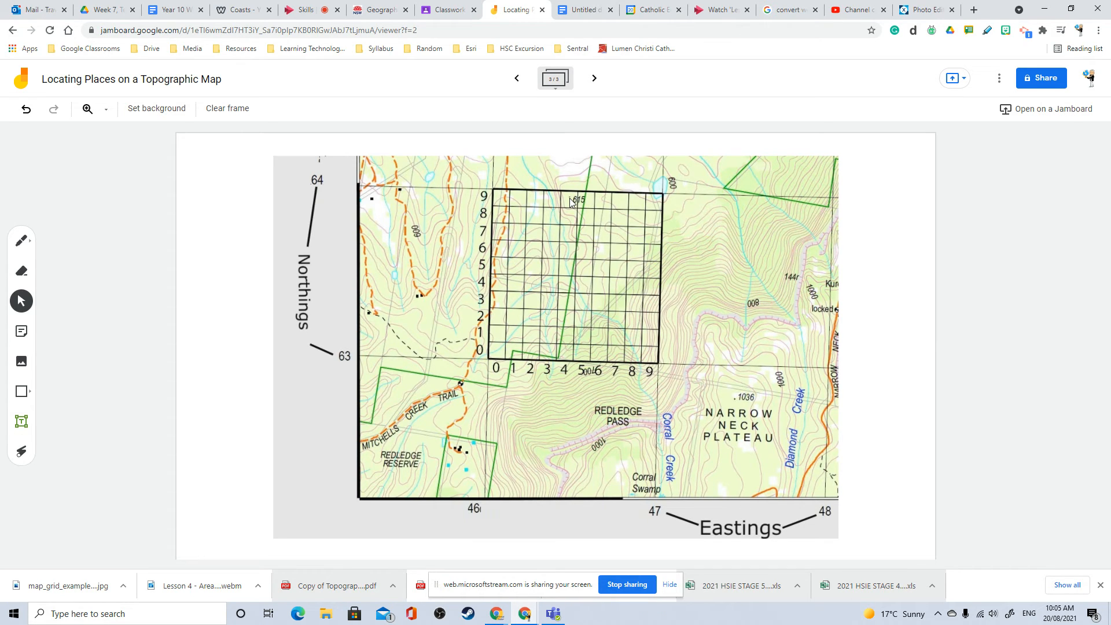
pyautogui.click(21, 422)
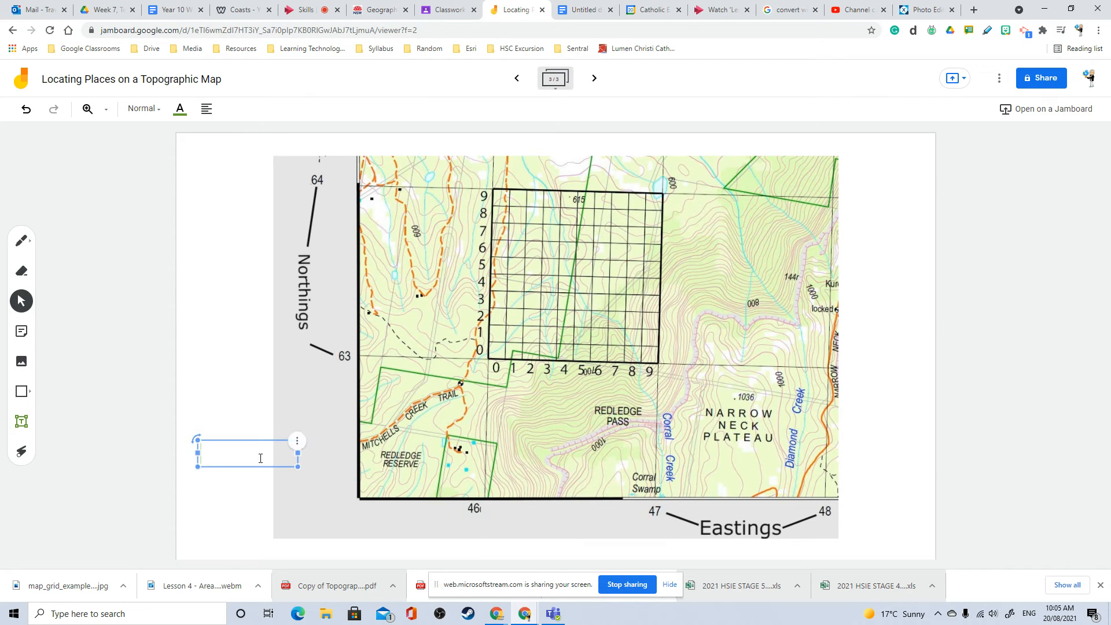
# Step: Type 'GR465639' into the lower-left text box and finish editing it
pyautogui.write('GR')
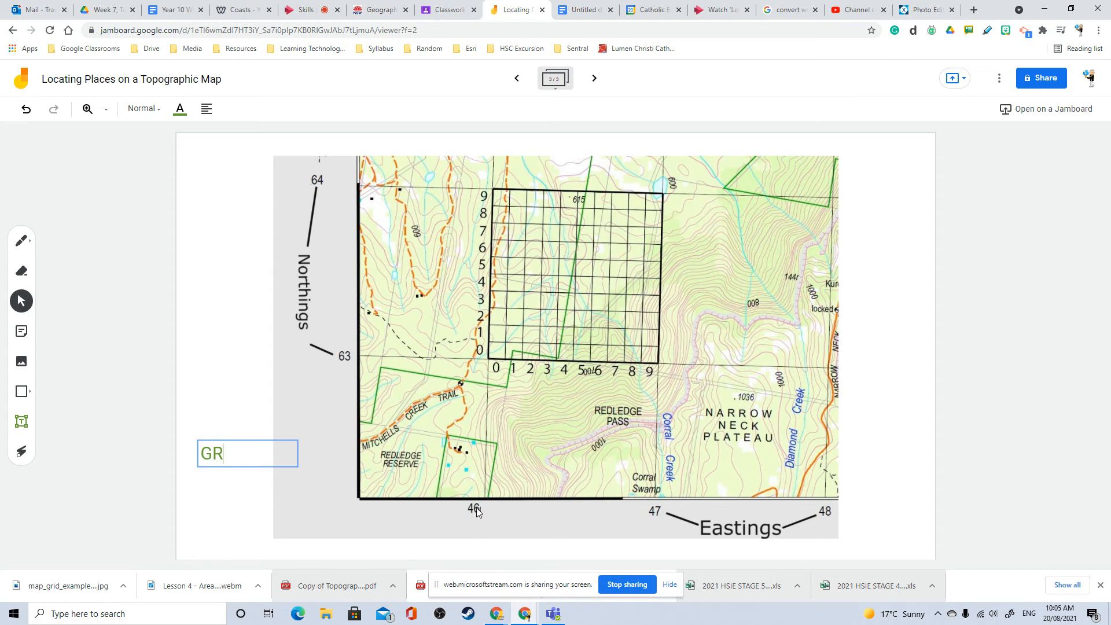
pyautogui.moveTo(646, 512)
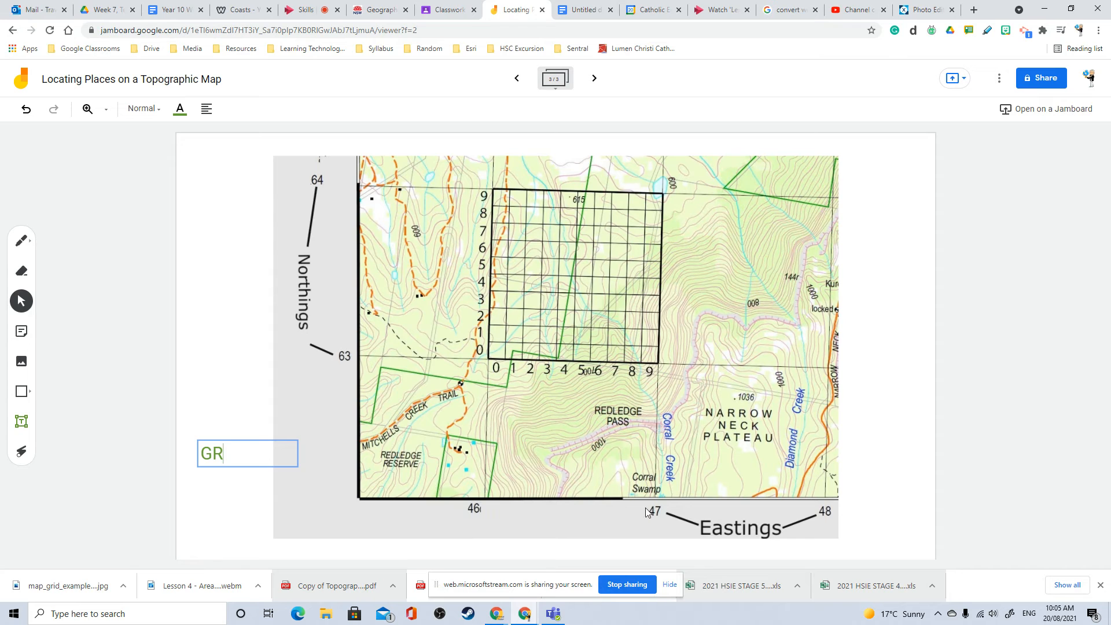
pyautogui.moveTo(572, 207)
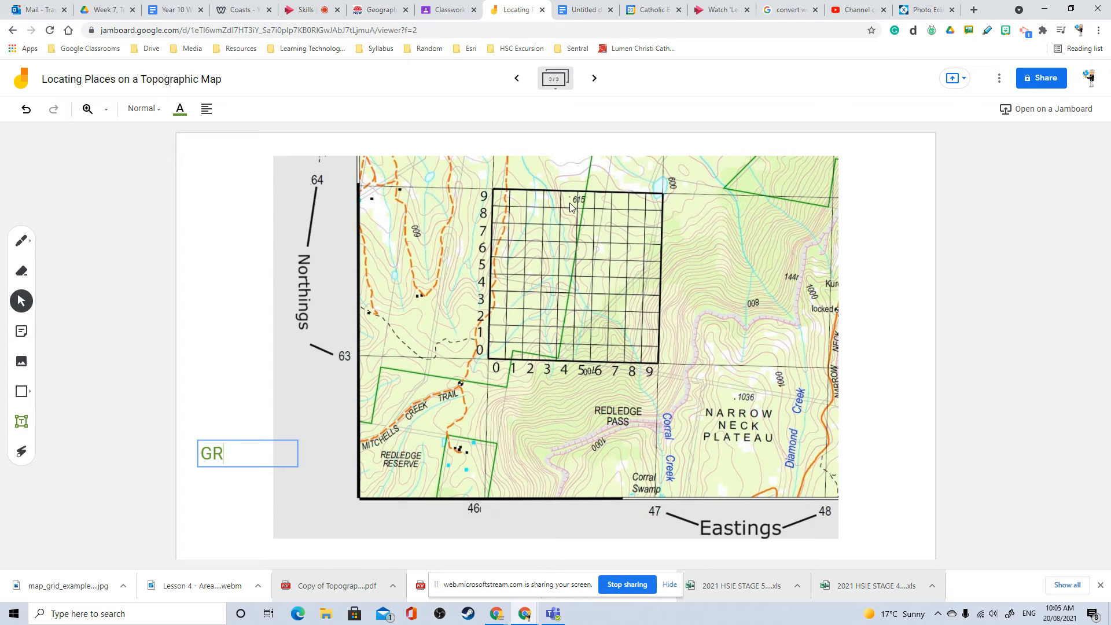
pyautogui.moveTo(488, 498)
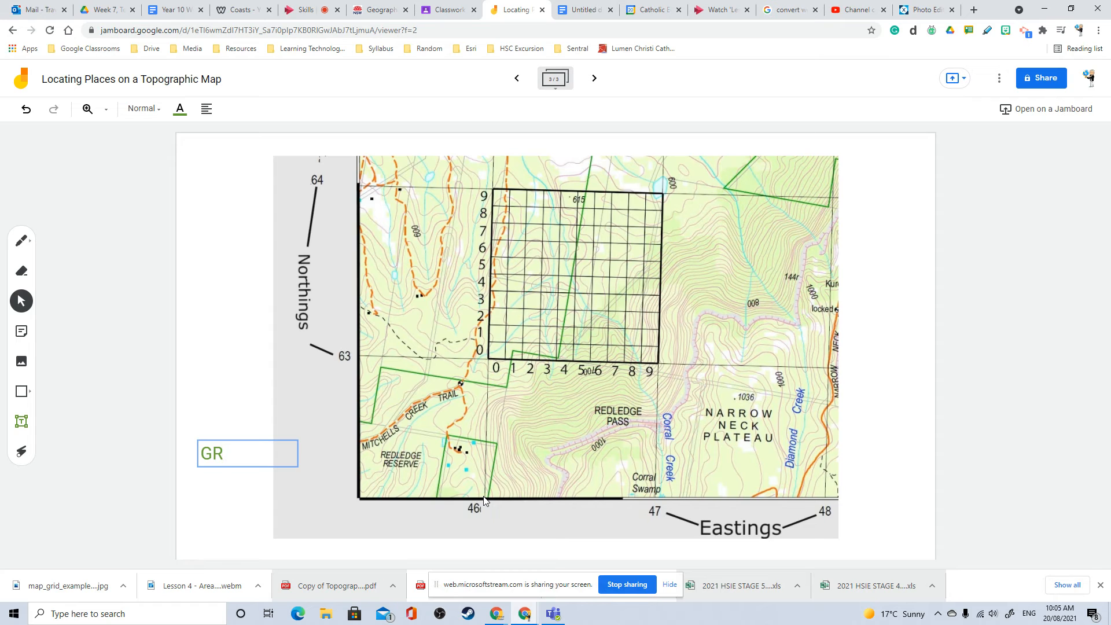
pyautogui.moveTo(508, 504)
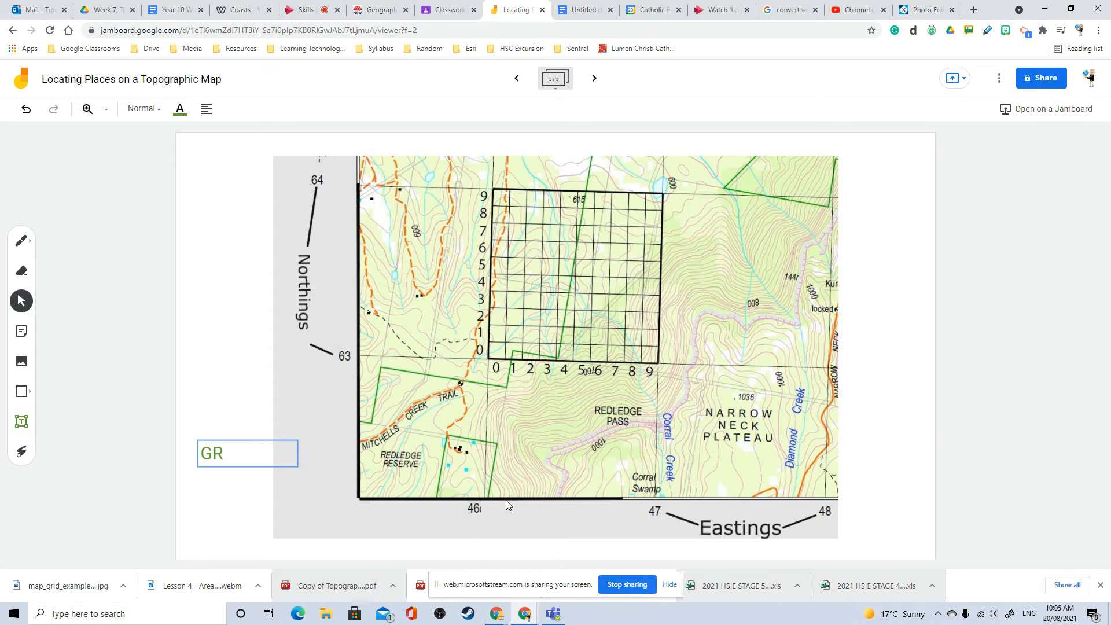
pyautogui.moveTo(566, 201)
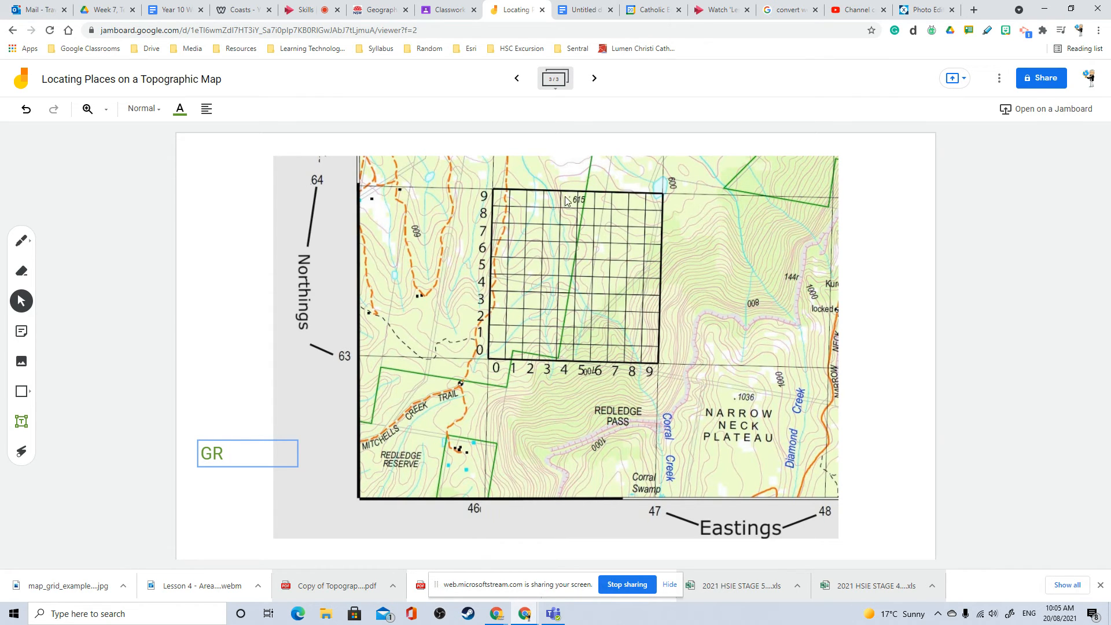
pyautogui.moveTo(556, 366)
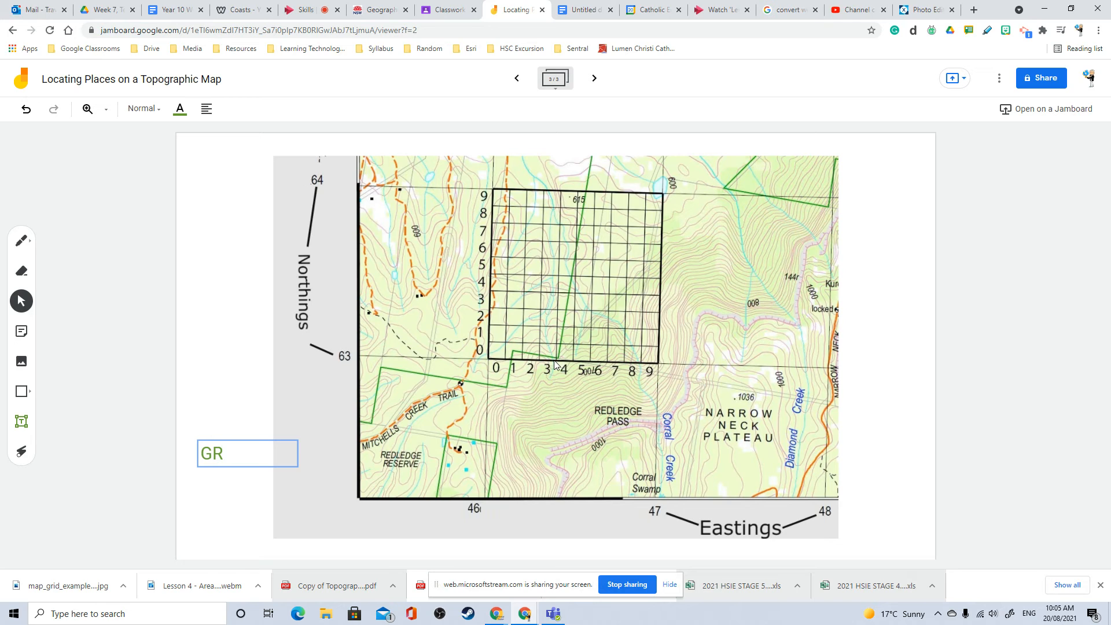
pyautogui.moveTo(530, 366)
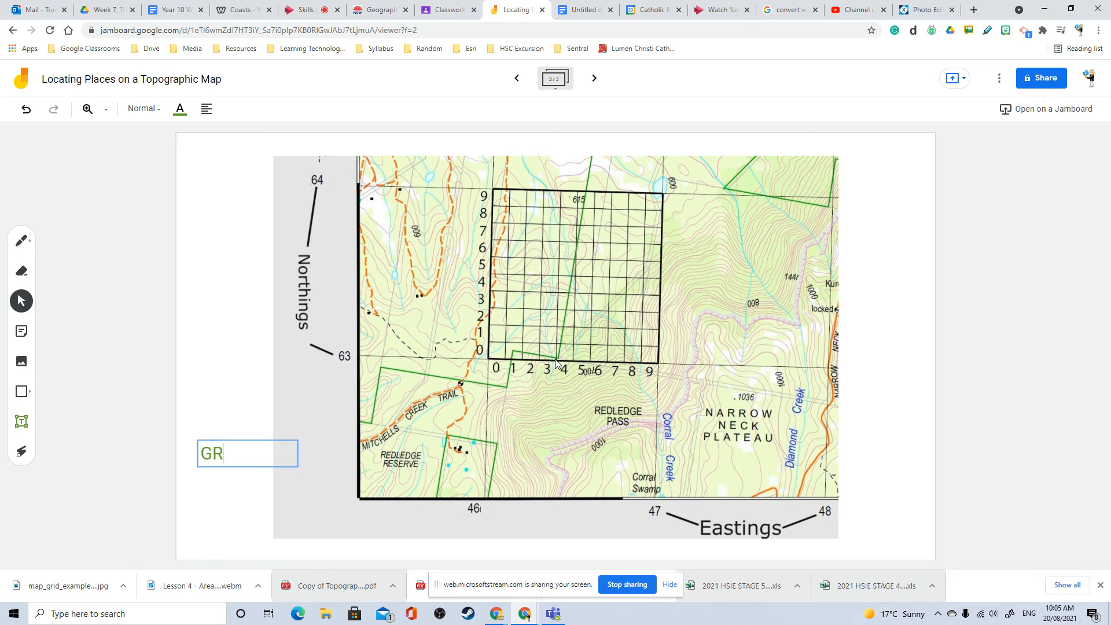
pyautogui.moveTo(559, 363)
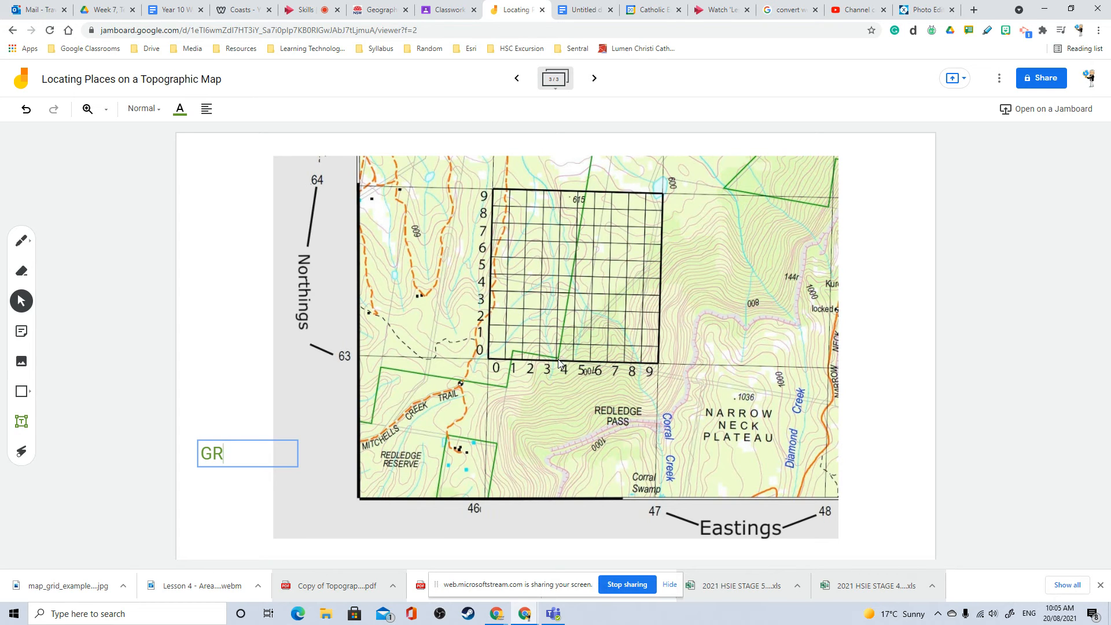
pyautogui.moveTo(572, 366)
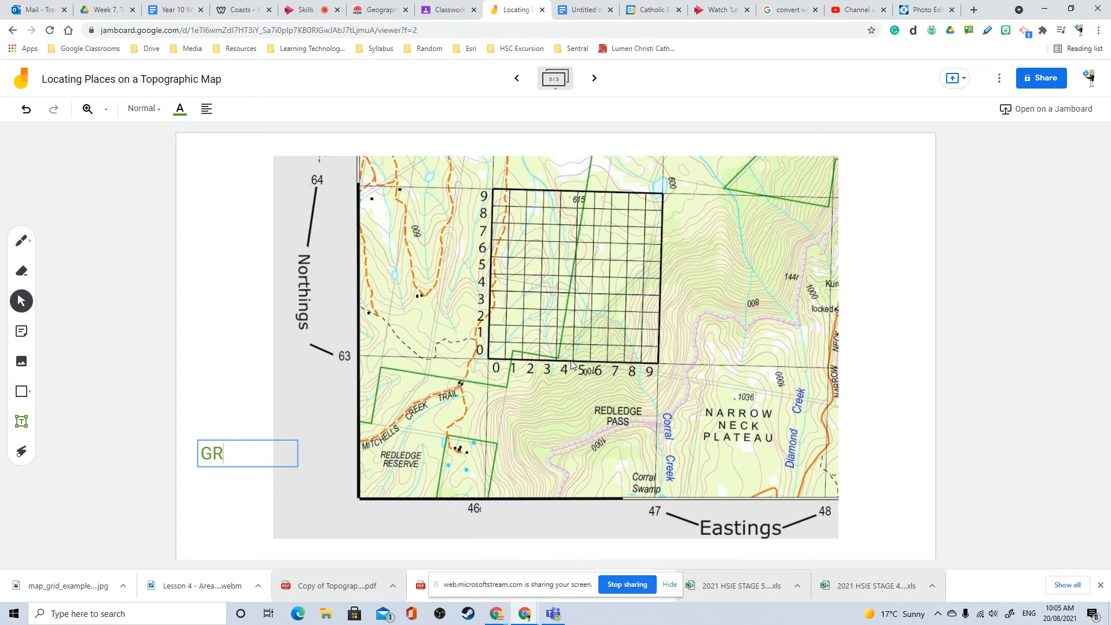
pyautogui.moveTo(341, 426)
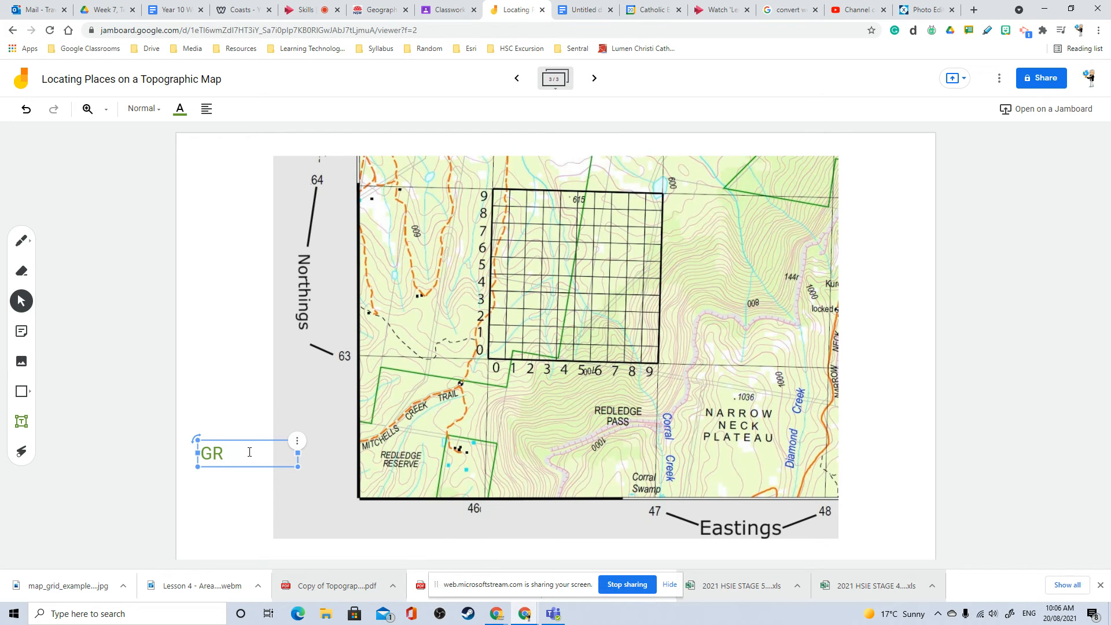
pyautogui.click(477, 512)
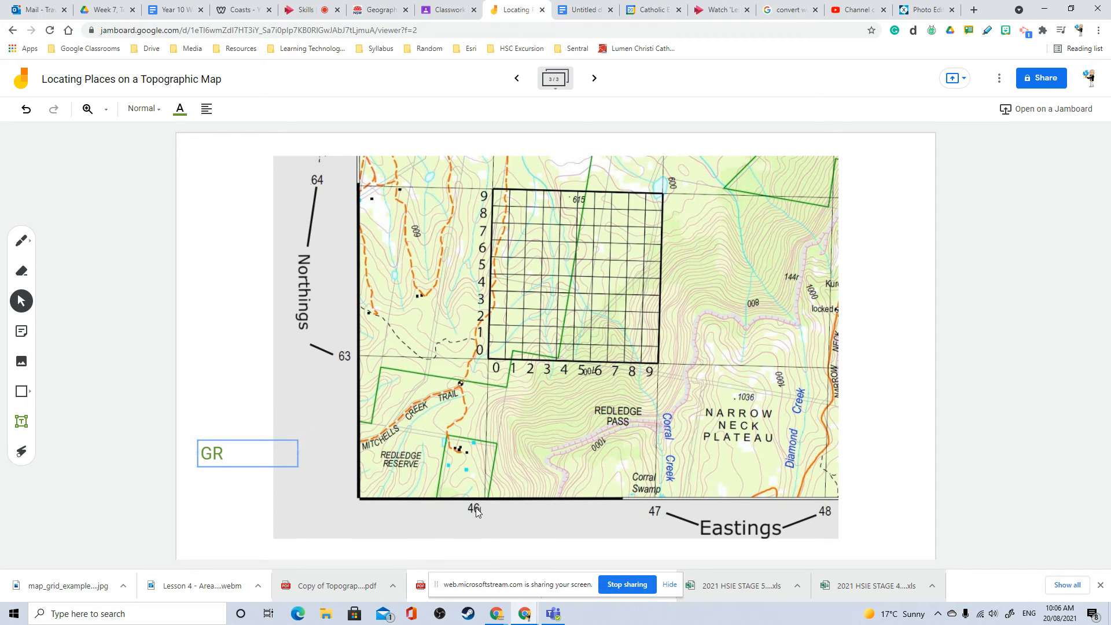
pyautogui.write('4')
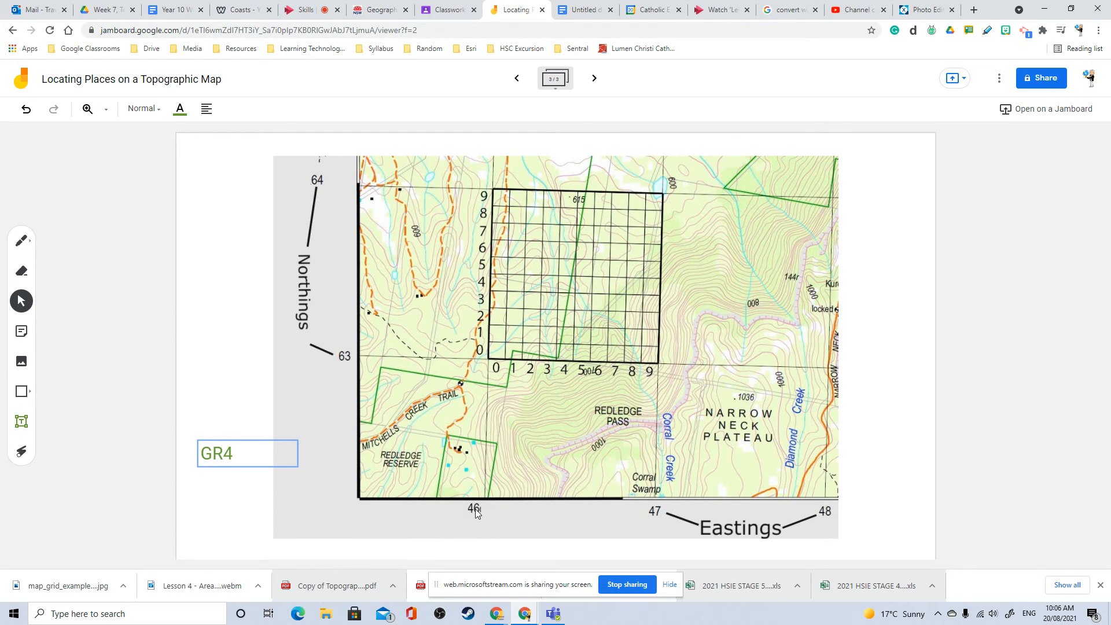
pyautogui.write('6')
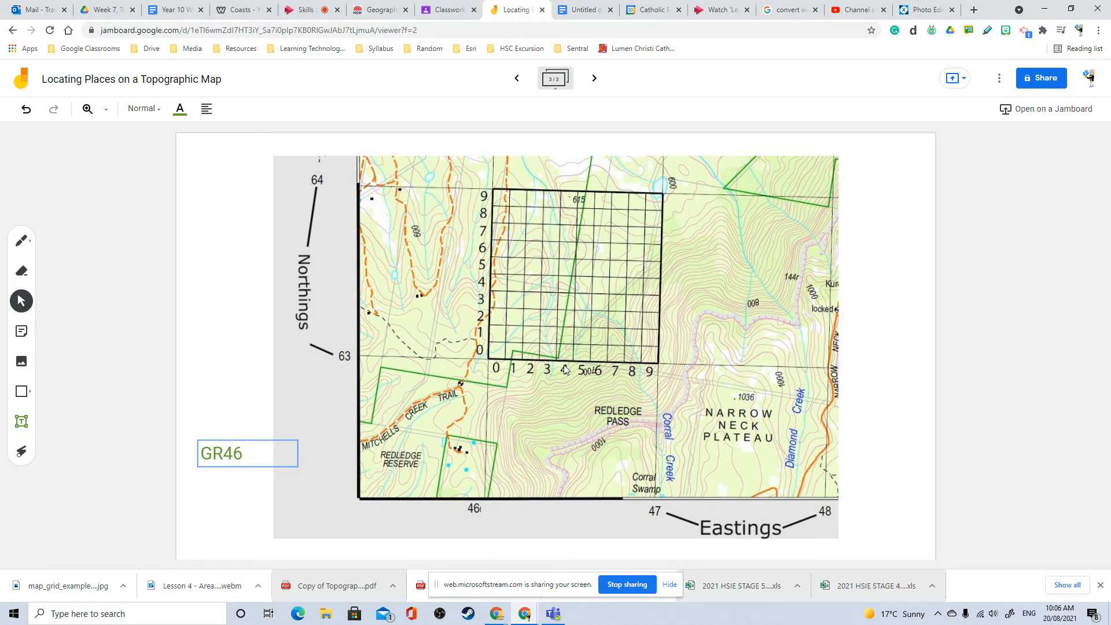
pyautogui.write('4')
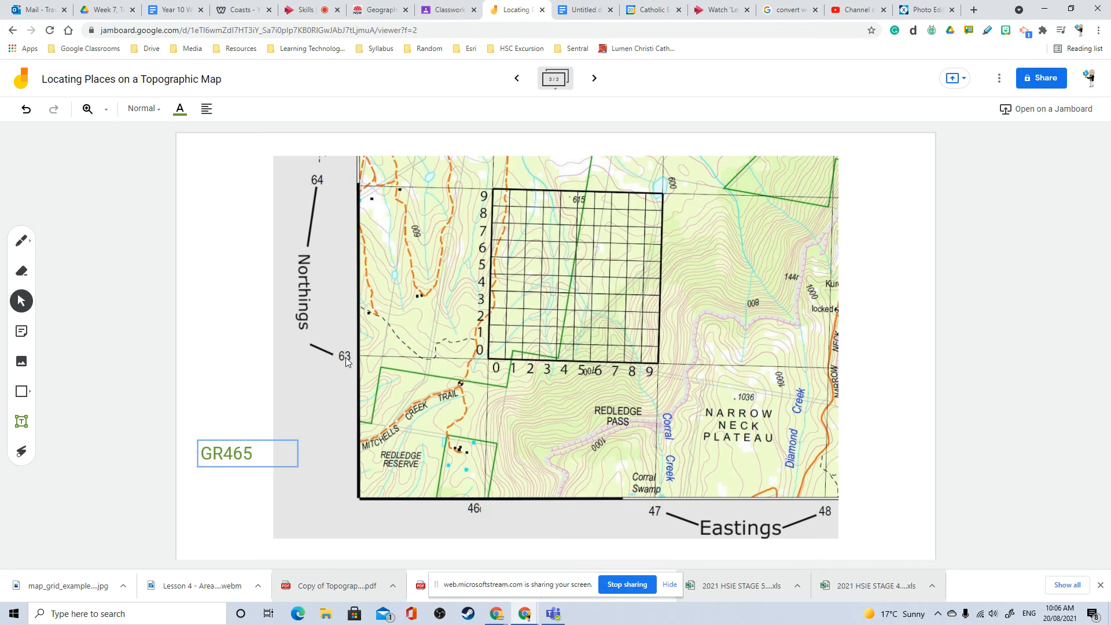
pyautogui.moveTo(570, 196)
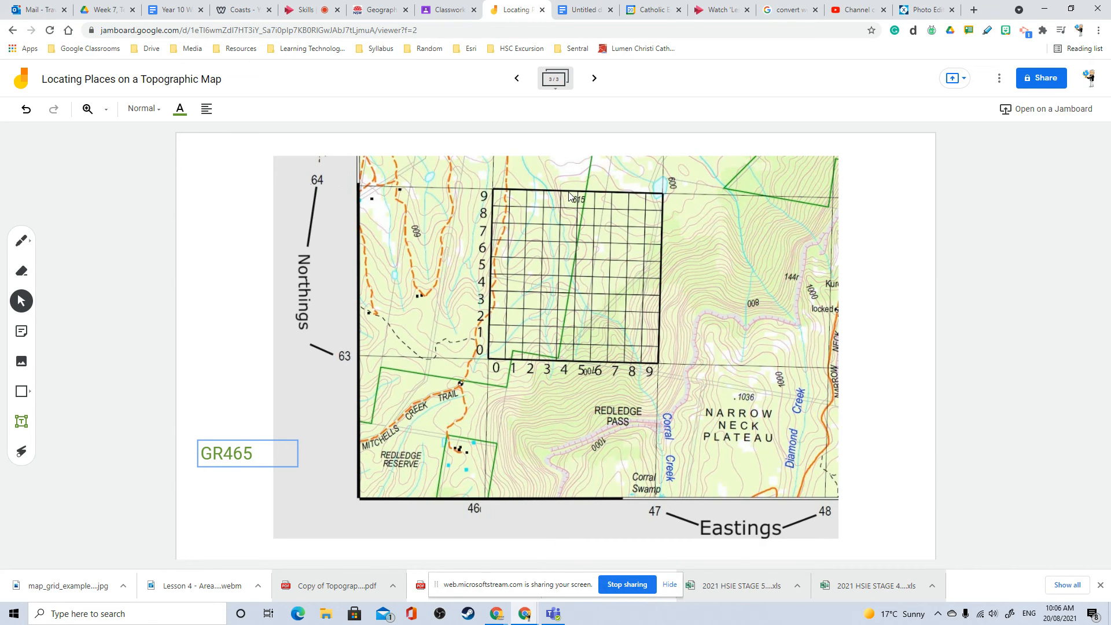
pyautogui.moveTo(309, 183)
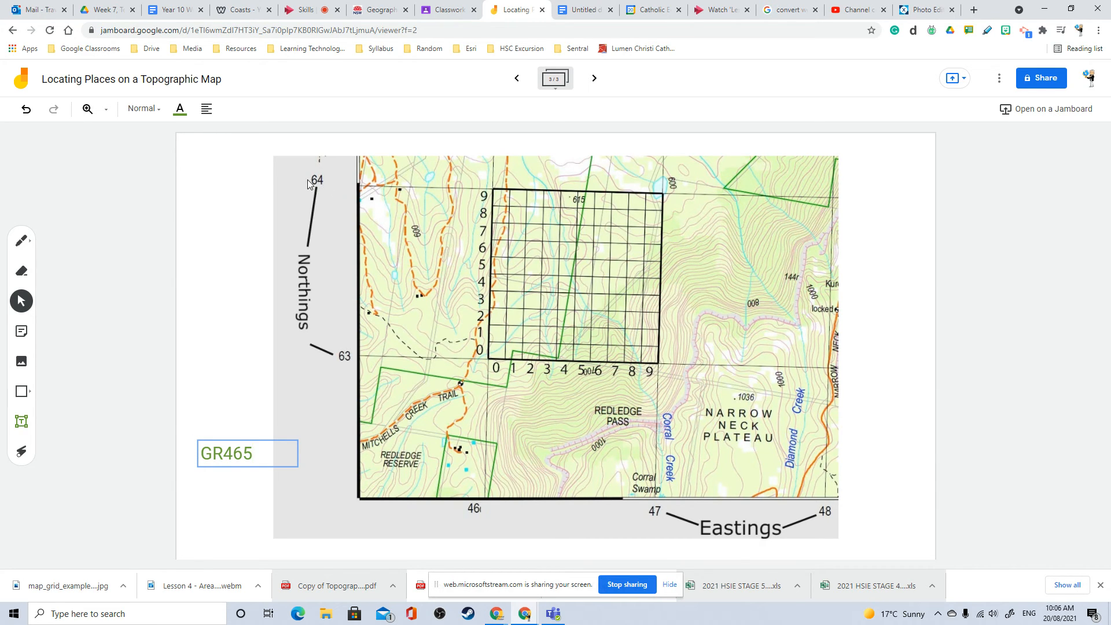
pyautogui.click(247, 454)
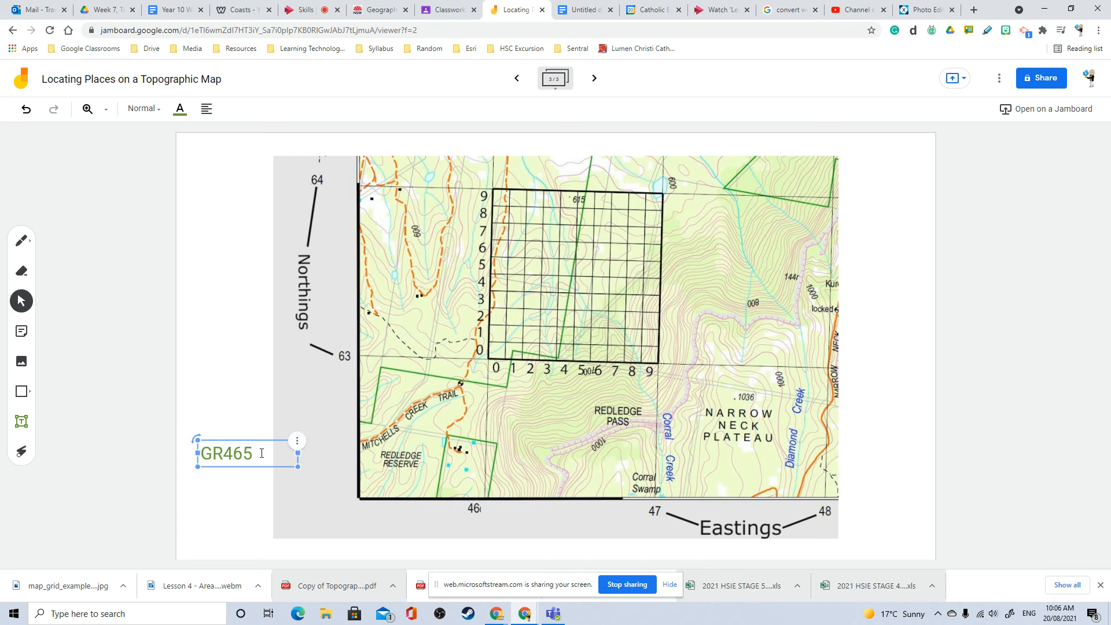
pyautogui.write('63')
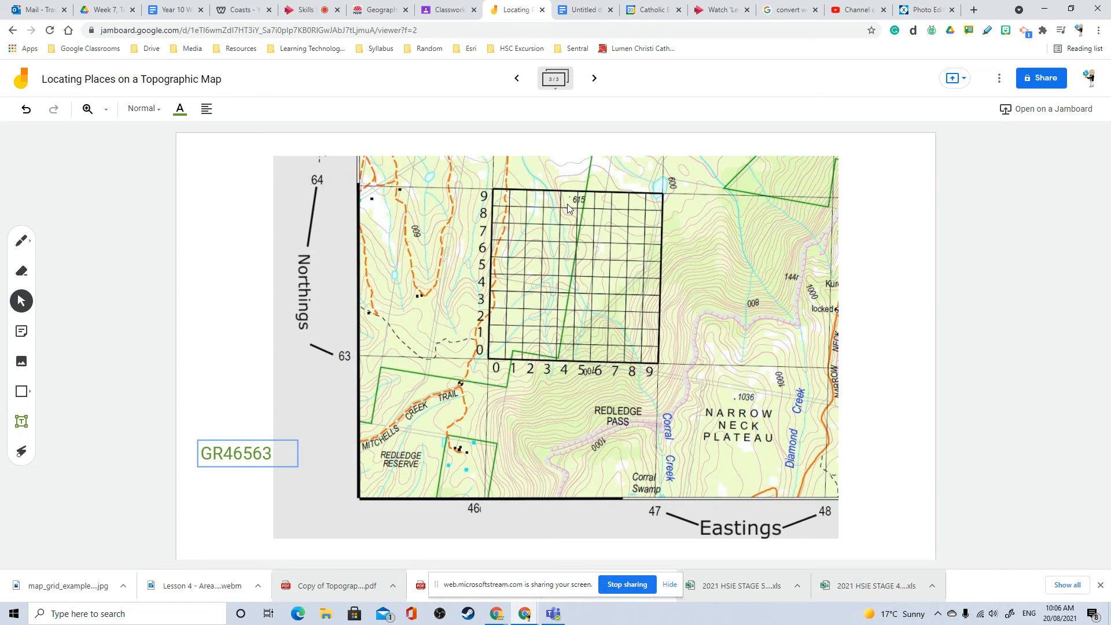
pyautogui.moveTo(559, 195)
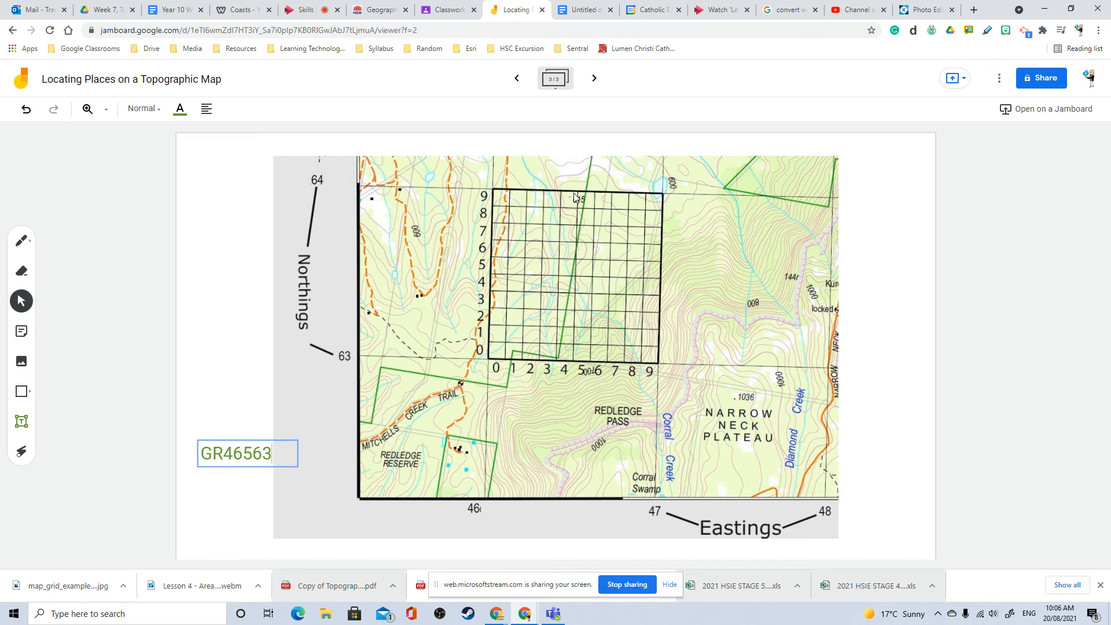
pyautogui.moveTo(551, 329)
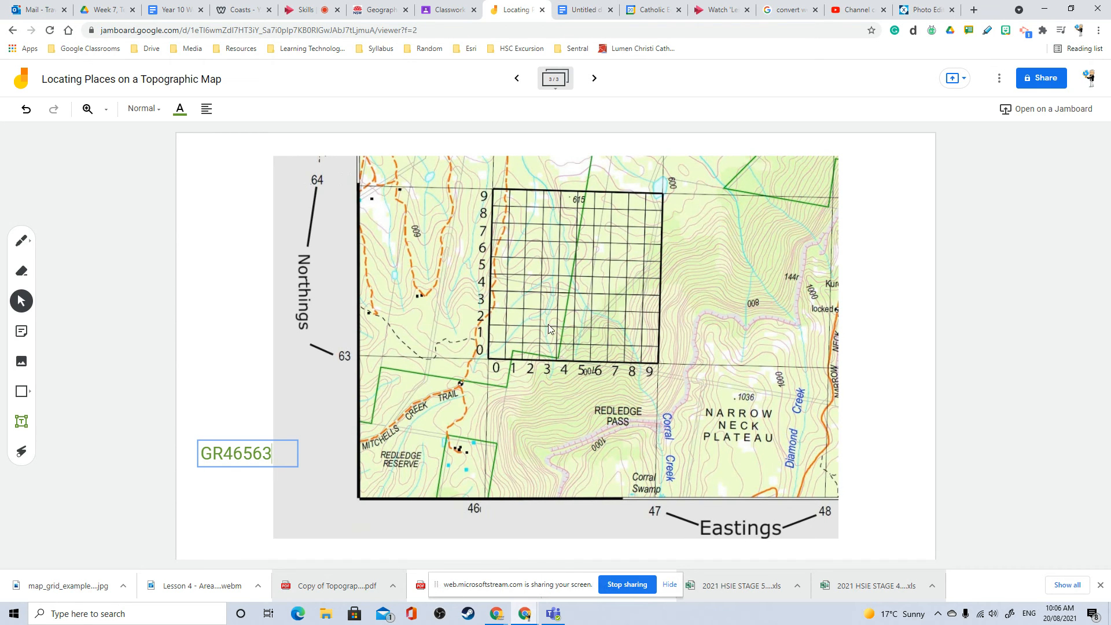
pyautogui.moveTo(287, 359)
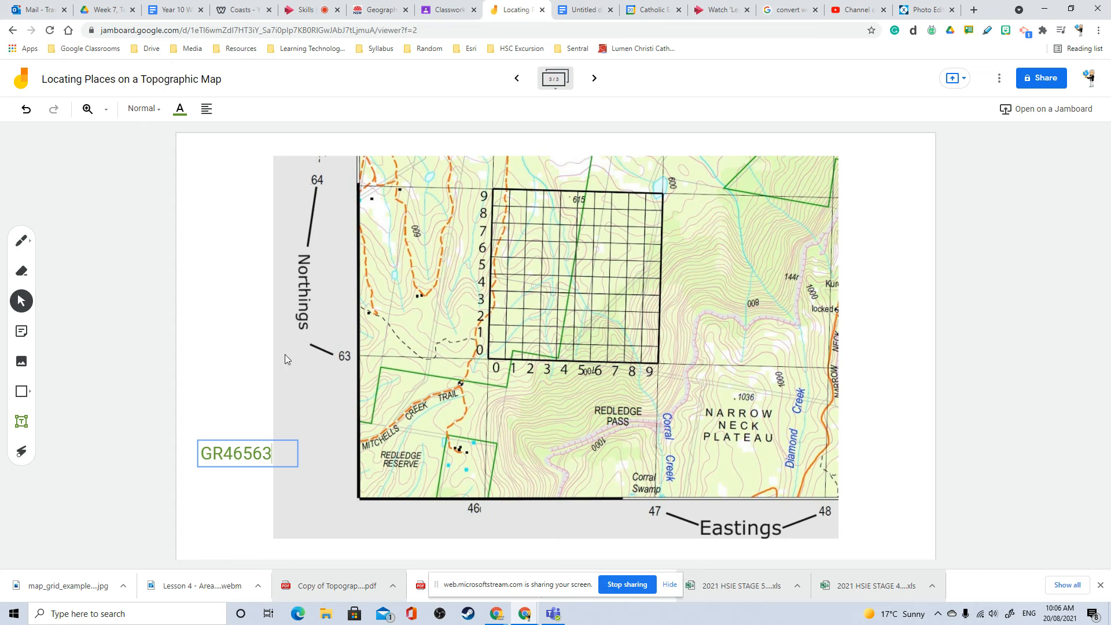
pyautogui.write('9')
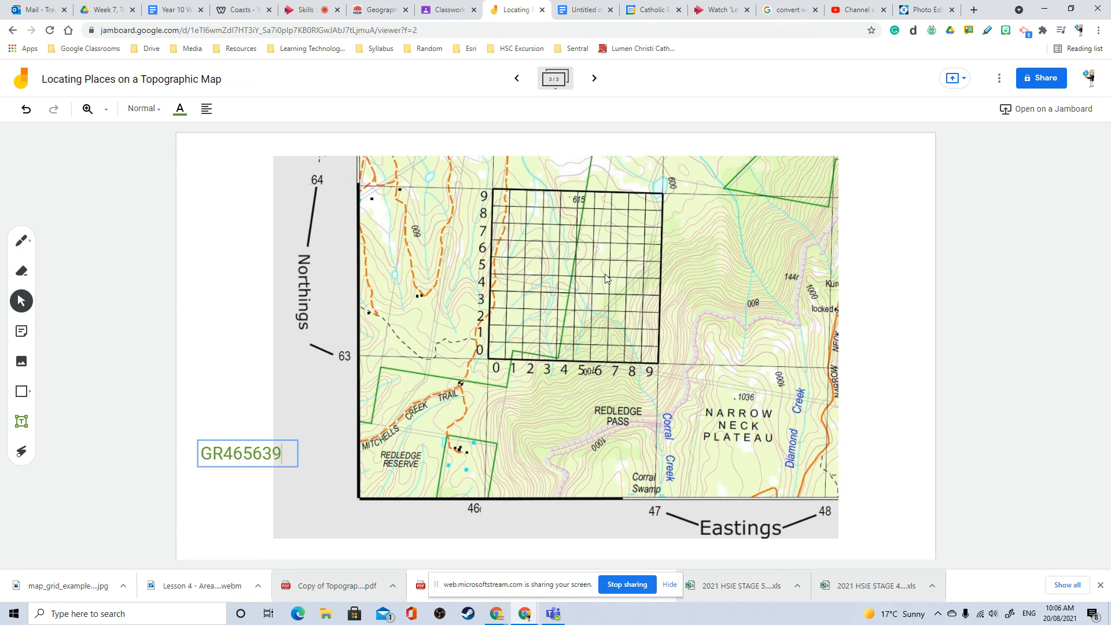
pyautogui.moveTo(580, 269)
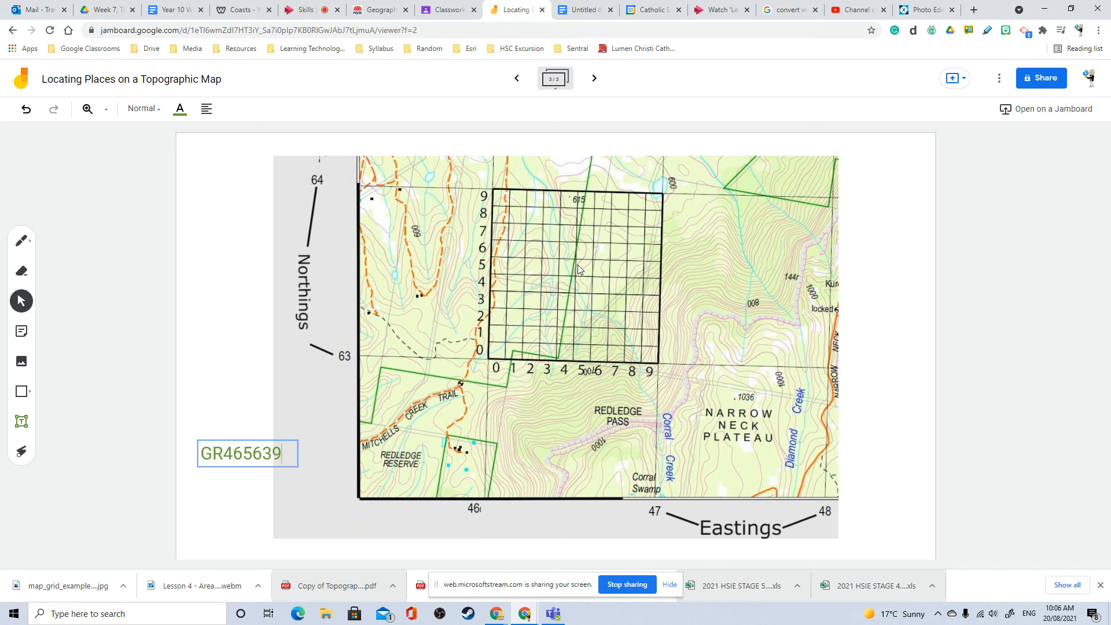
pyautogui.moveTo(453, 391)
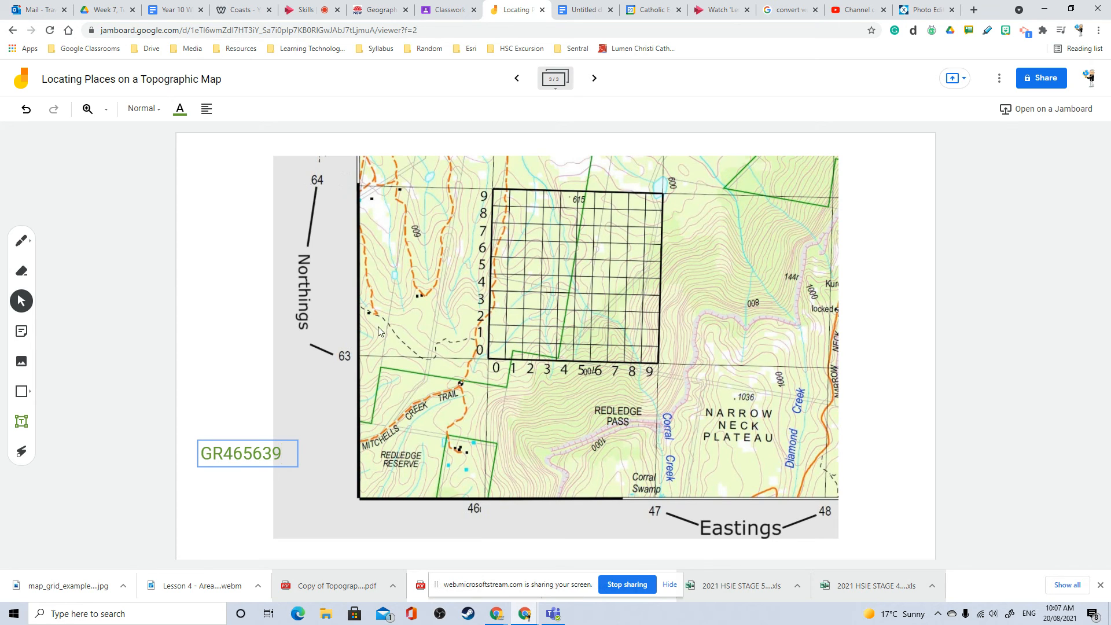
pyautogui.moveTo(184, 376)
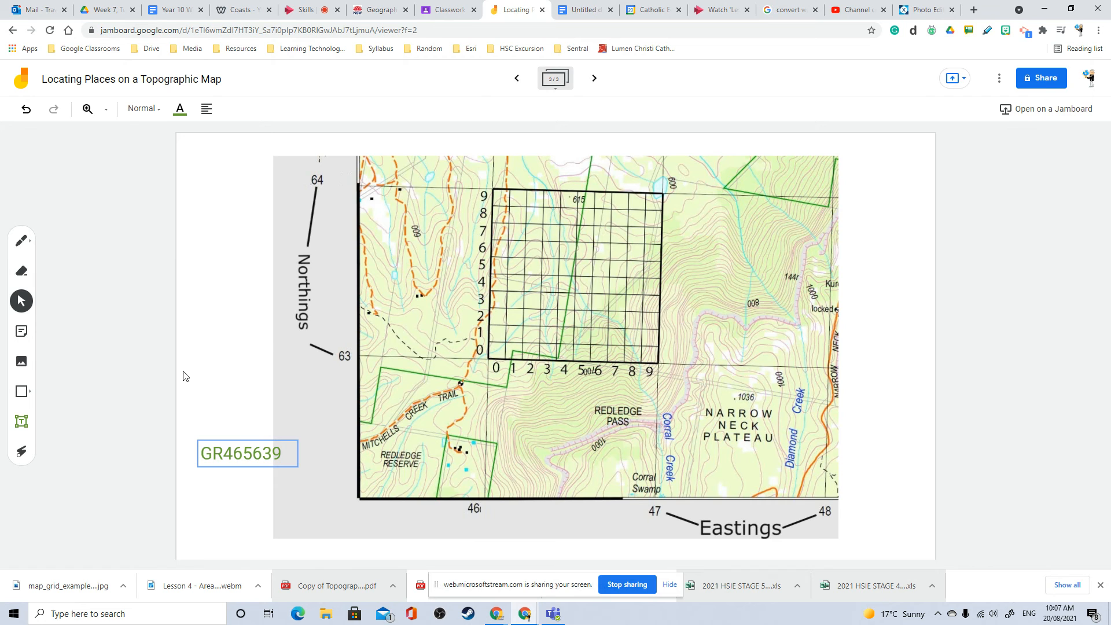
pyautogui.click(21, 451)
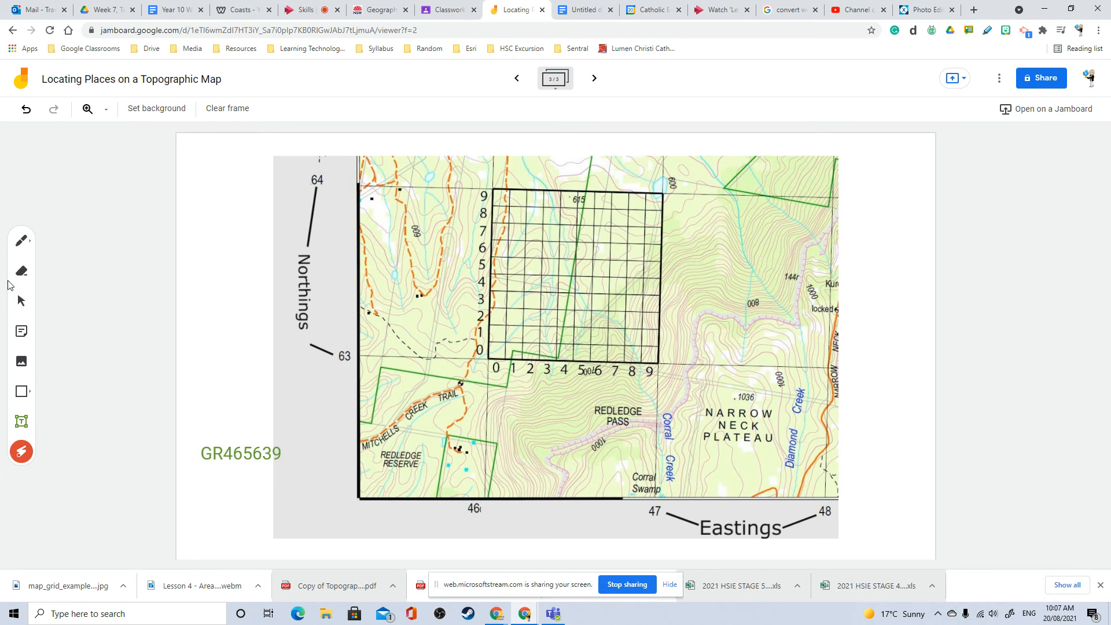
# Step: Draw blue horizontal guide lines across the map toward the target point
pyautogui.click(22, 240)
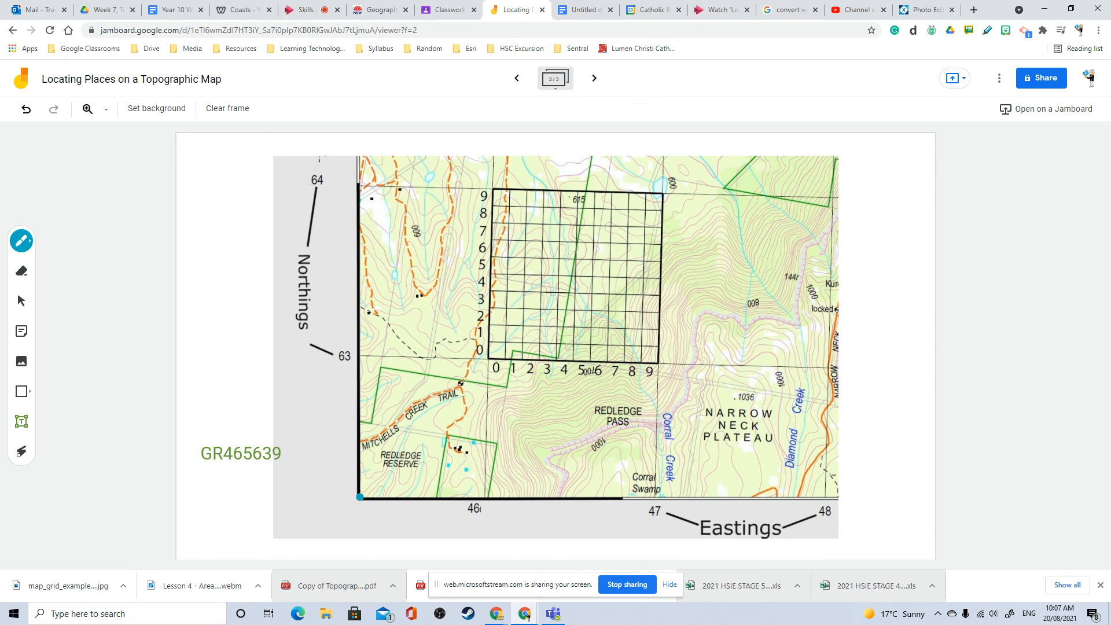
pyautogui.click(429, 321)
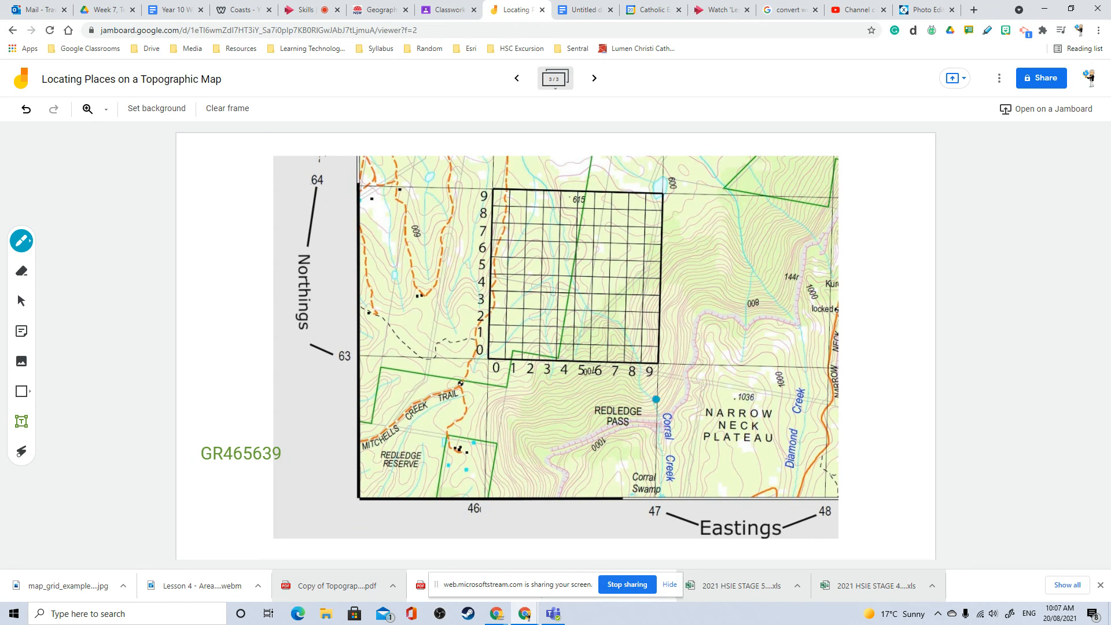
pyautogui.moveTo(658, 398); pyautogui.dragTo(517, 398)
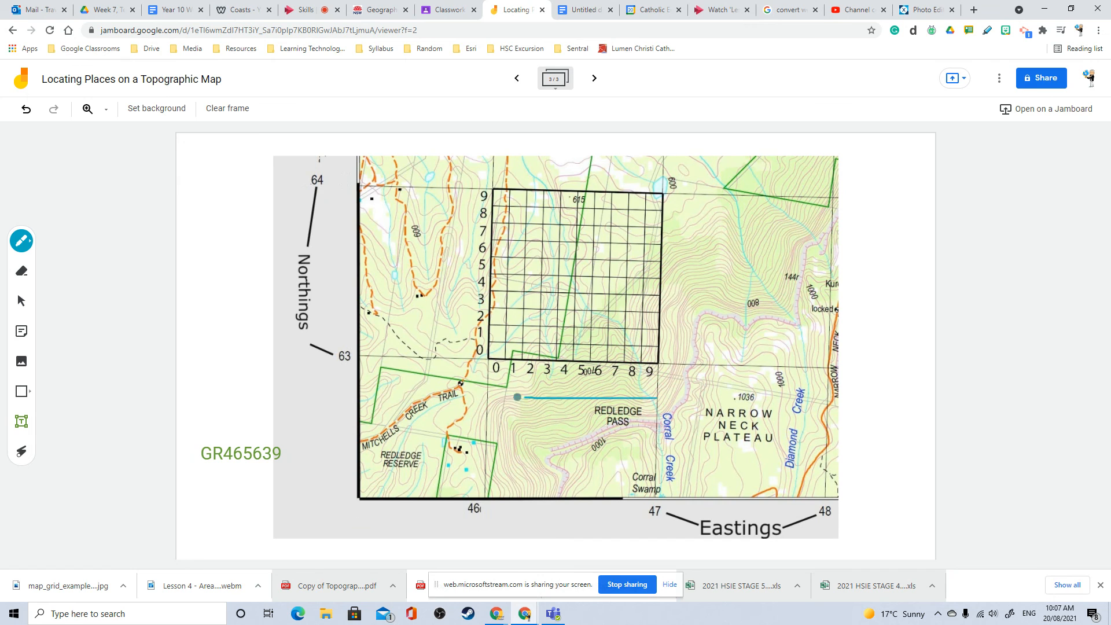
pyautogui.moveTo(517, 397); pyautogui.dragTo(485, 426)
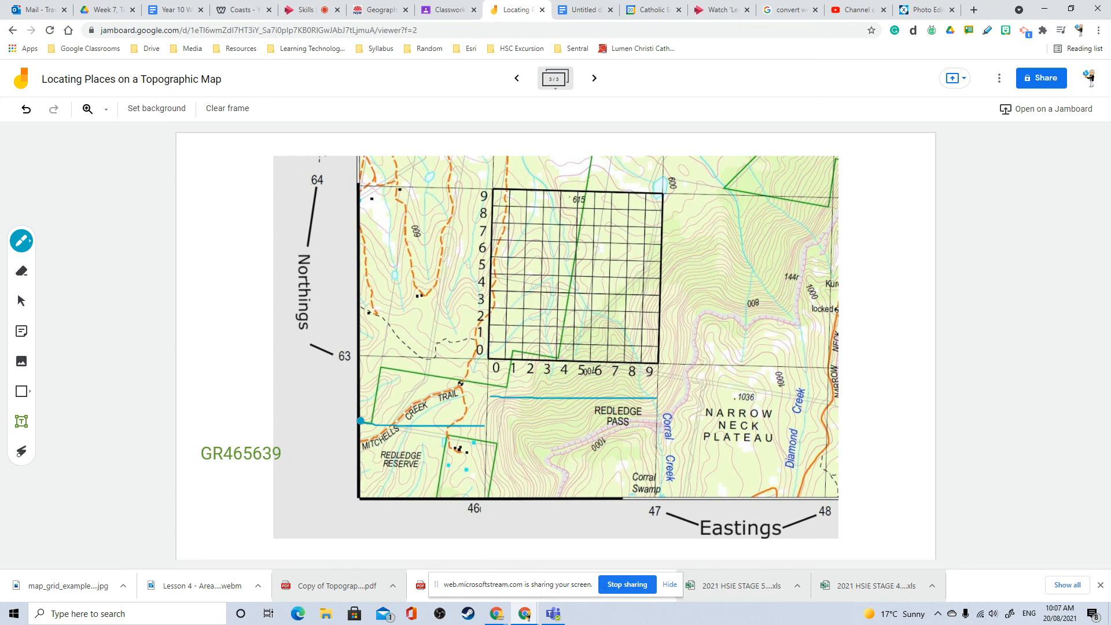
pyautogui.click(448, 430)
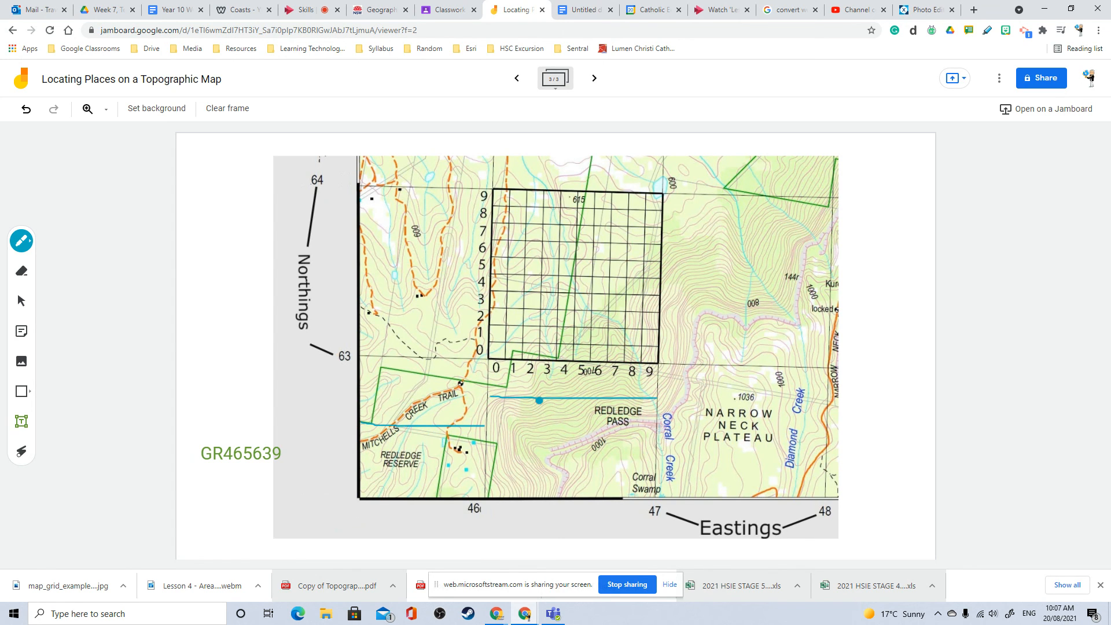
pyautogui.moveTo(538, 401); pyautogui.dragTo(360, 490)
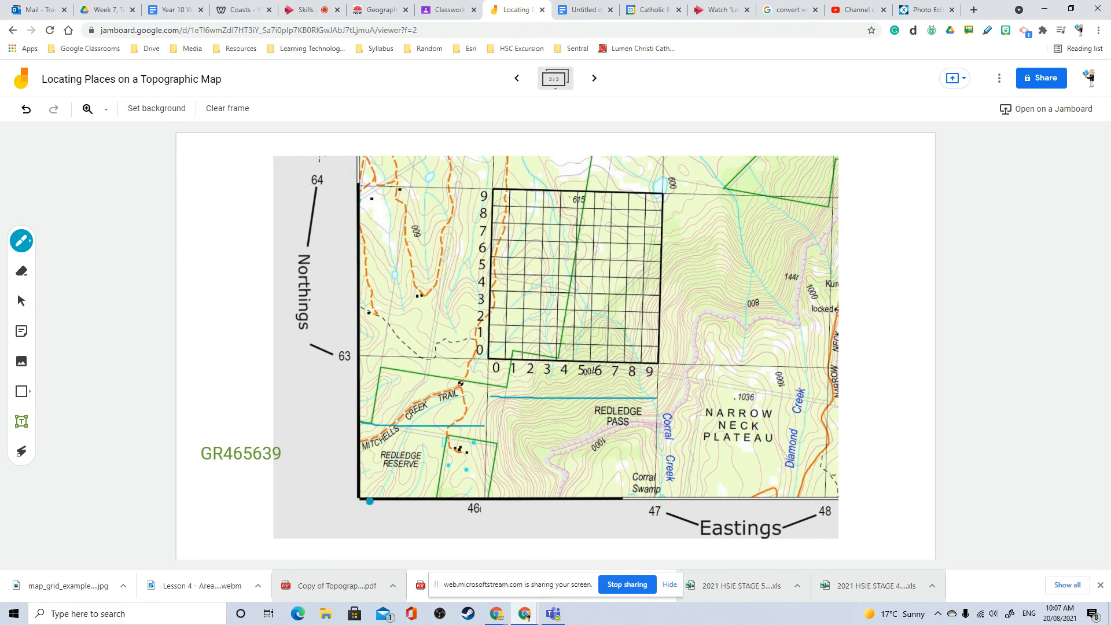
# Step: Draw a vertical blue guide line from the map's bottom edge up to the top
pyautogui.moveTo(369, 501); pyautogui.dragTo(371, 430)
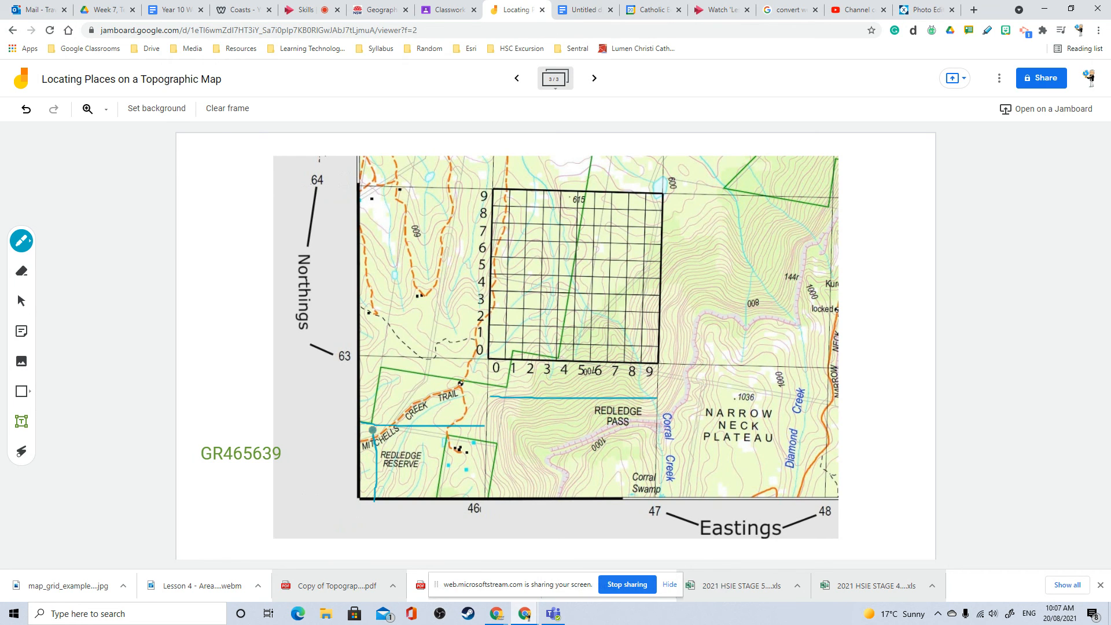
pyautogui.moveTo(372, 432); pyautogui.dragTo(379, 194)
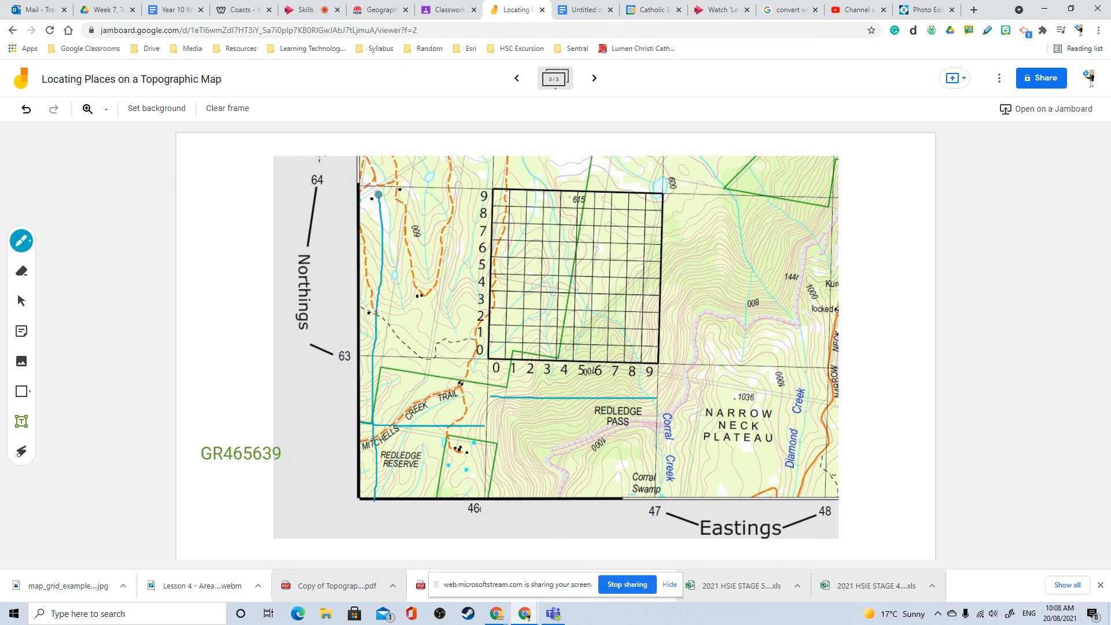
pyautogui.moveTo(379, 193); pyautogui.dragTo(356, 486)
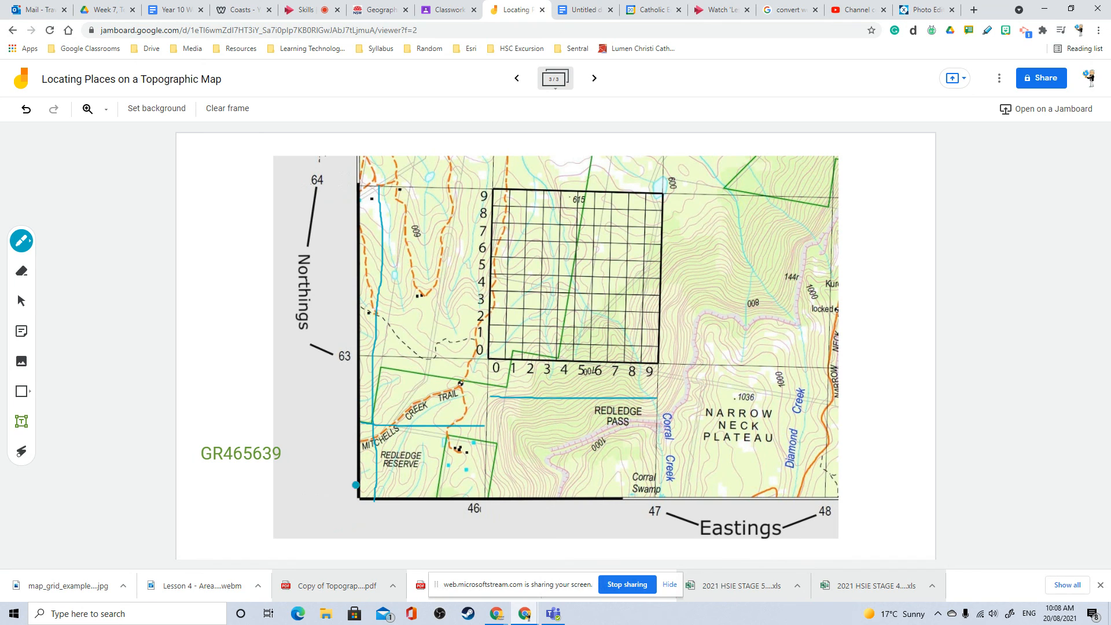
pyautogui.click(21, 422)
pyautogui.write('G')
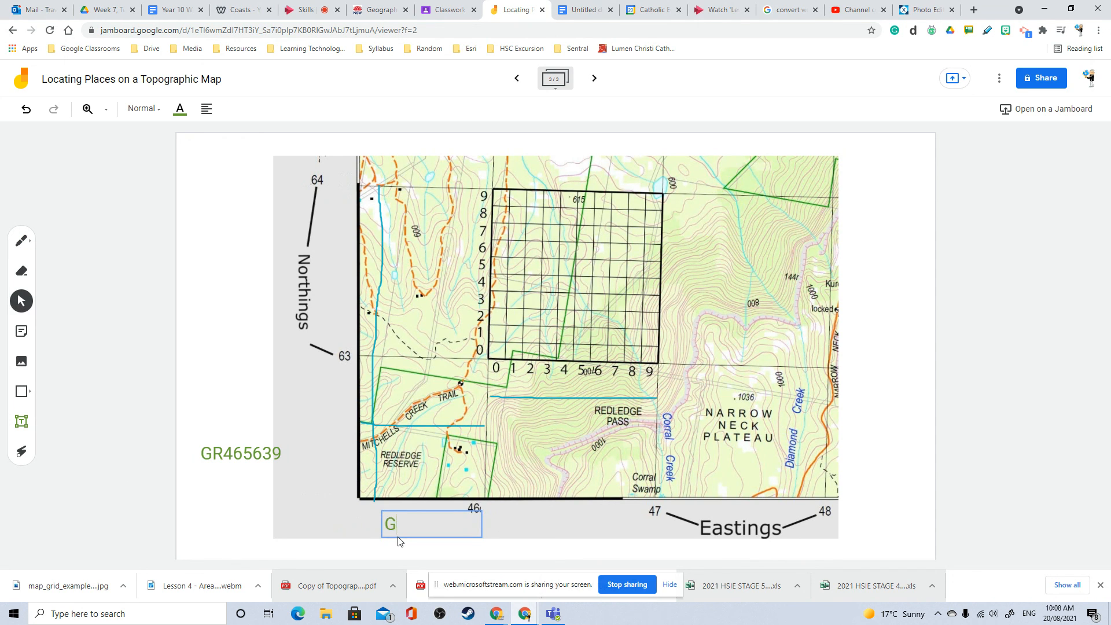
# Step: Type 'GR 453' into the text box below the map
pyautogui.write('R')
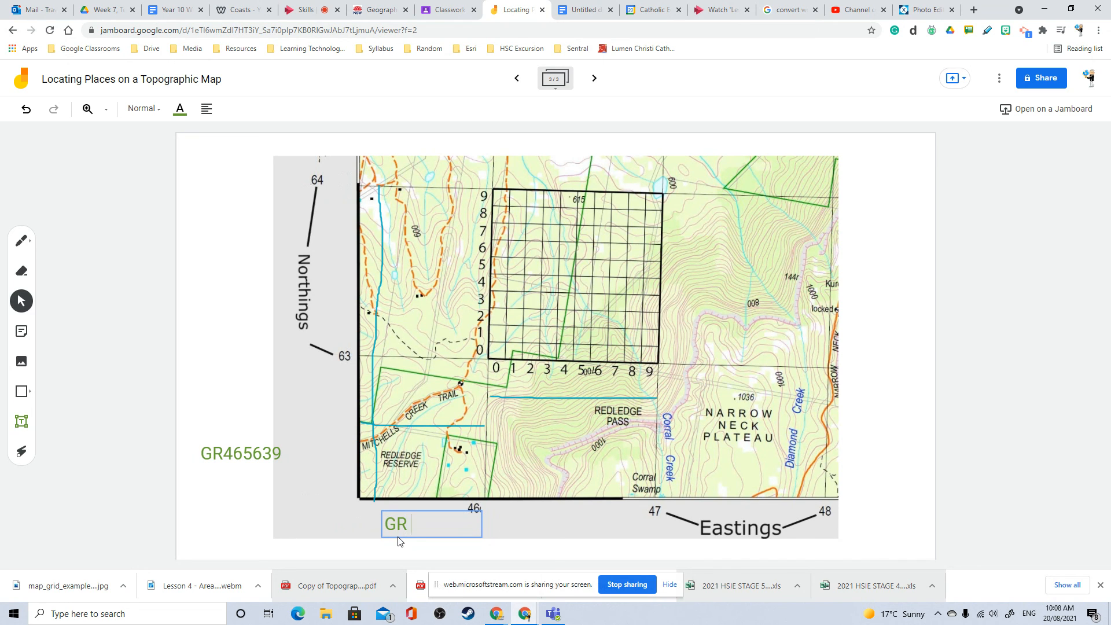
pyautogui.write('453')
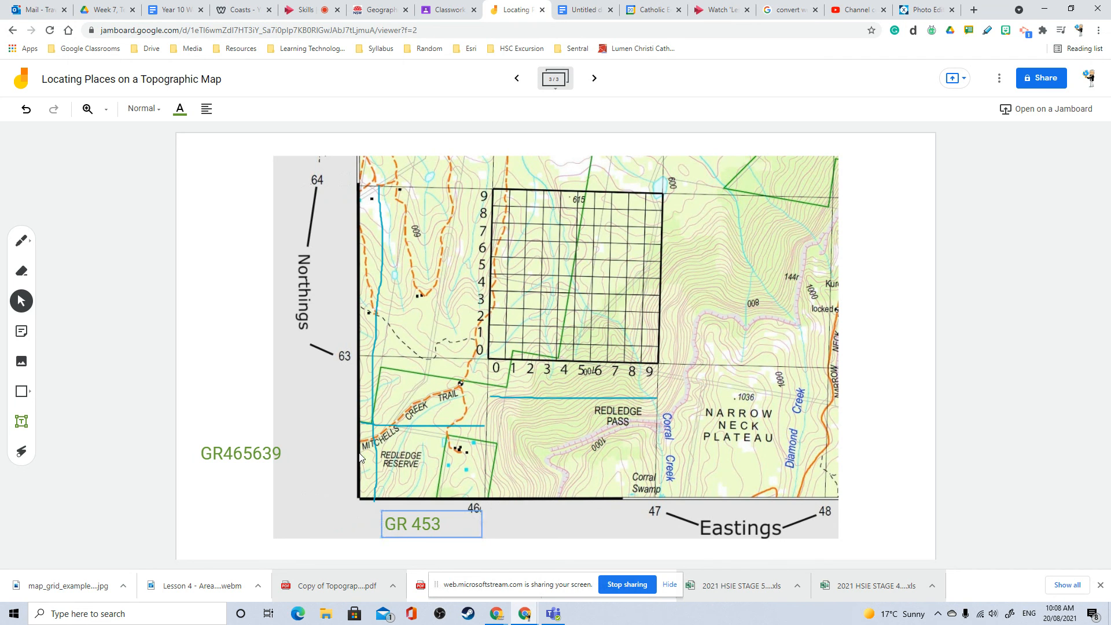
pyautogui.moveTo(341, 346)
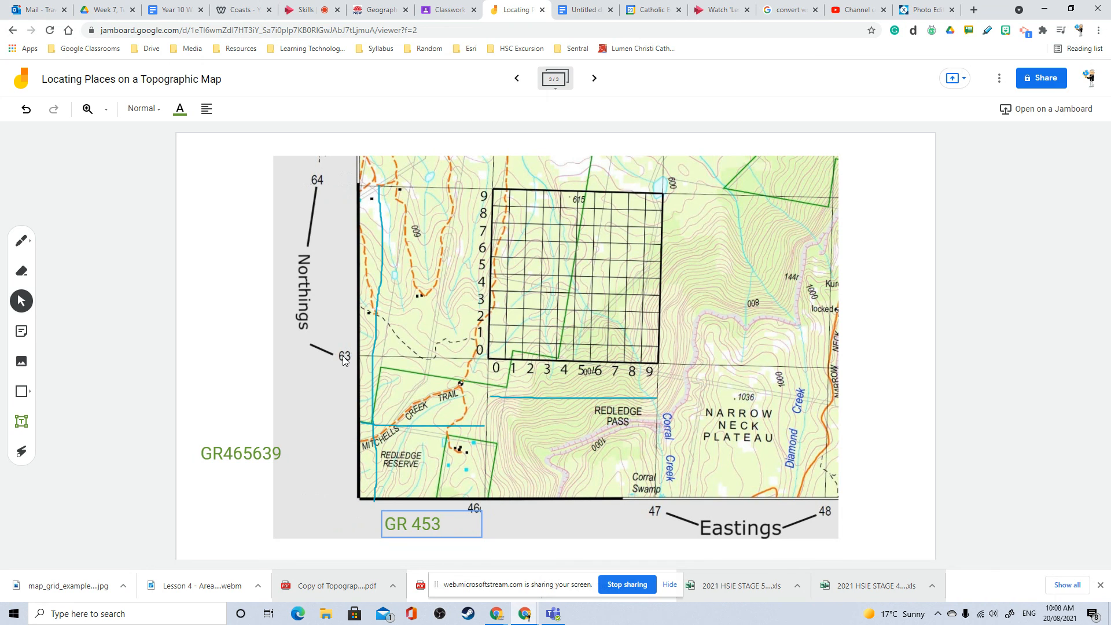
pyautogui.moveTo(22, 275)
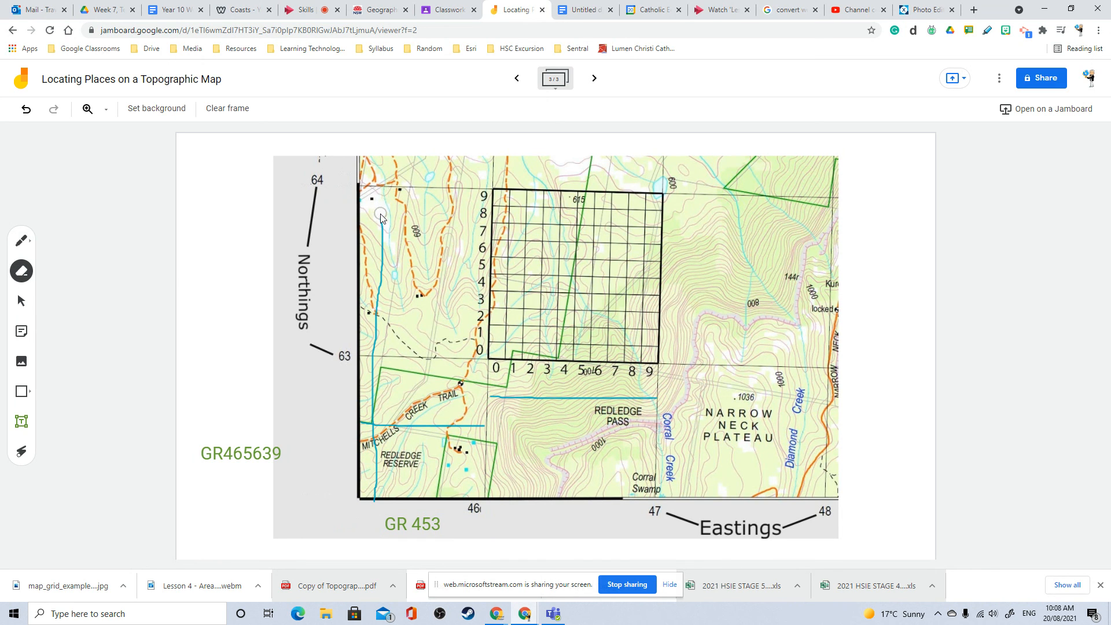
pyautogui.moveTo(370, 387)
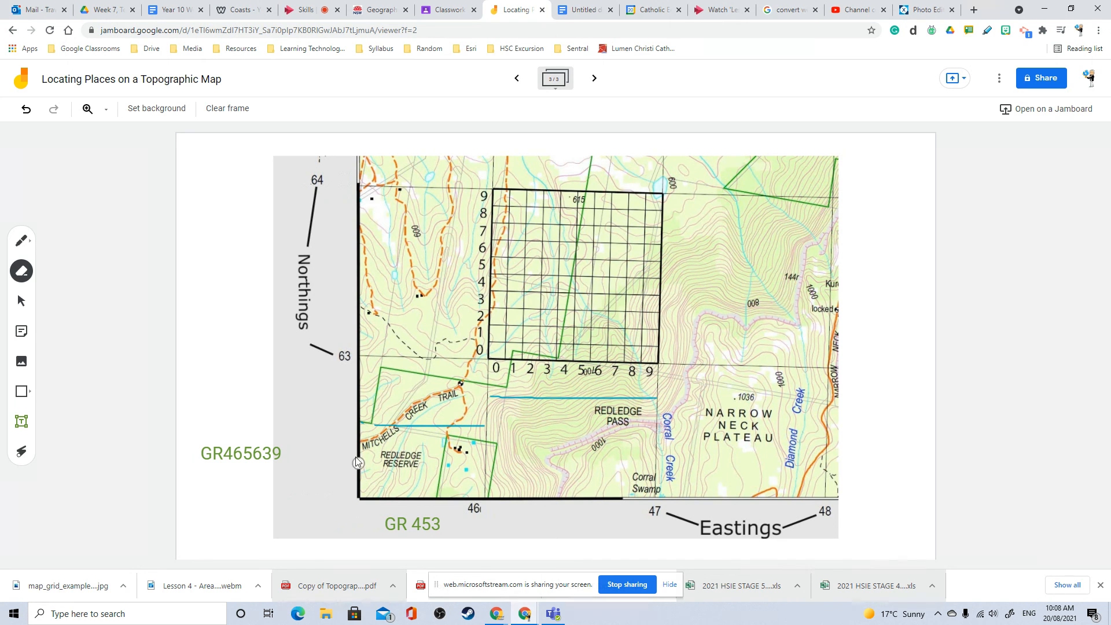
# Step: Erase the extra guide line and extend the label below the map to 'GR 453633'
pyautogui.click(22, 240)
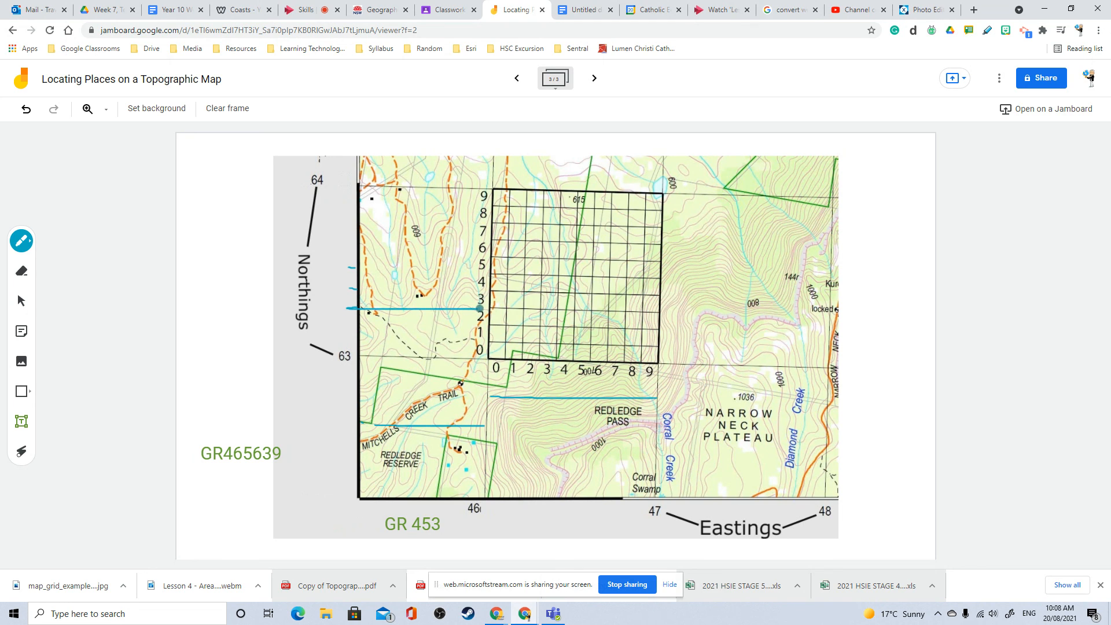
pyautogui.click(389, 420)
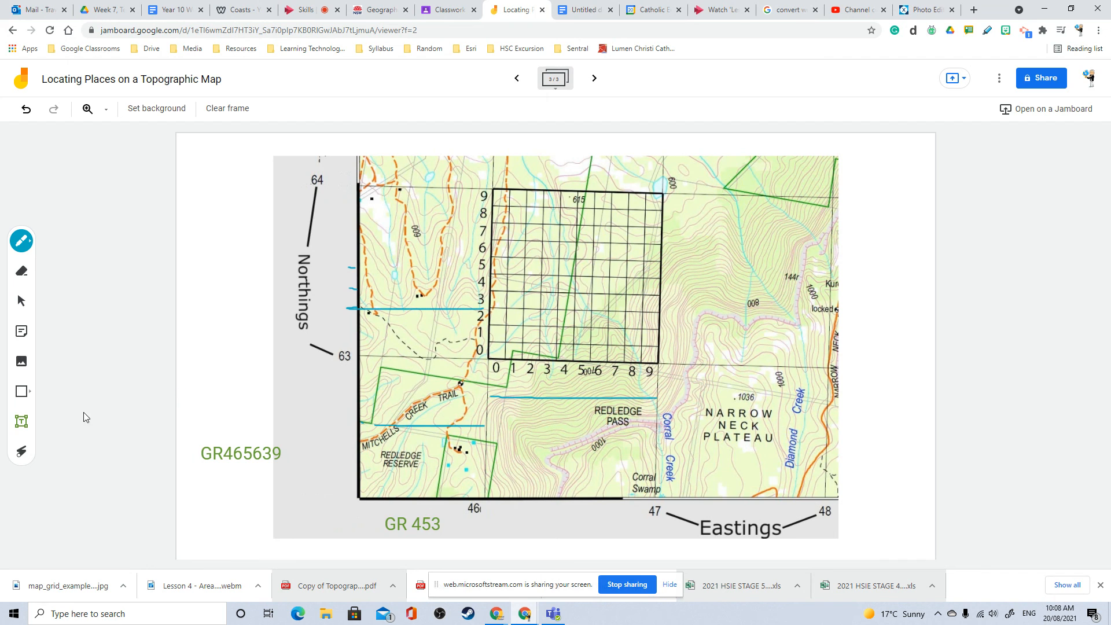
pyautogui.moveTo(21, 322)
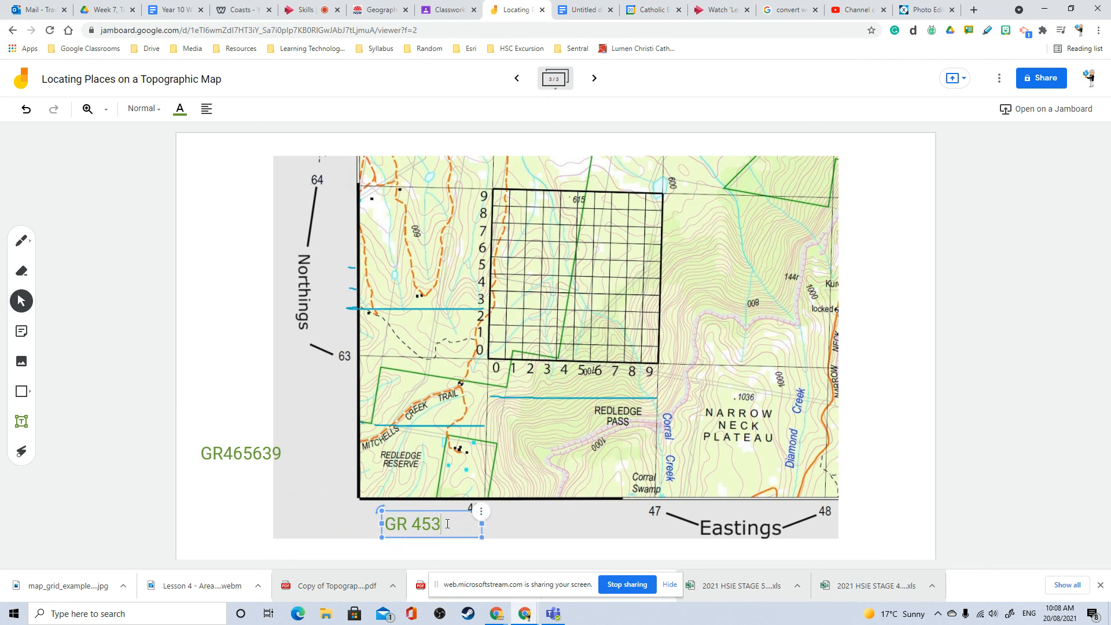
pyautogui.write('63')
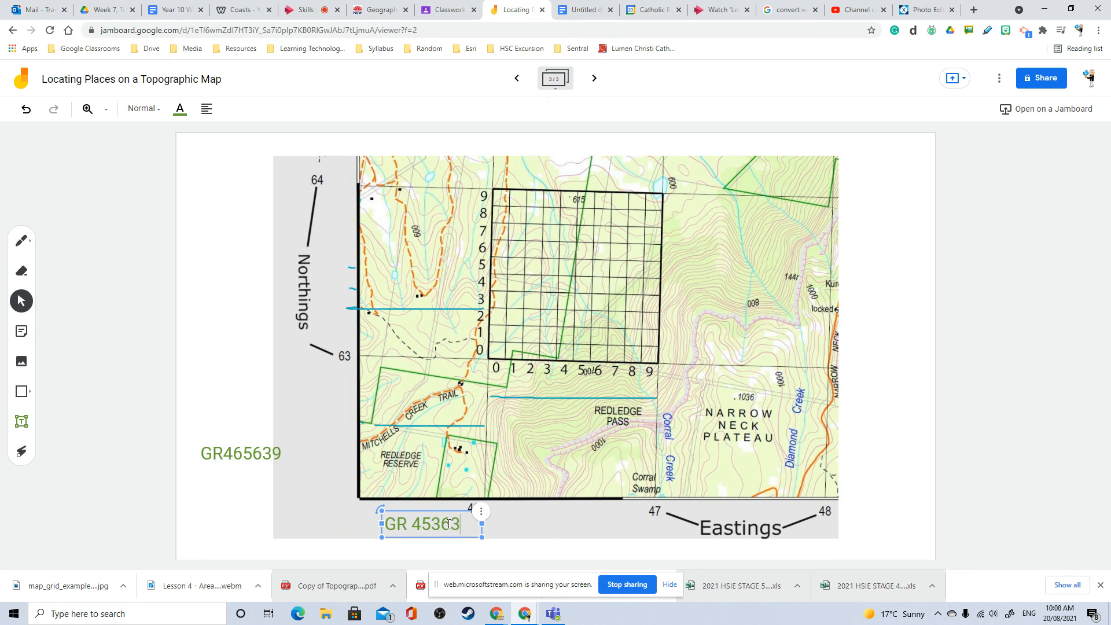
pyautogui.write('3')
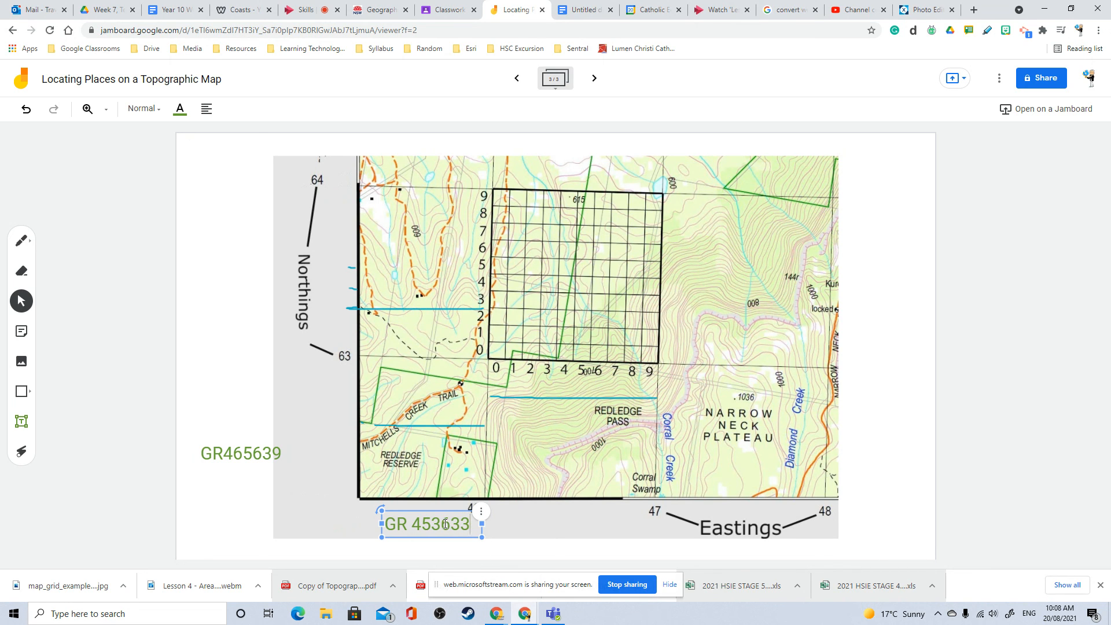